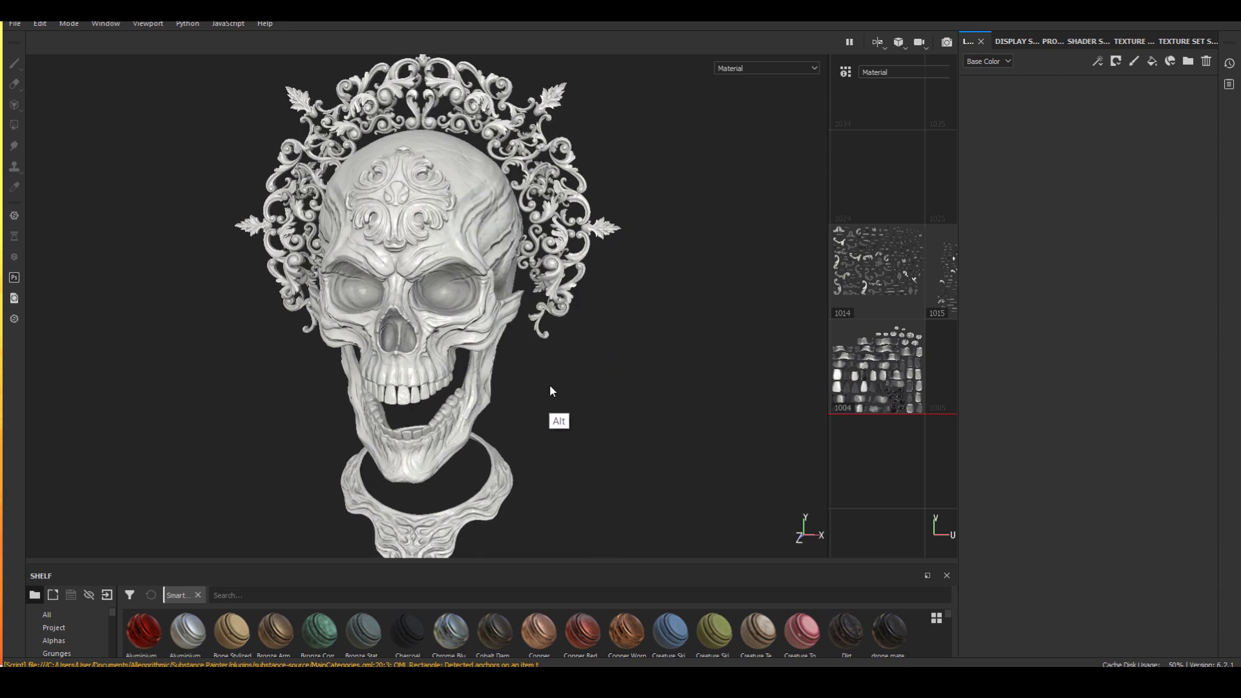
Step: Preview the skull's baked normal and ambient occlusion maps, then return to full material view
{"action": "left_click", "coordinate": [764, 68]}
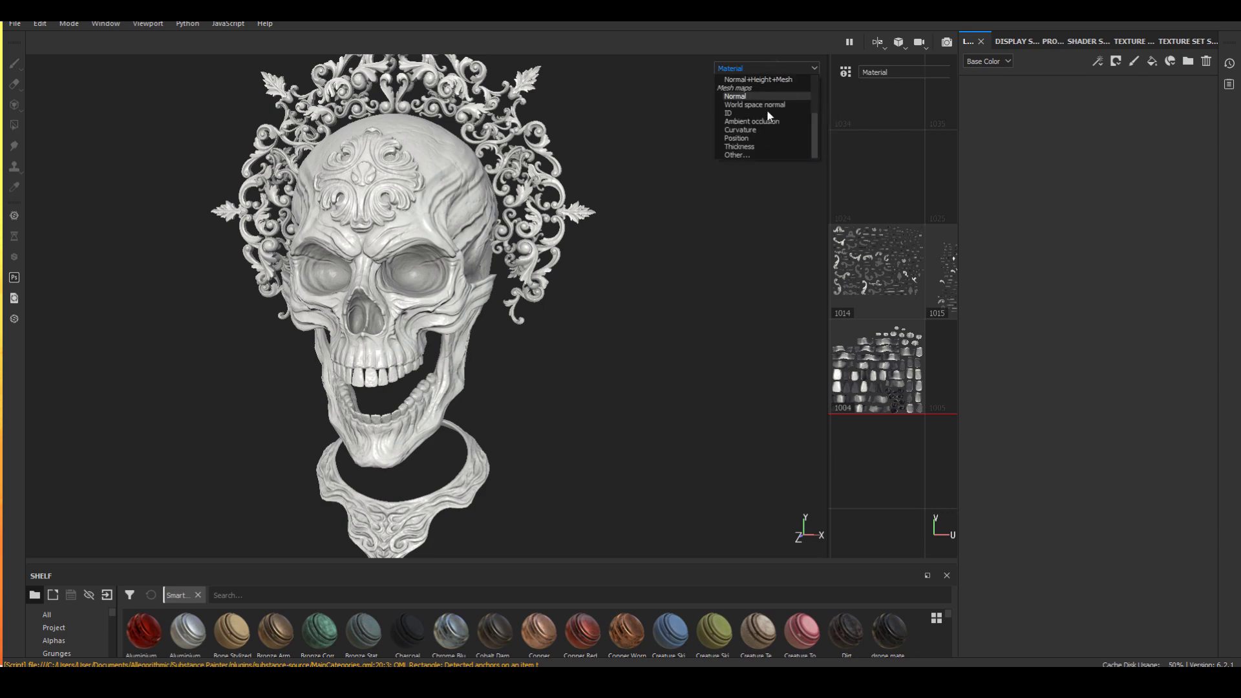
{"action": "left_click", "coordinate": [734, 95]}
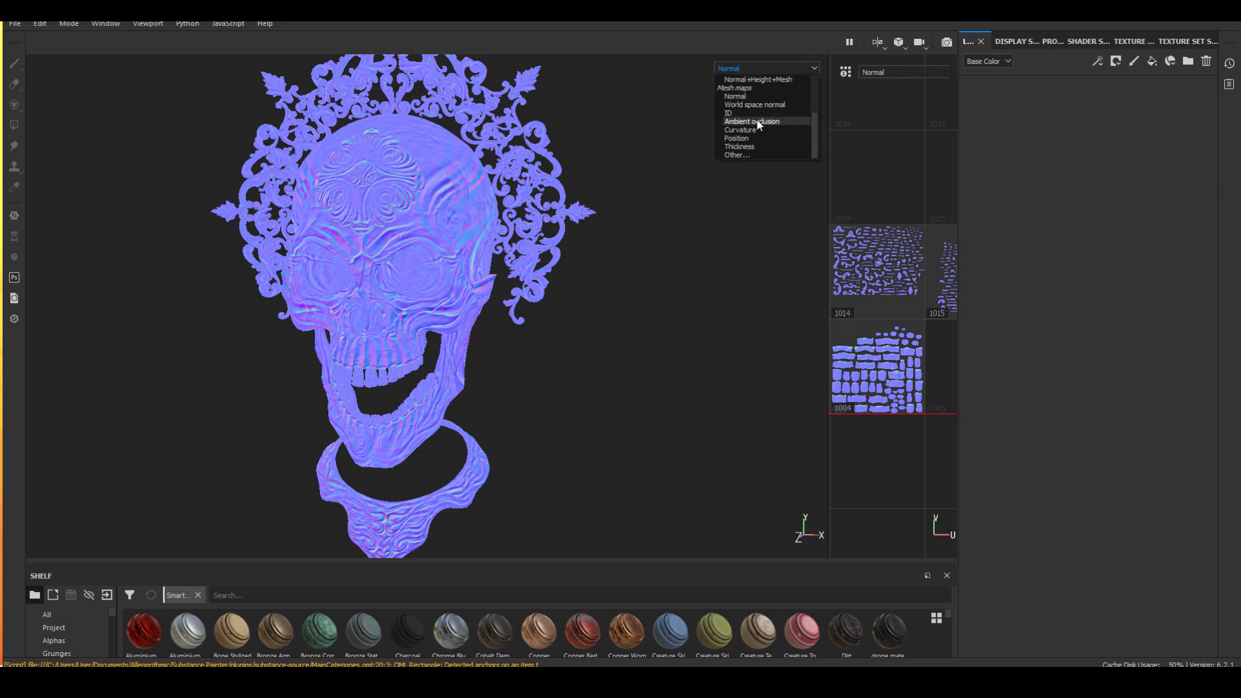
{"action": "left_click", "coordinate": [752, 121]}
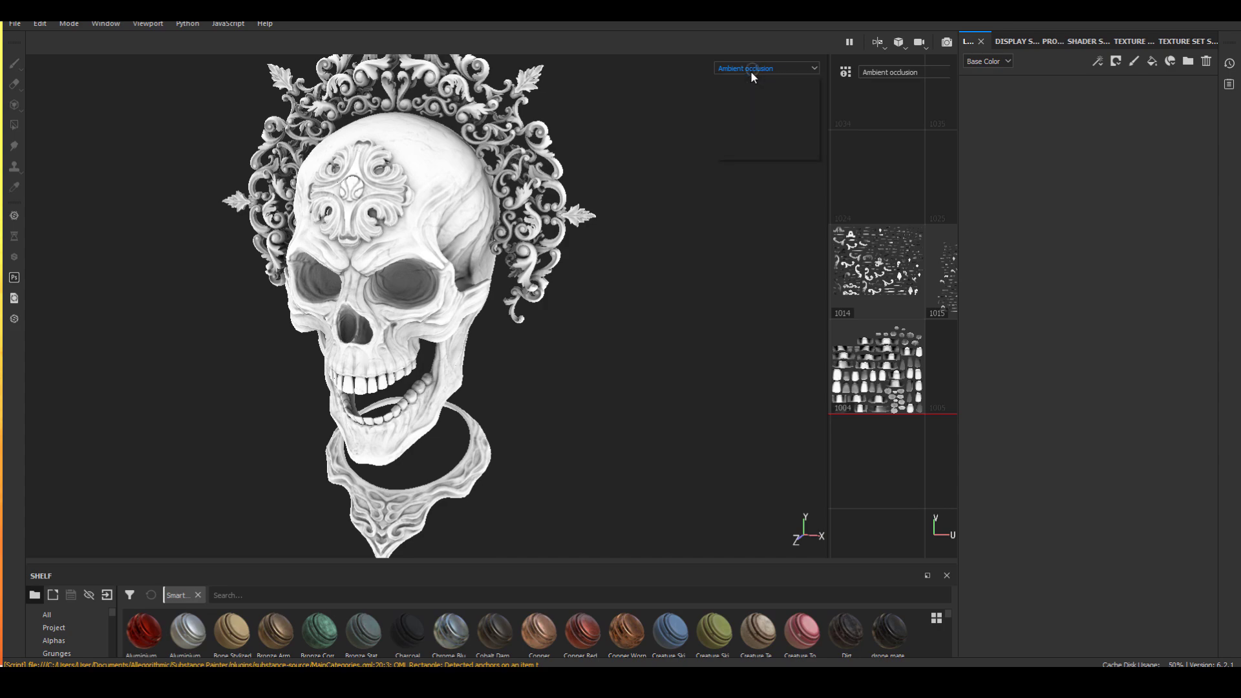
{"action": "left_click", "coordinate": [765, 67]}
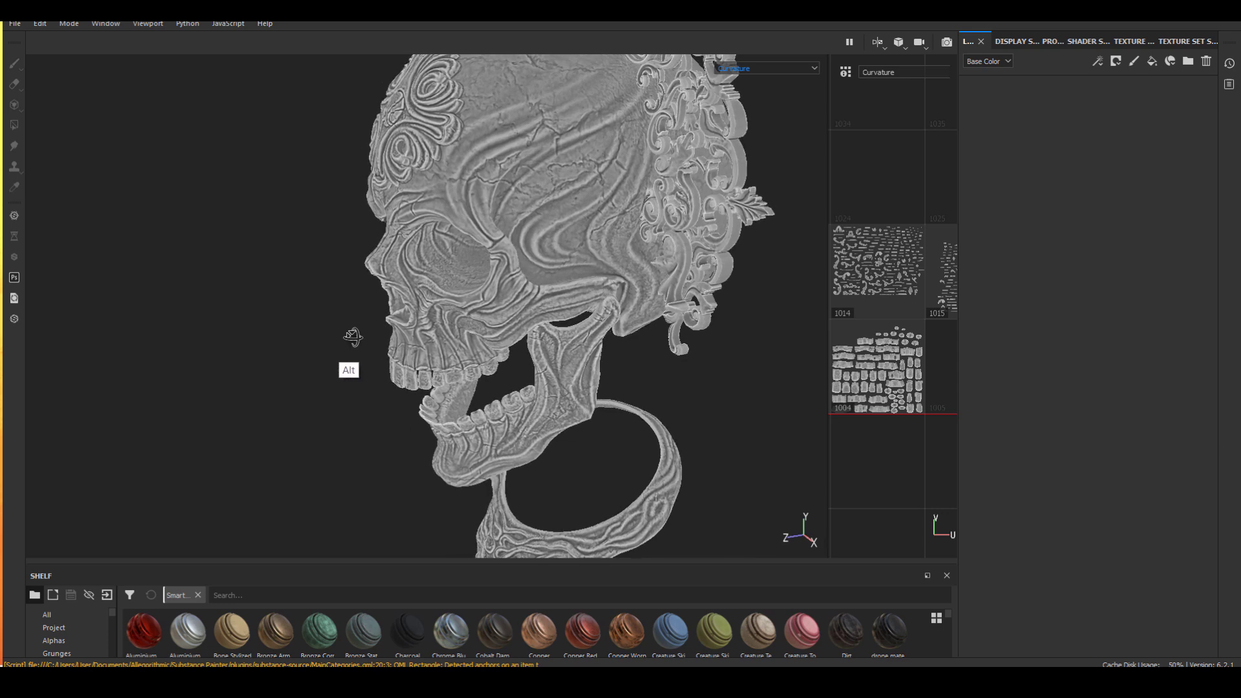
{"action": "left_click", "coordinate": [764, 68]}
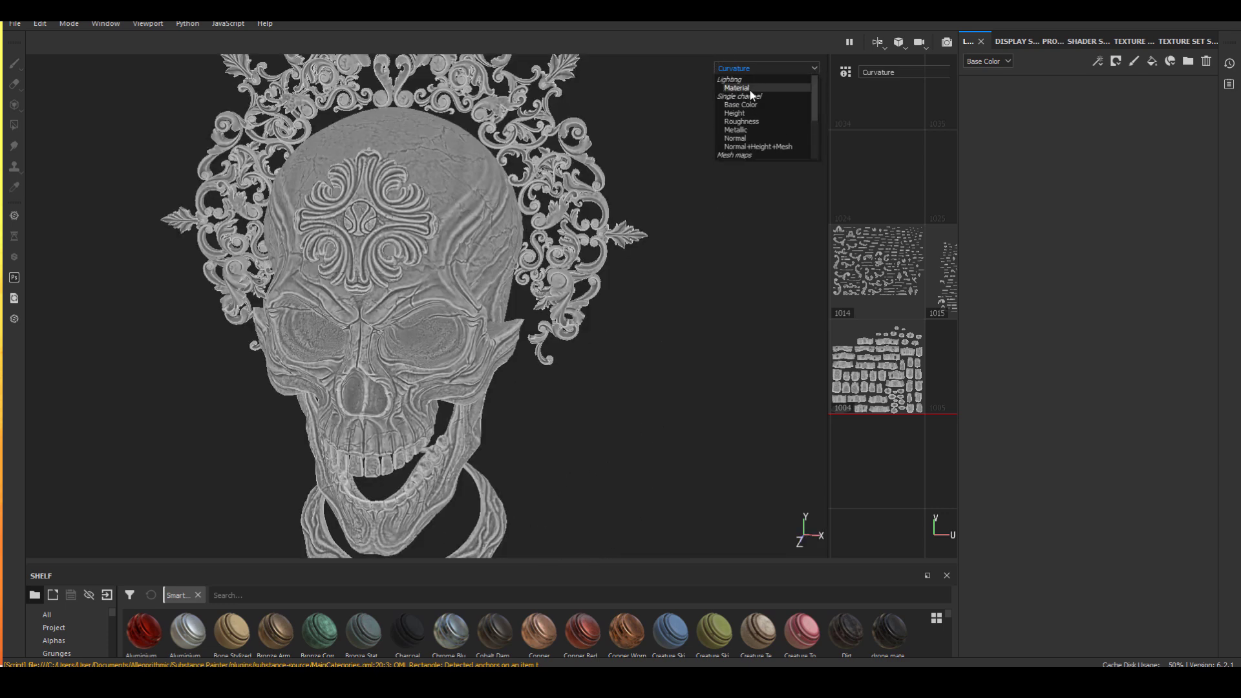
{"action": "left_click", "coordinate": [736, 88]}
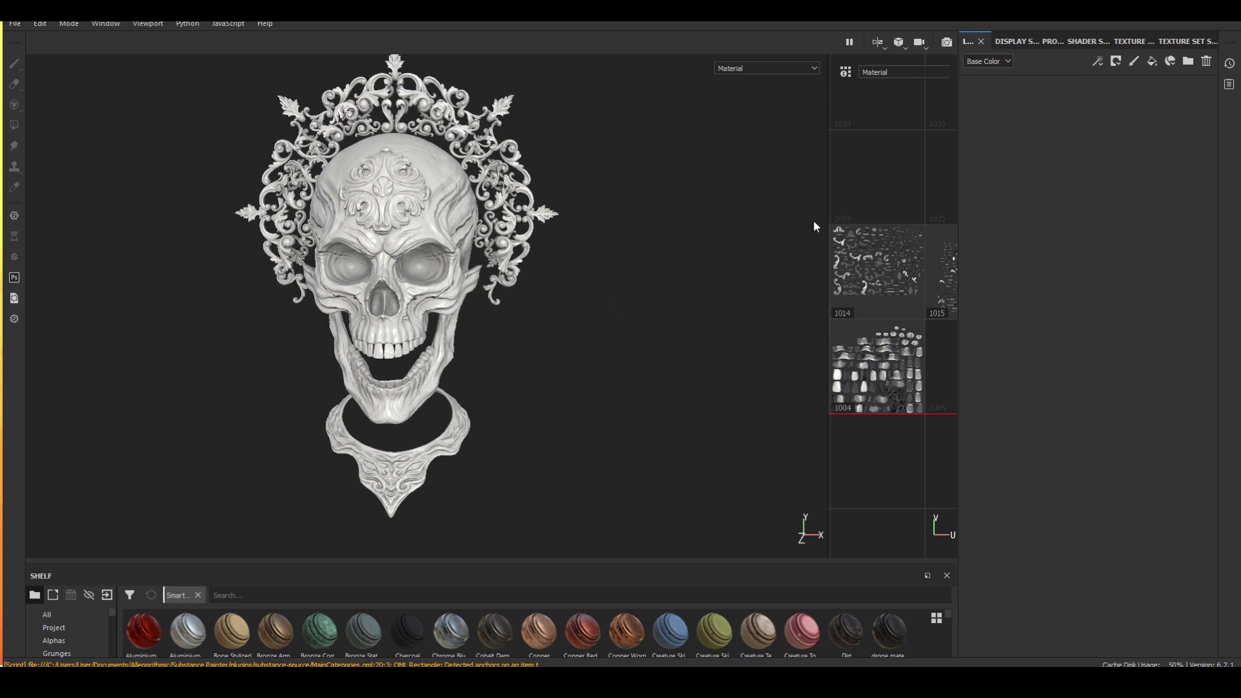
{"action": "mouse_move", "coordinate": [1041, 181]}
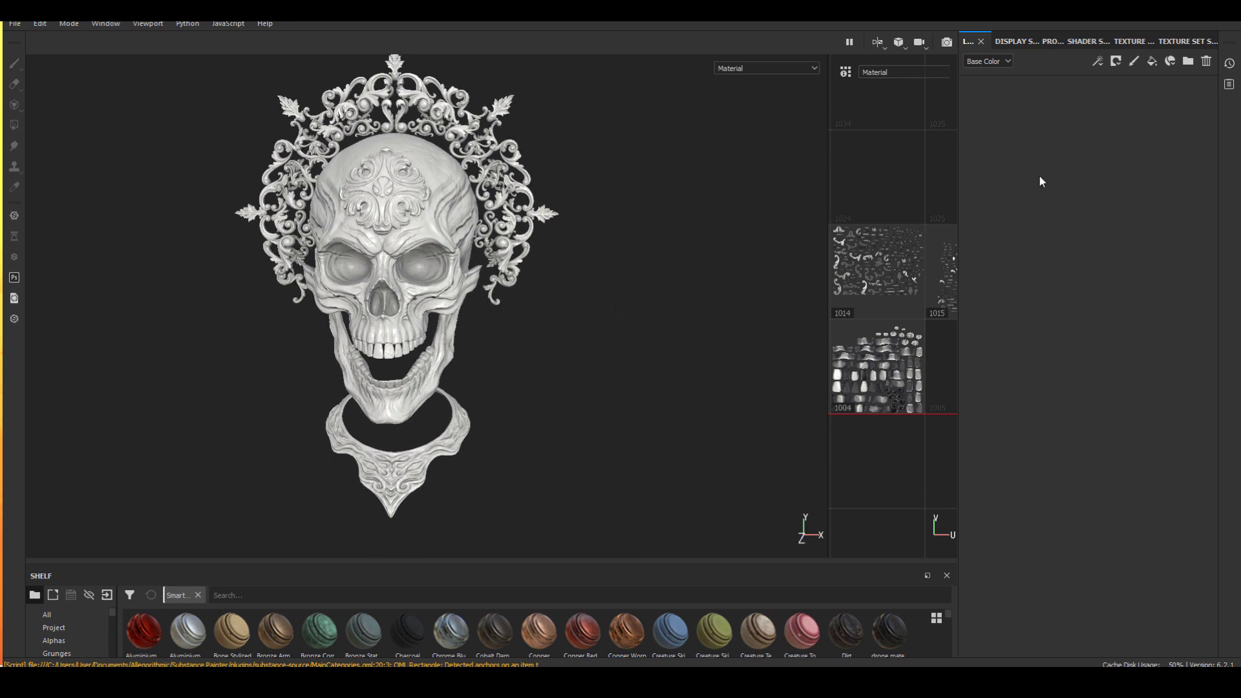
{"action": "mouse_move", "coordinate": [1142, 97]}
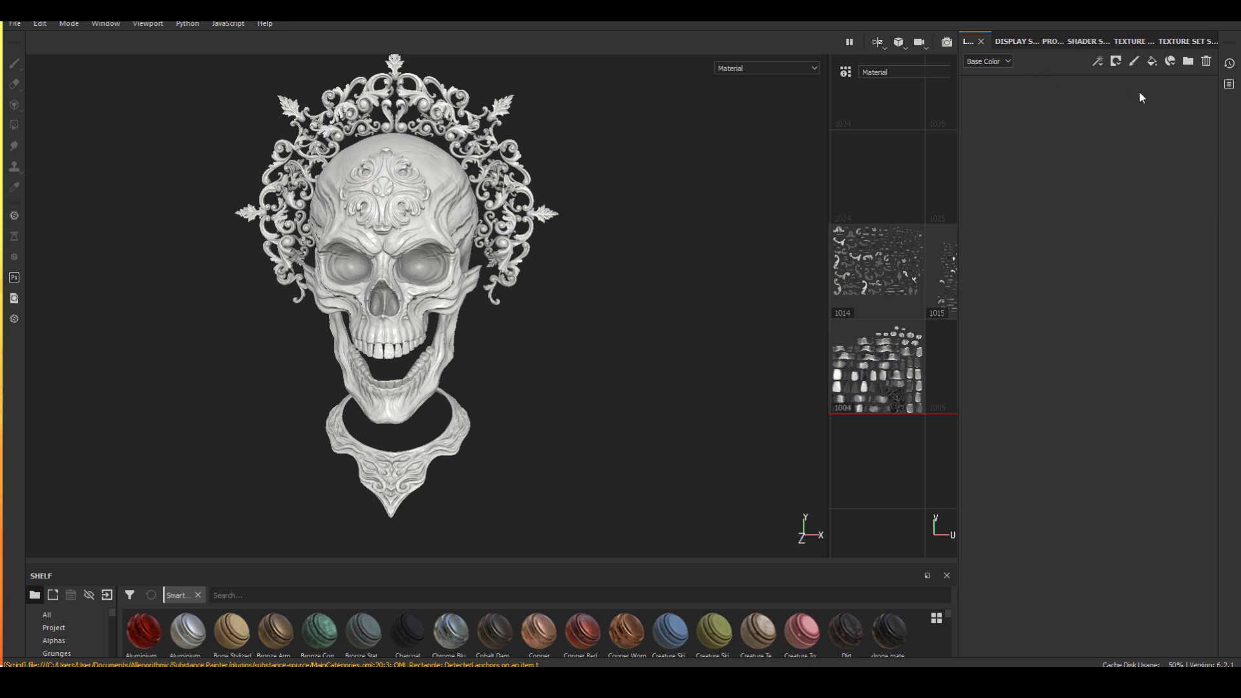
Step: Add a fill layer limited to the base colour channel and open its colour picker
{"action": "left_click", "coordinate": [1117, 60]}
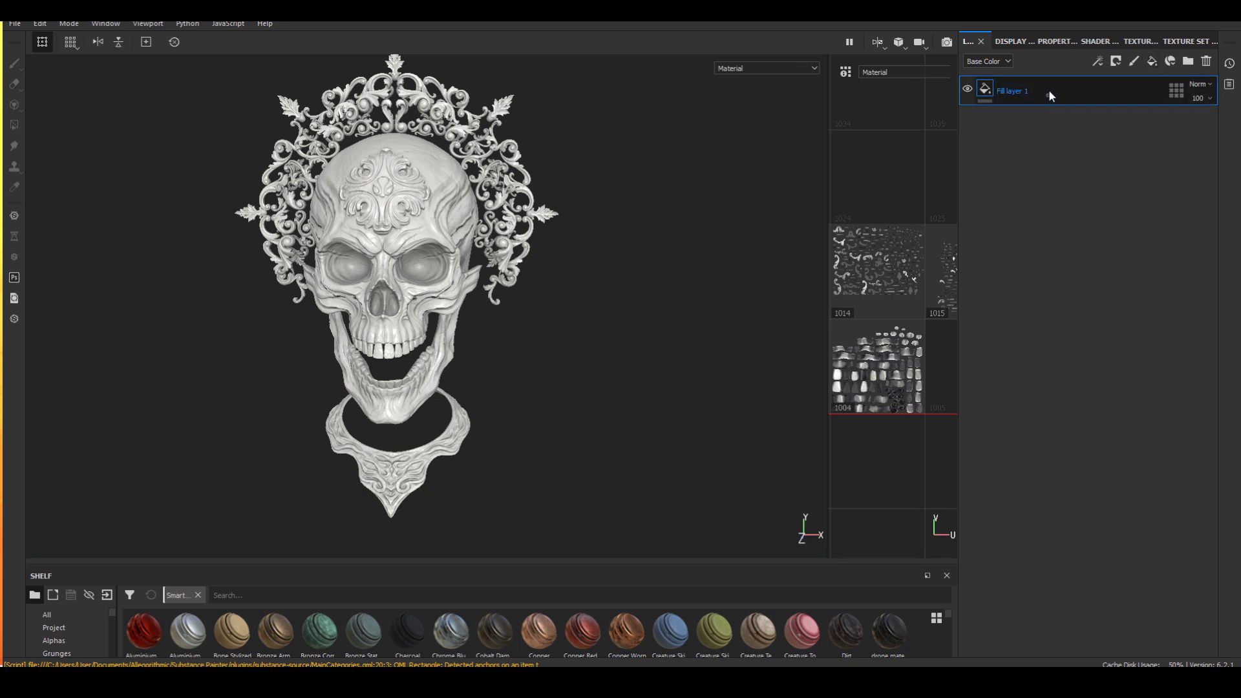
{"action": "left_click", "coordinate": [1037, 41]}
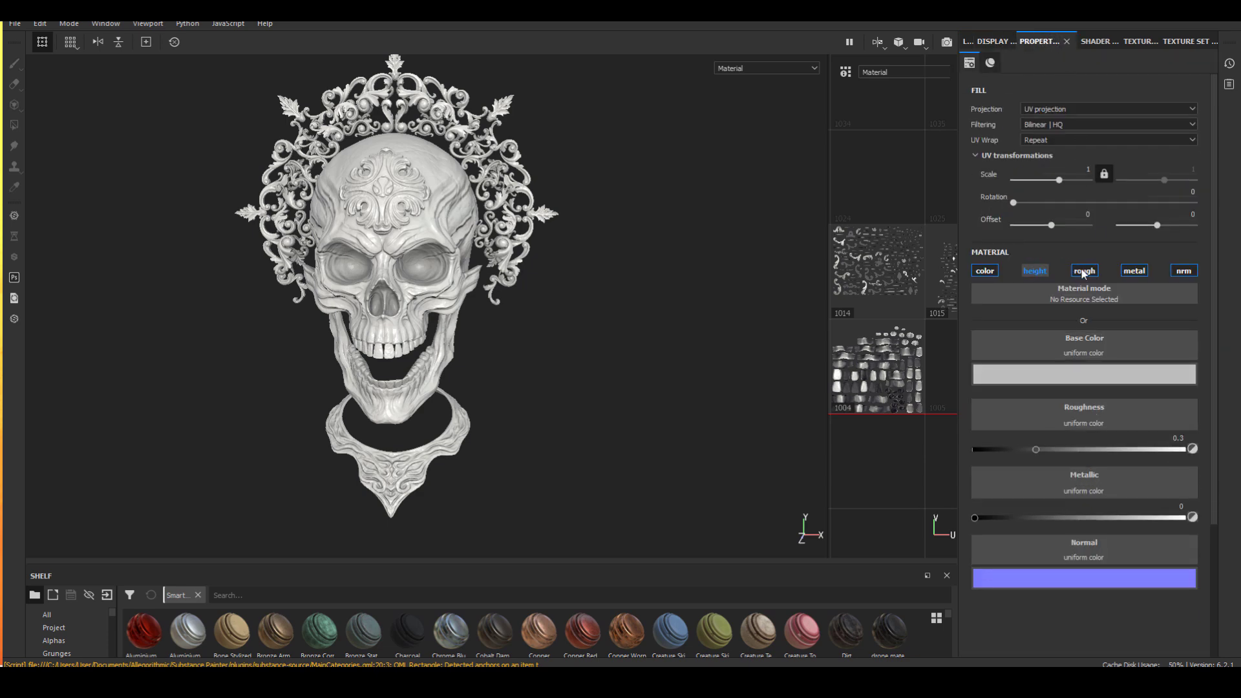
{"action": "left_click", "coordinate": [984, 271]}
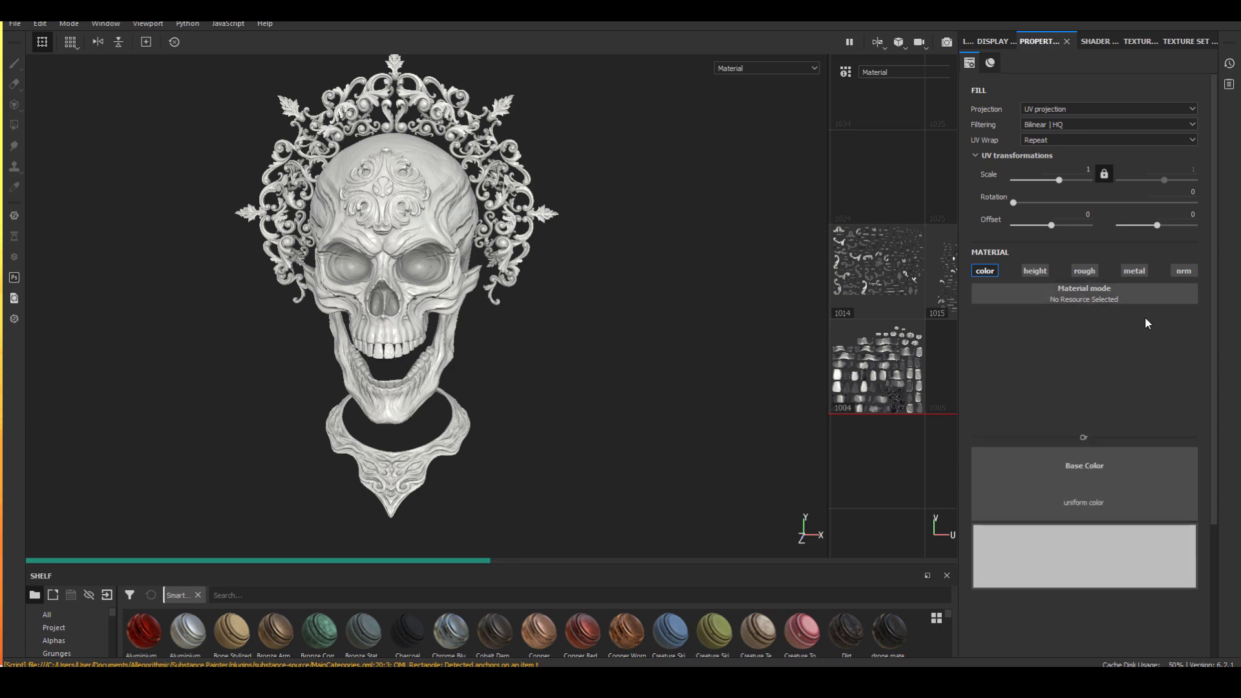
{"action": "left_click", "coordinate": [1083, 556]}
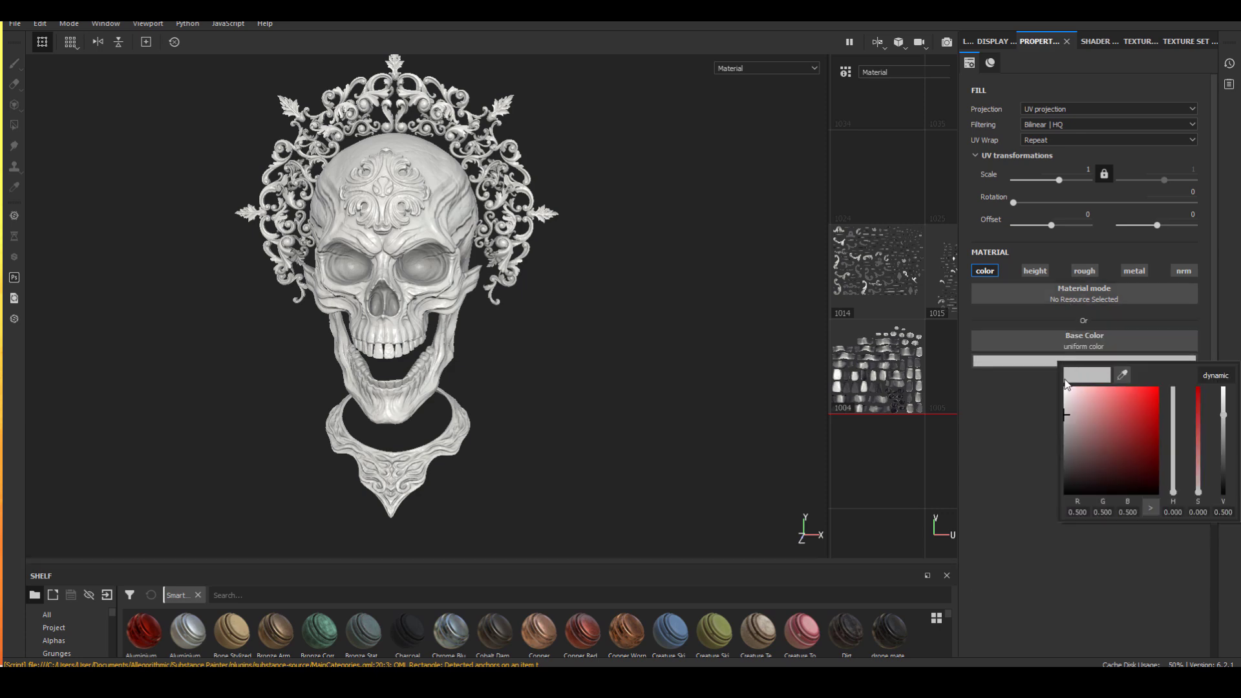
Step: Review the Display, Shader and Texture Set settings without changing anything
{"action": "left_click", "coordinate": [995, 41]}
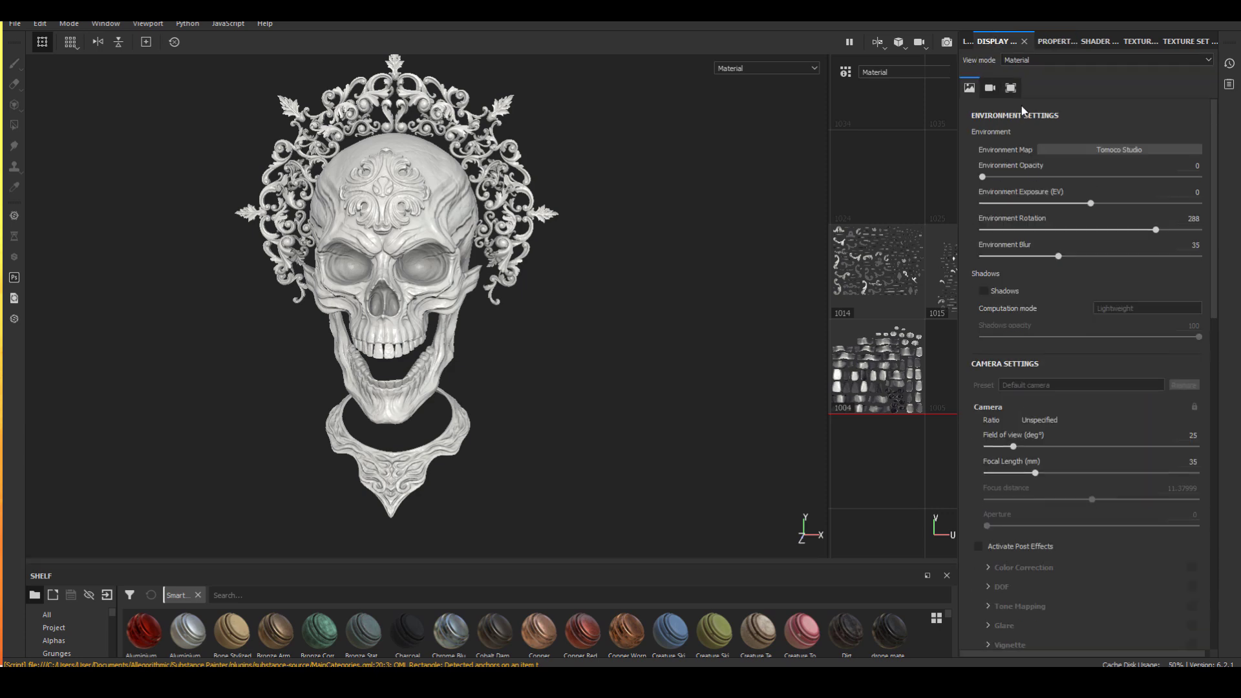
{"action": "left_click", "coordinate": [1093, 41]}
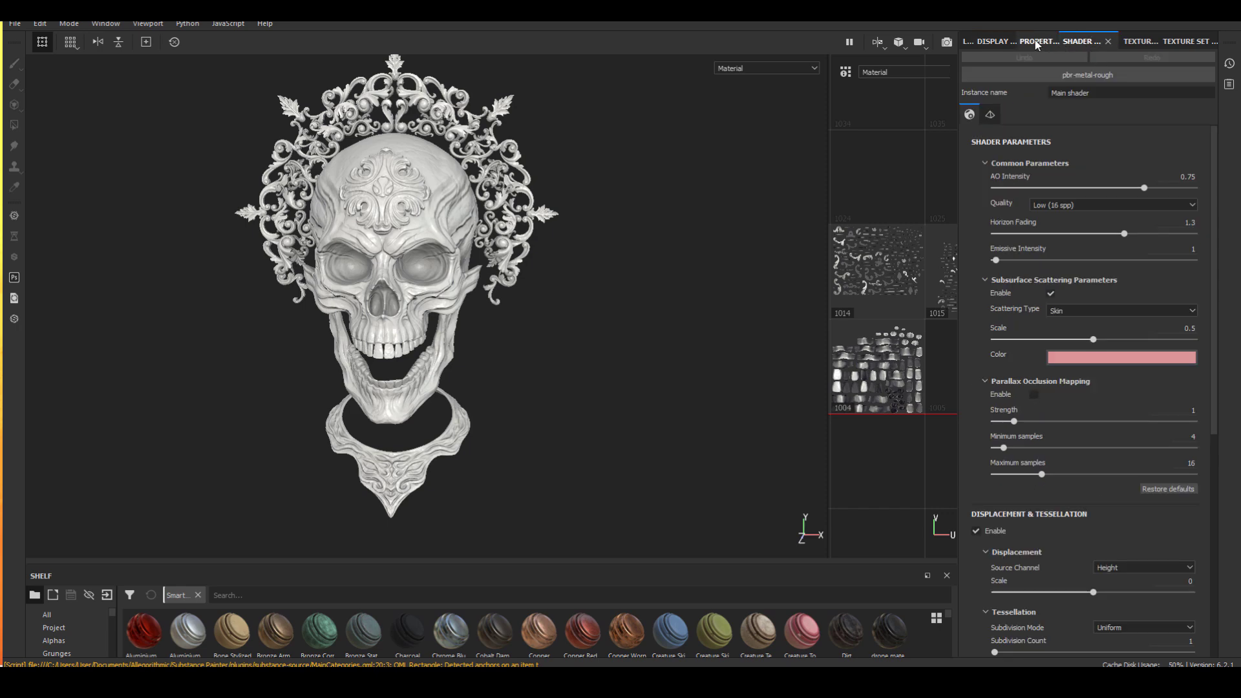
{"action": "left_click", "coordinate": [1172, 42]}
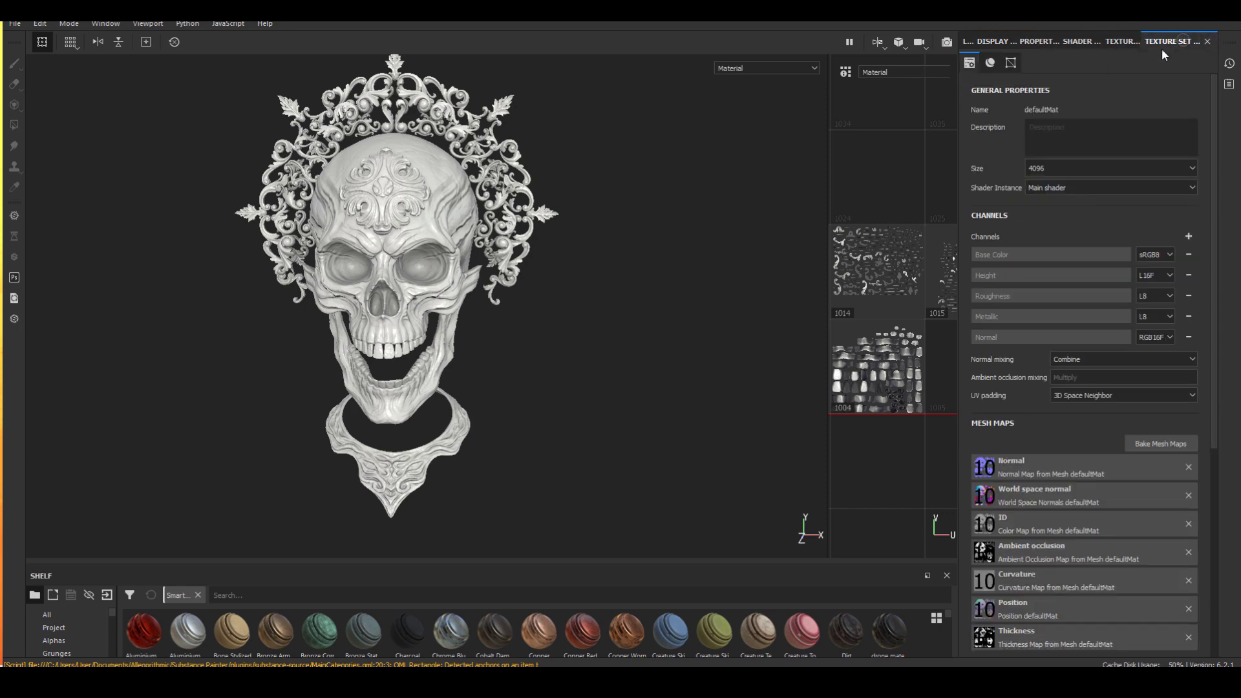
{"action": "left_click", "coordinate": [1110, 168]}
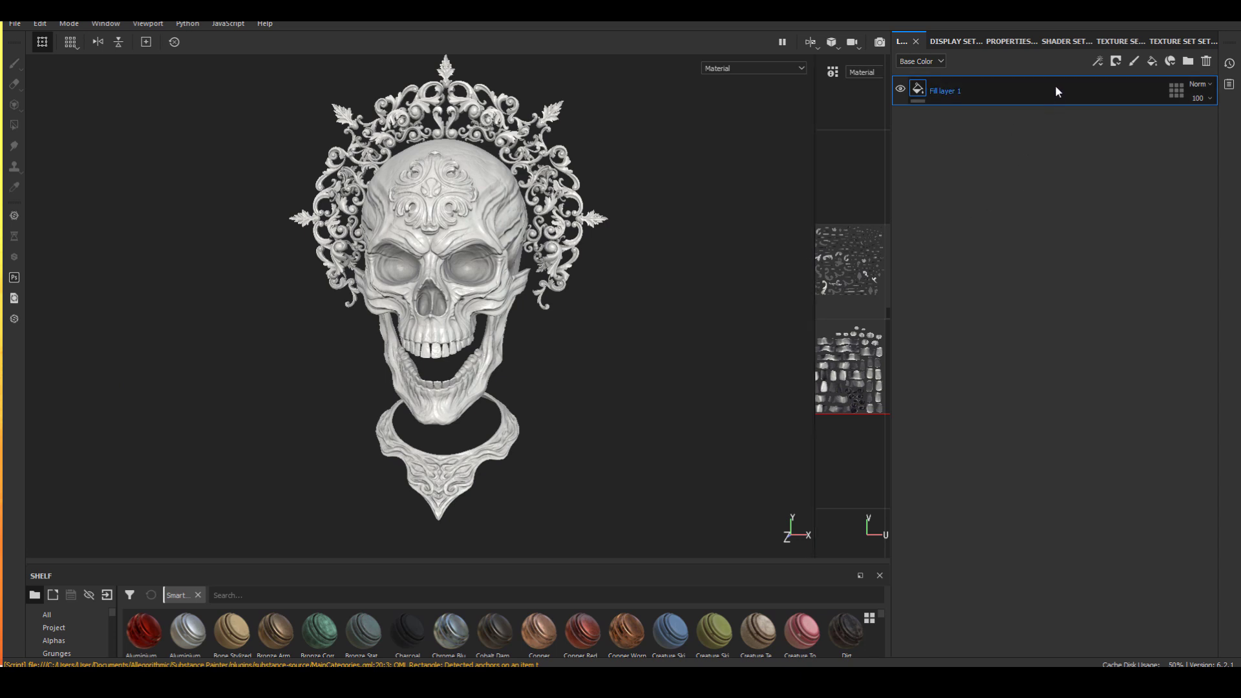
Step: Add Fill layer 2 with only the colour channel and make its base colour white
{"action": "left_click", "coordinate": [1153, 61]}
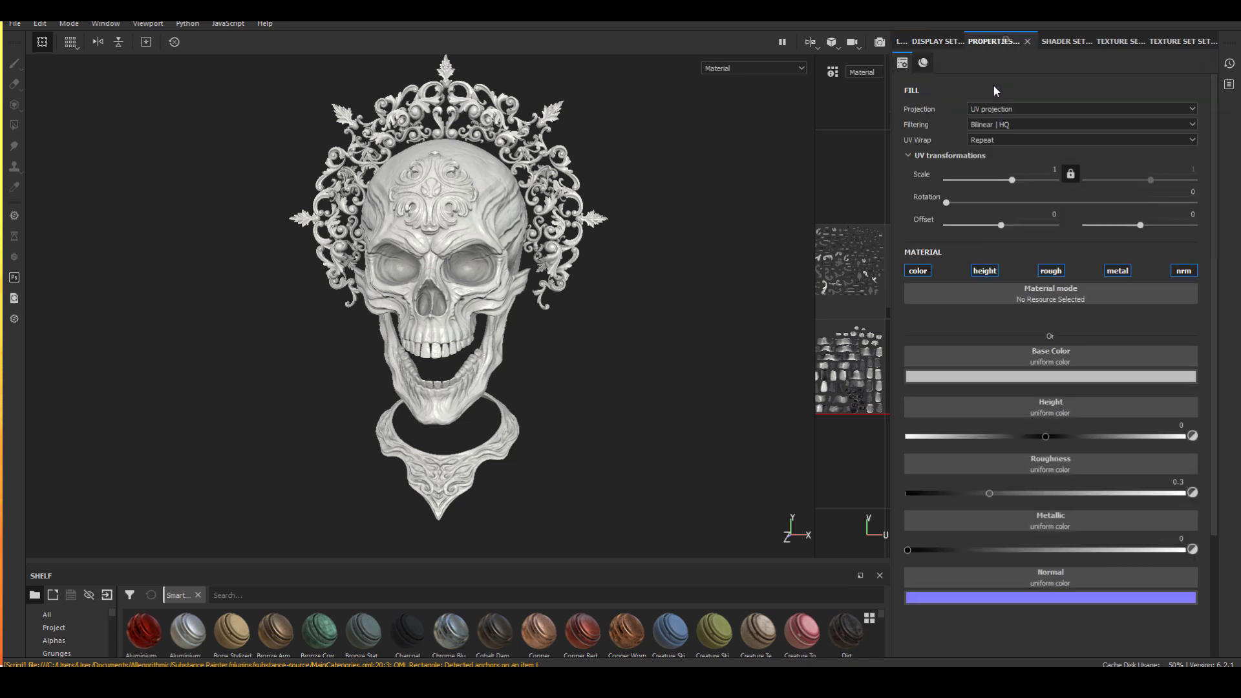
{"action": "left_click", "coordinate": [1117, 270]}
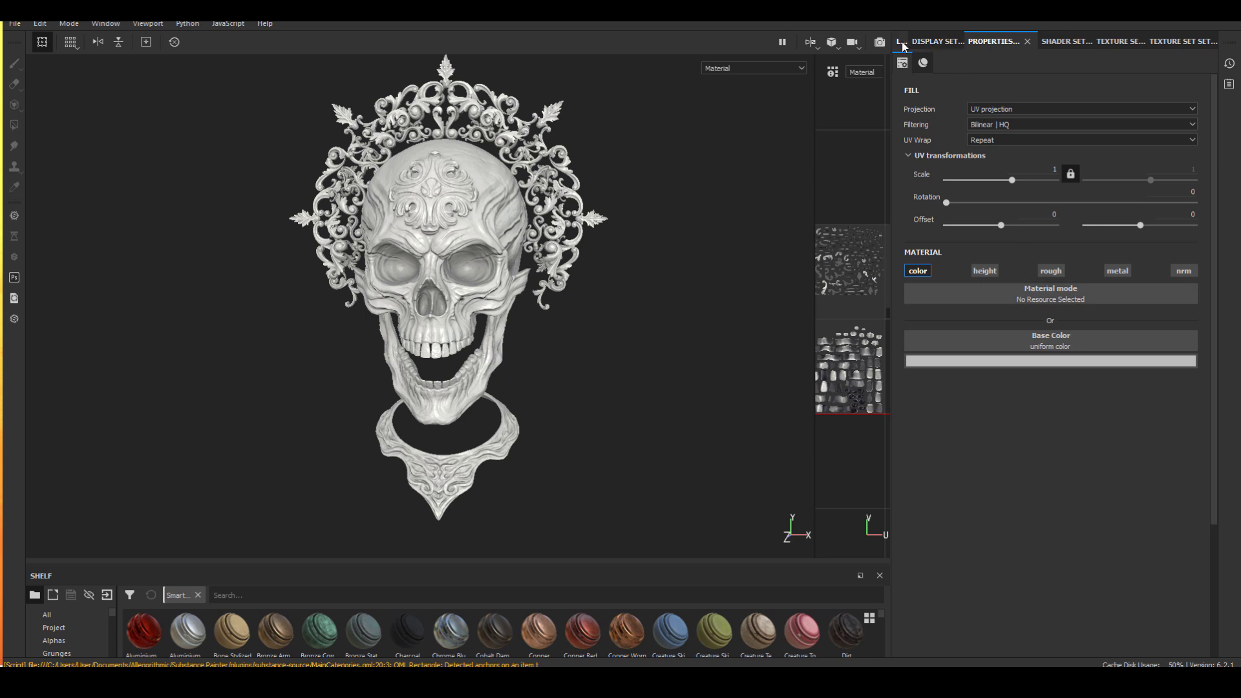
{"action": "left_click", "coordinate": [900, 40]}
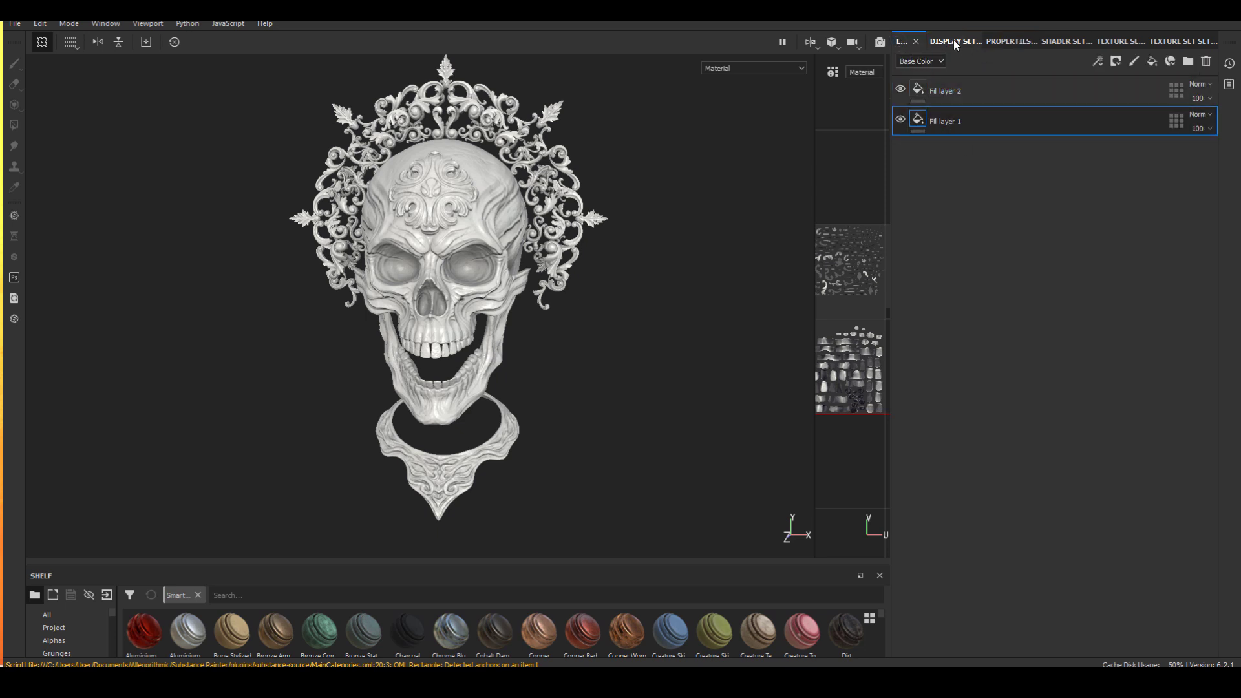
{"action": "left_click", "coordinate": [1011, 40]}
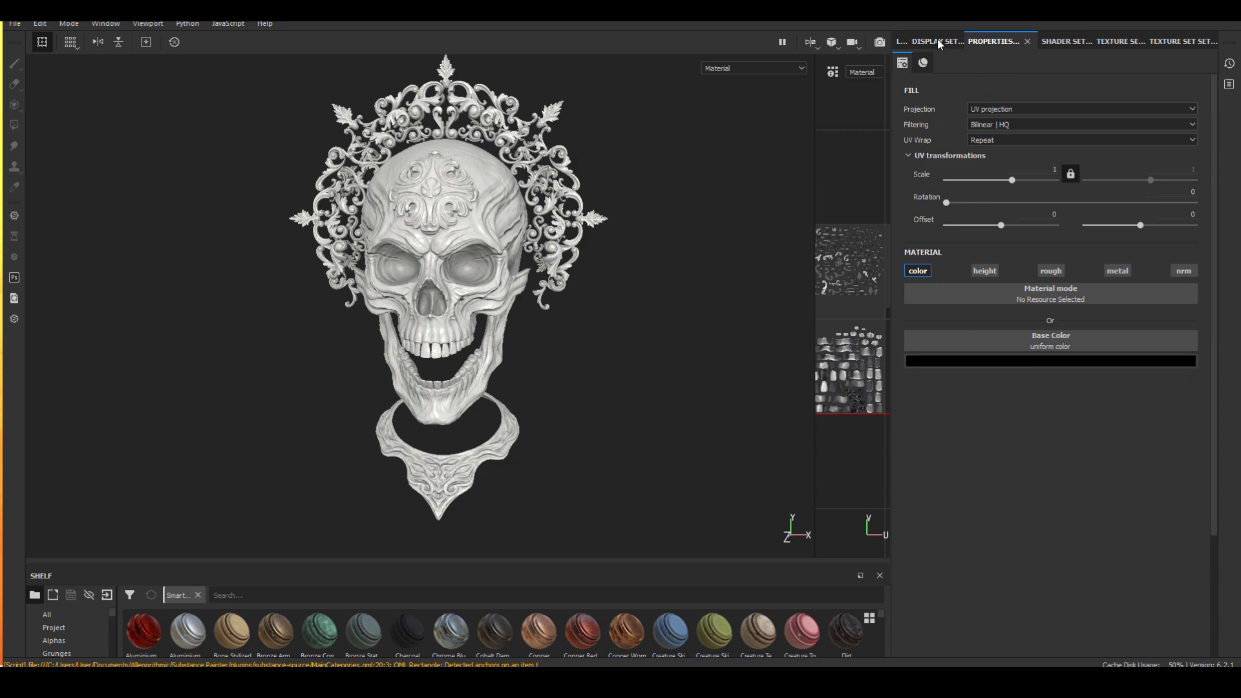
{"action": "left_click", "coordinate": [901, 41]}
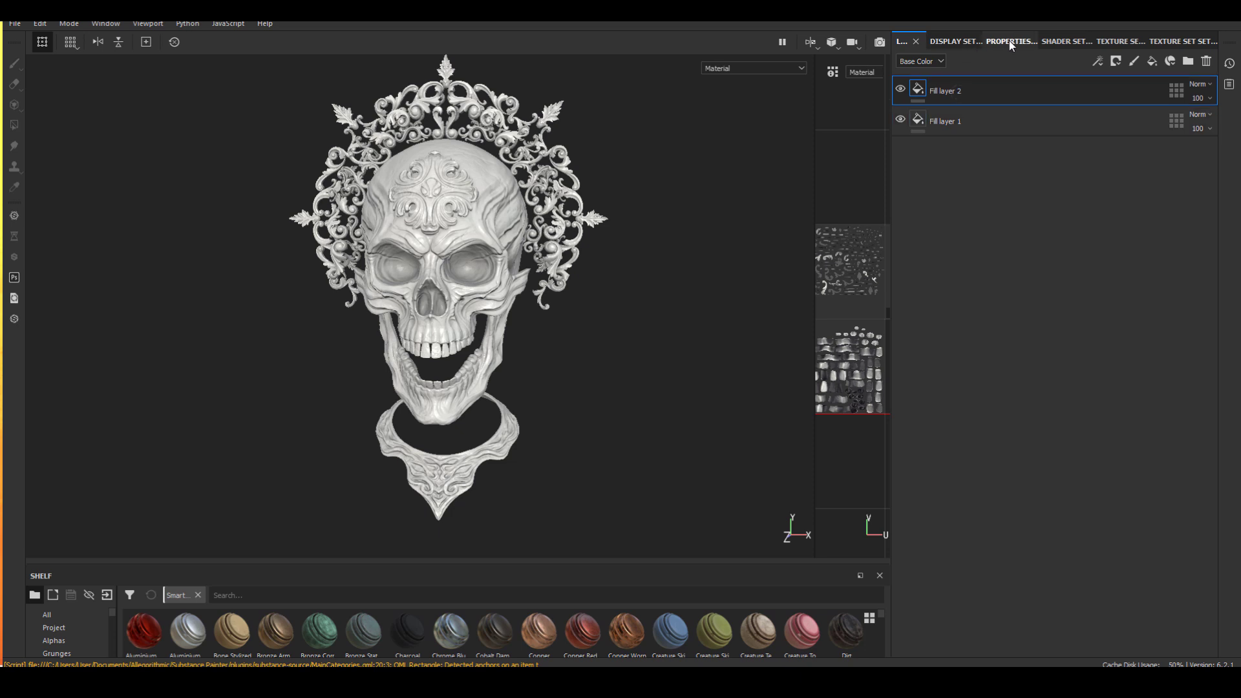
{"action": "left_click", "coordinate": [1009, 40]}
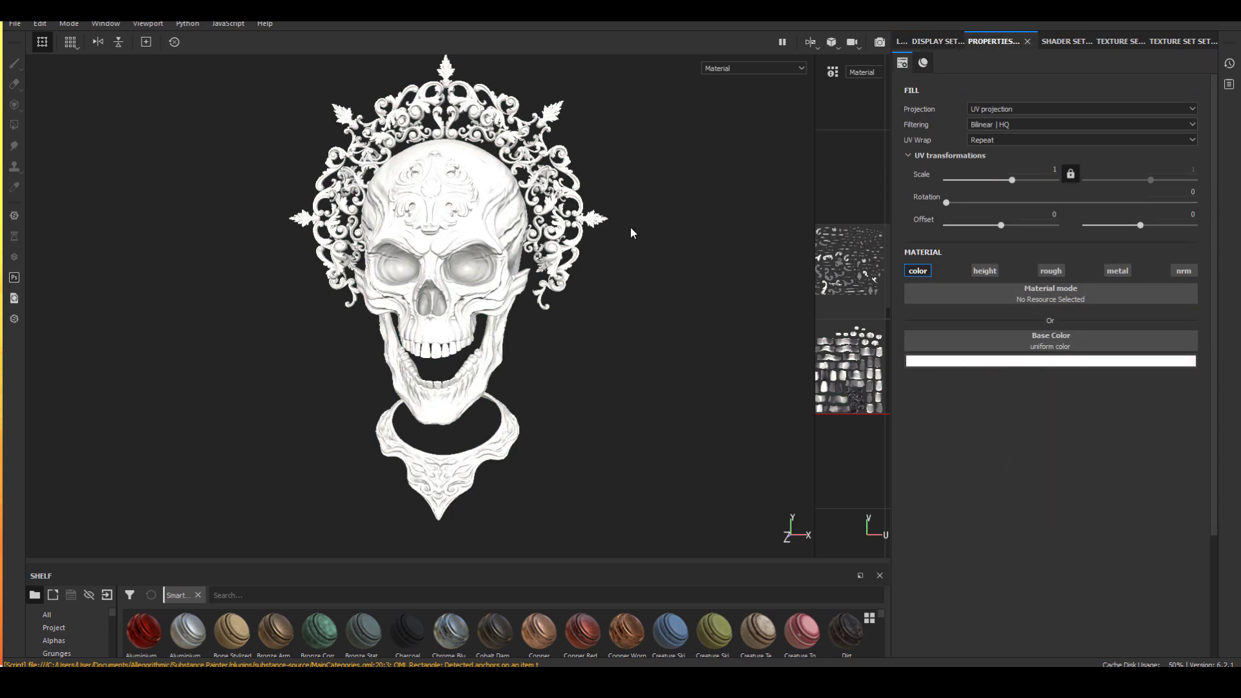
Step: Switch the viewport to Base Color mode to see the flat white skull
{"action": "left_click", "coordinate": [752, 68]}
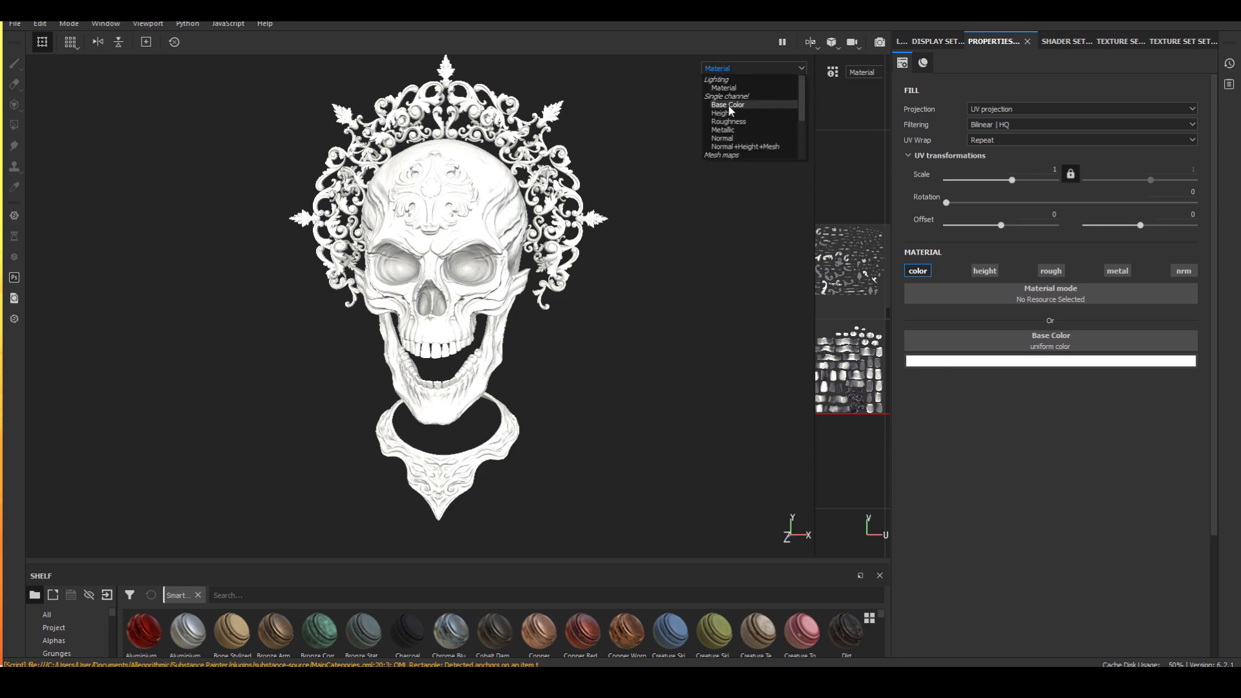
{"action": "left_click", "coordinate": [727, 104]}
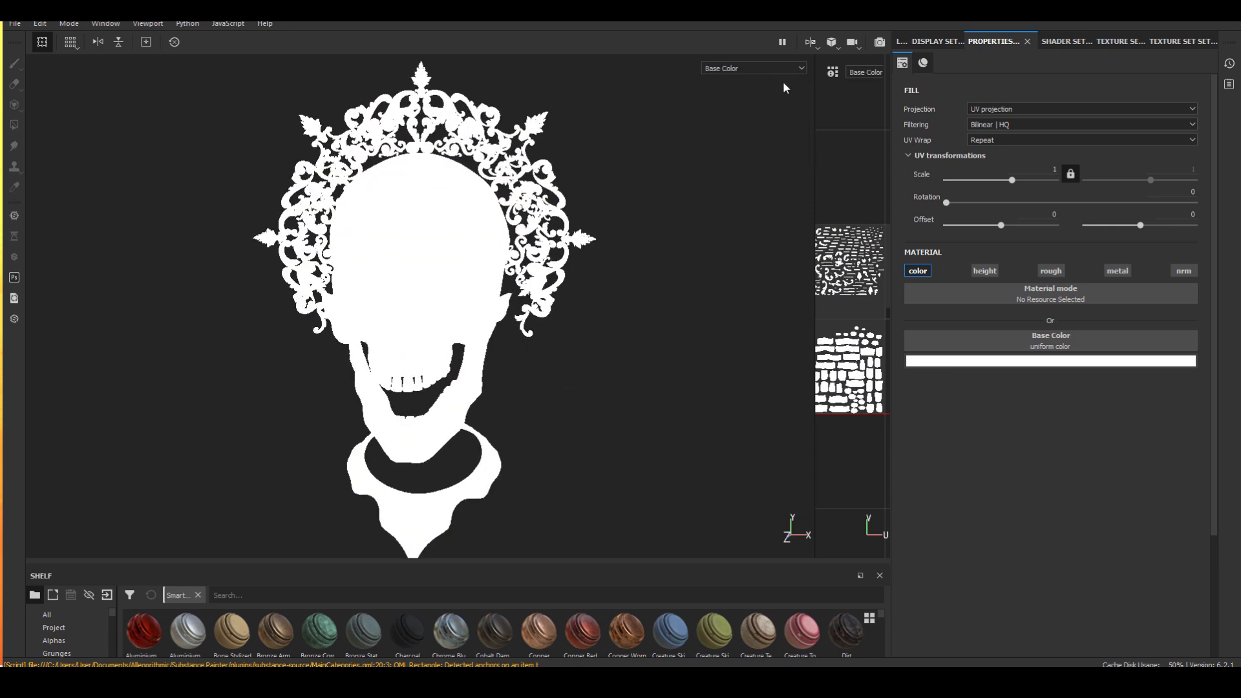
{"action": "left_click", "coordinate": [902, 41]}
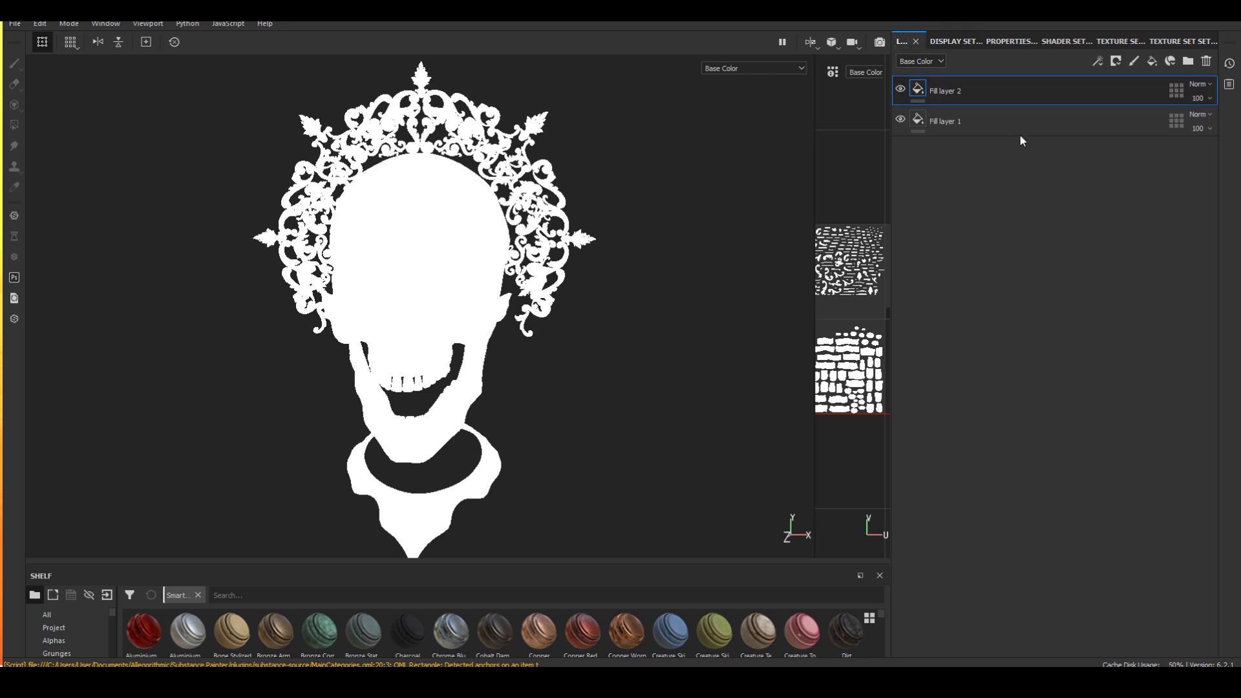
Step: Give Fill layer 2 a black mask with a Mask Builder - Legacy generator
{"action": "right_click", "coordinate": [944, 90]}
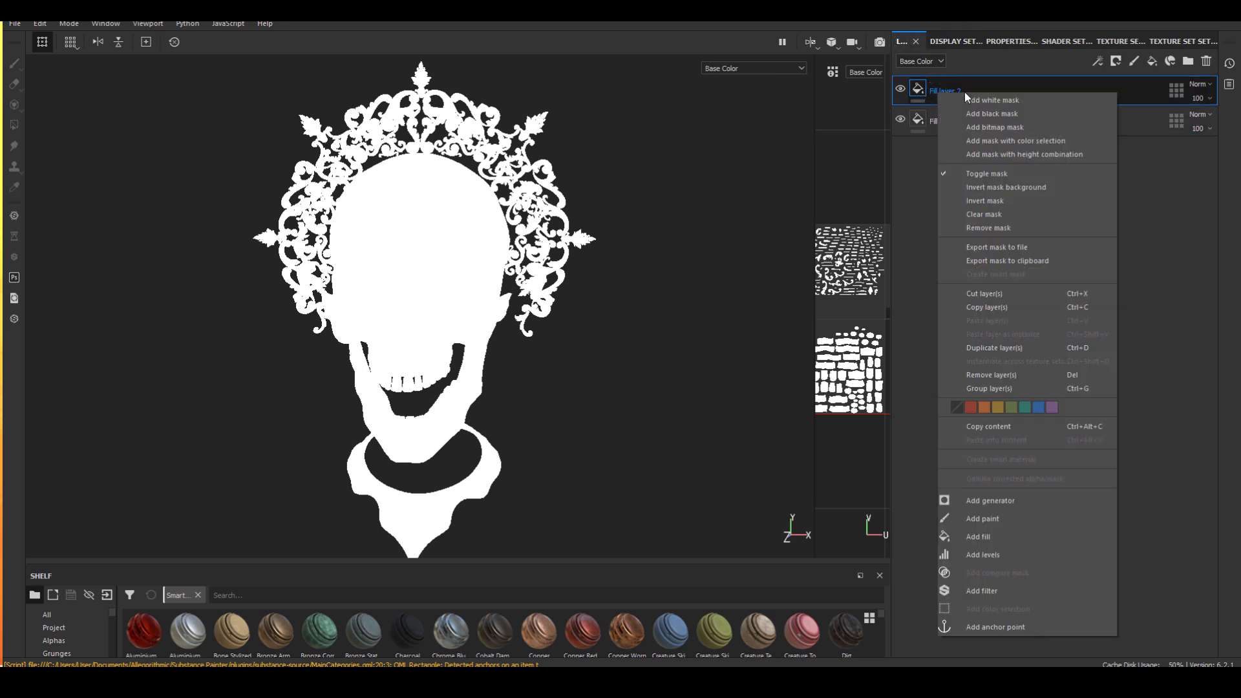
{"action": "left_click", "coordinate": [992, 113]}
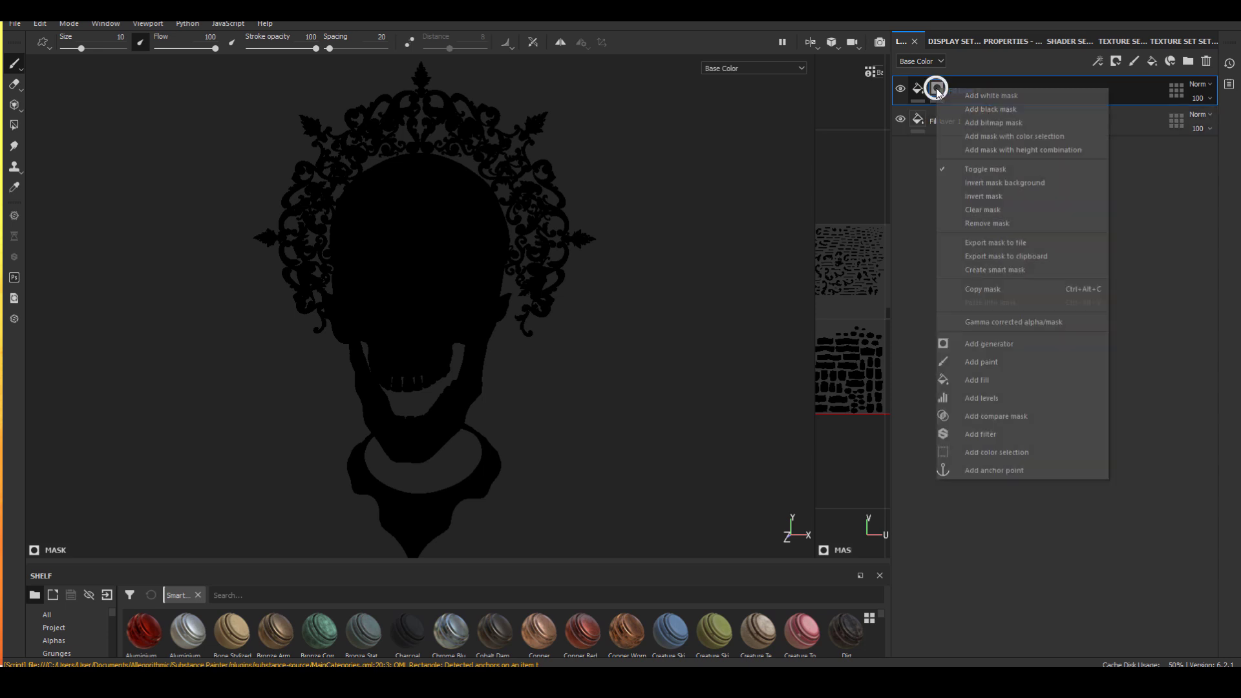
{"action": "left_click", "coordinate": [988, 343]}
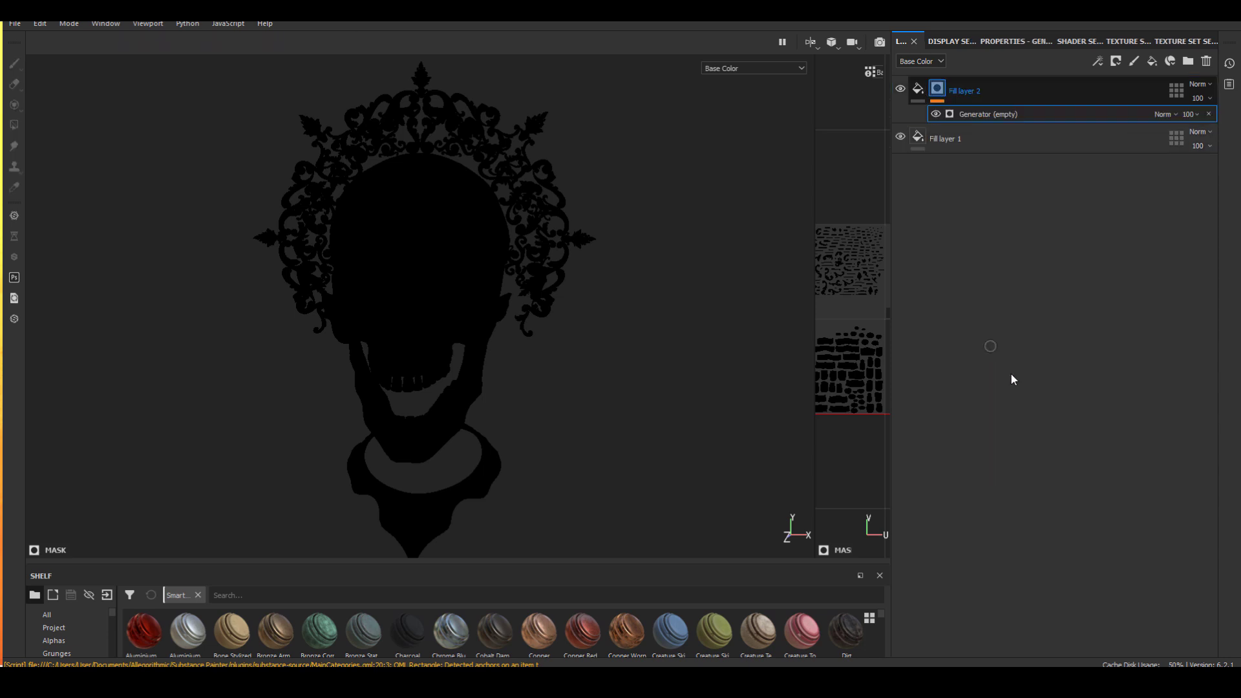
{"action": "left_click", "coordinate": [1004, 41]}
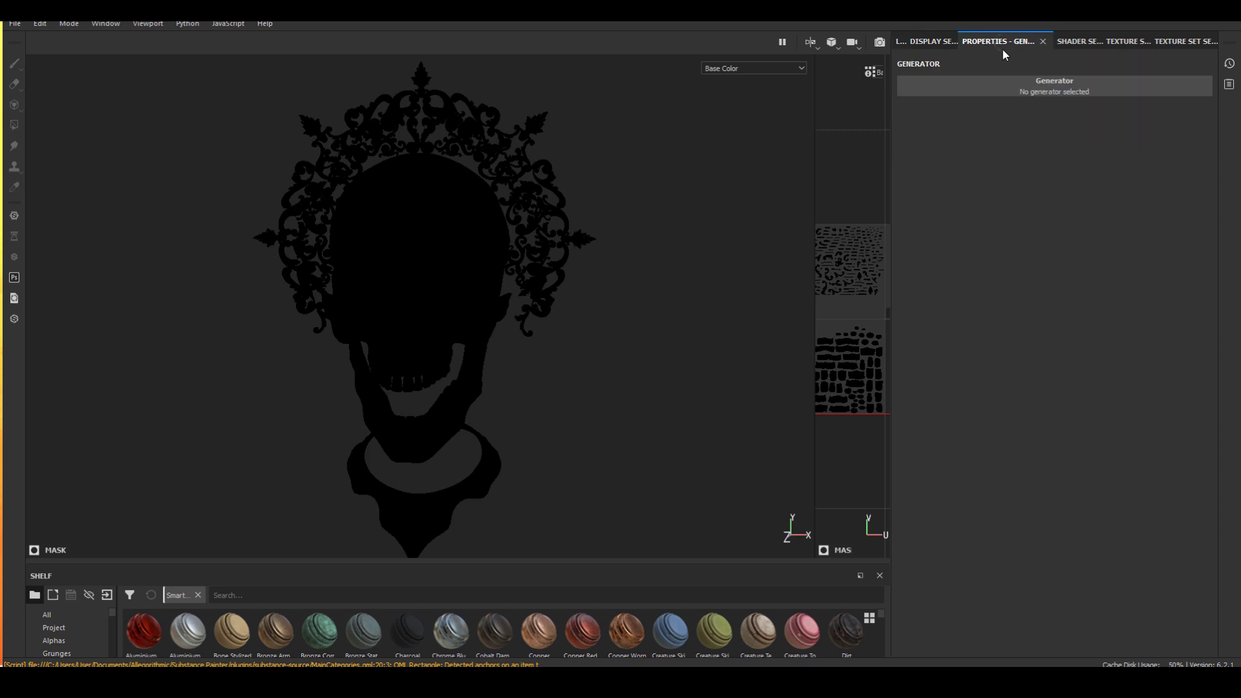
{"action": "left_click", "coordinate": [1053, 85]}
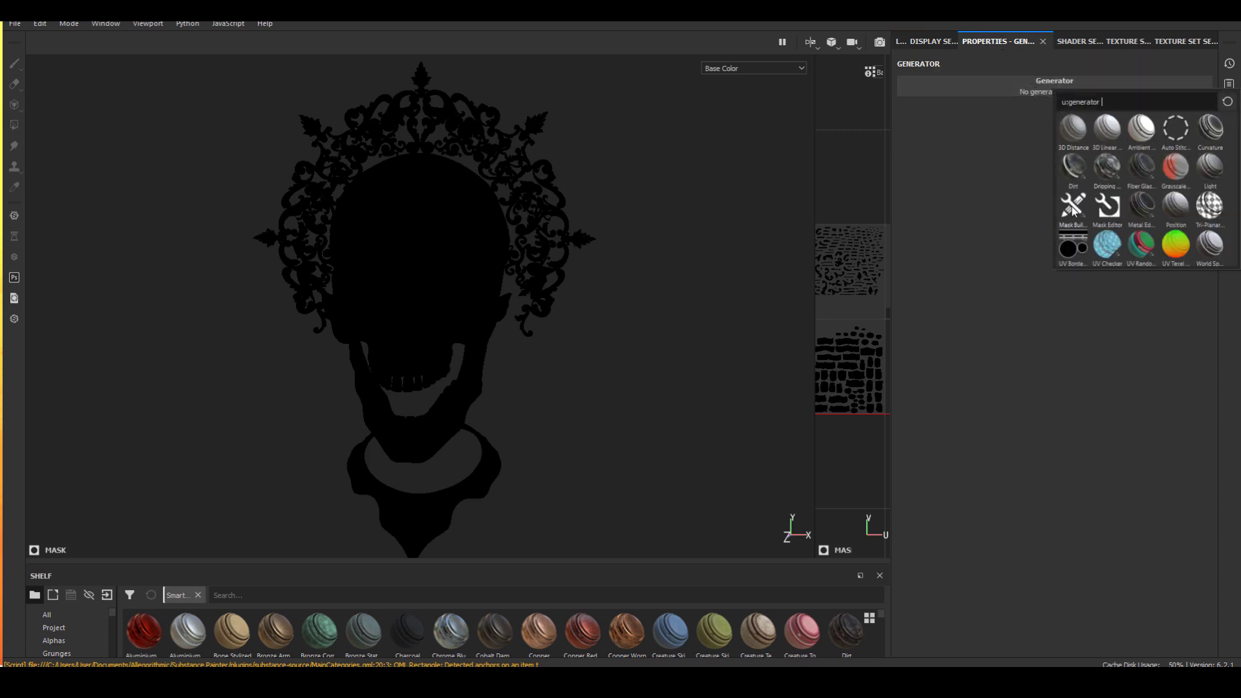
{"action": "left_click", "coordinate": [1073, 205]}
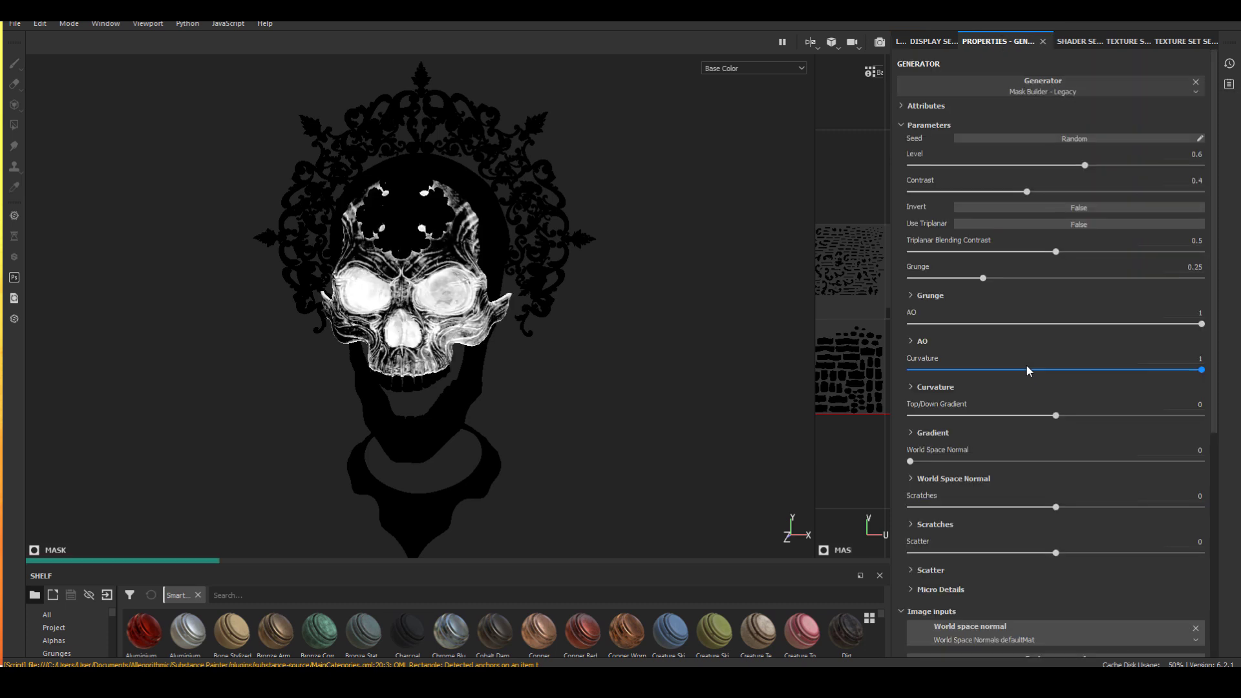
{"action": "mouse_move", "coordinate": [706, 403]}
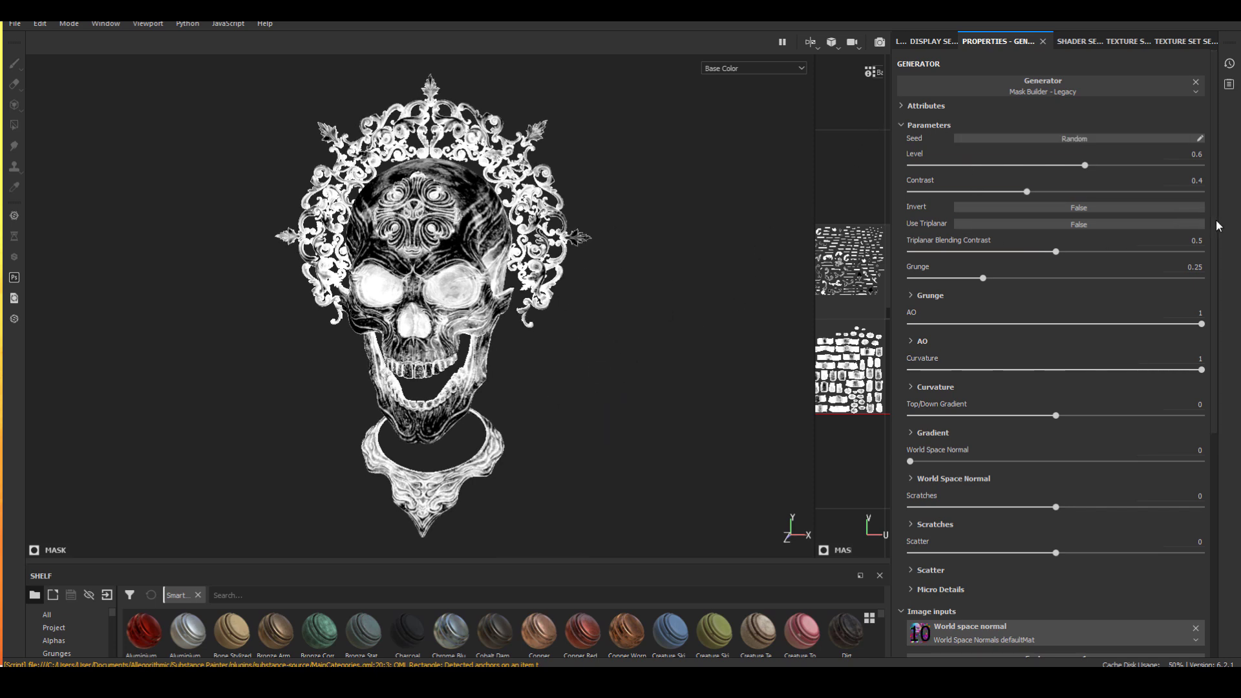
{"action": "right_click", "coordinate": [1219, 230]}
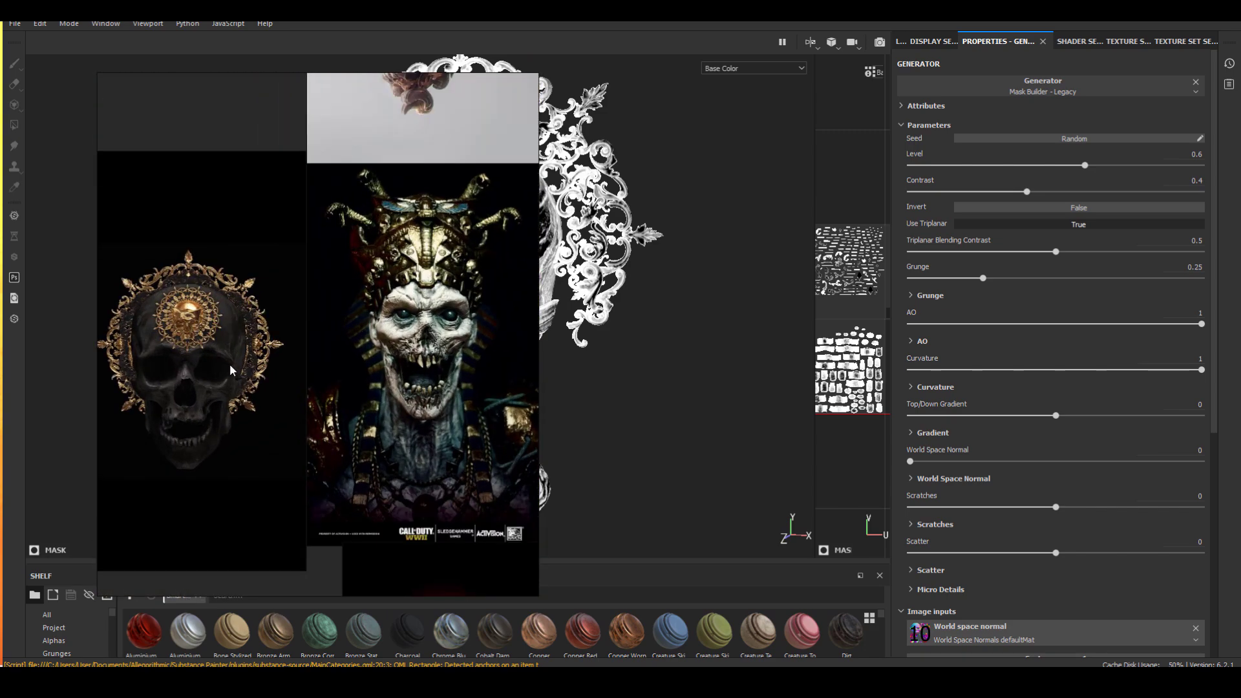
{"action": "mouse_move", "coordinate": [195, 387]}
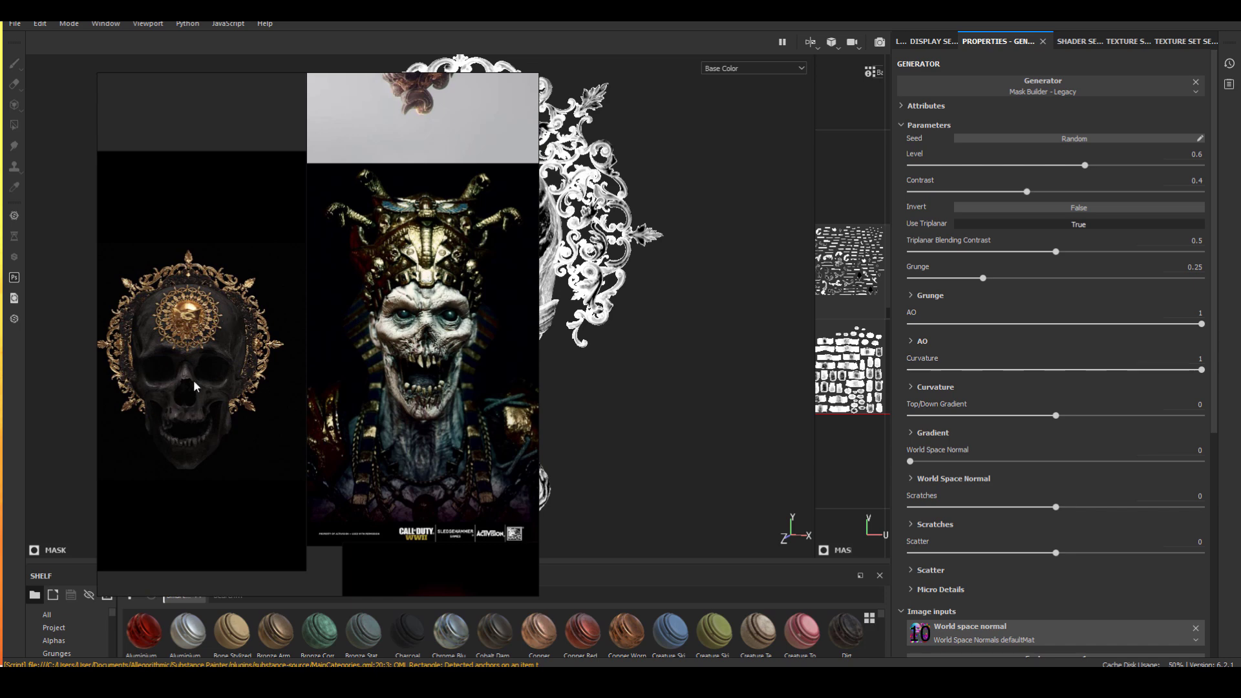
{"action": "mouse_move", "coordinate": [316, 428]}
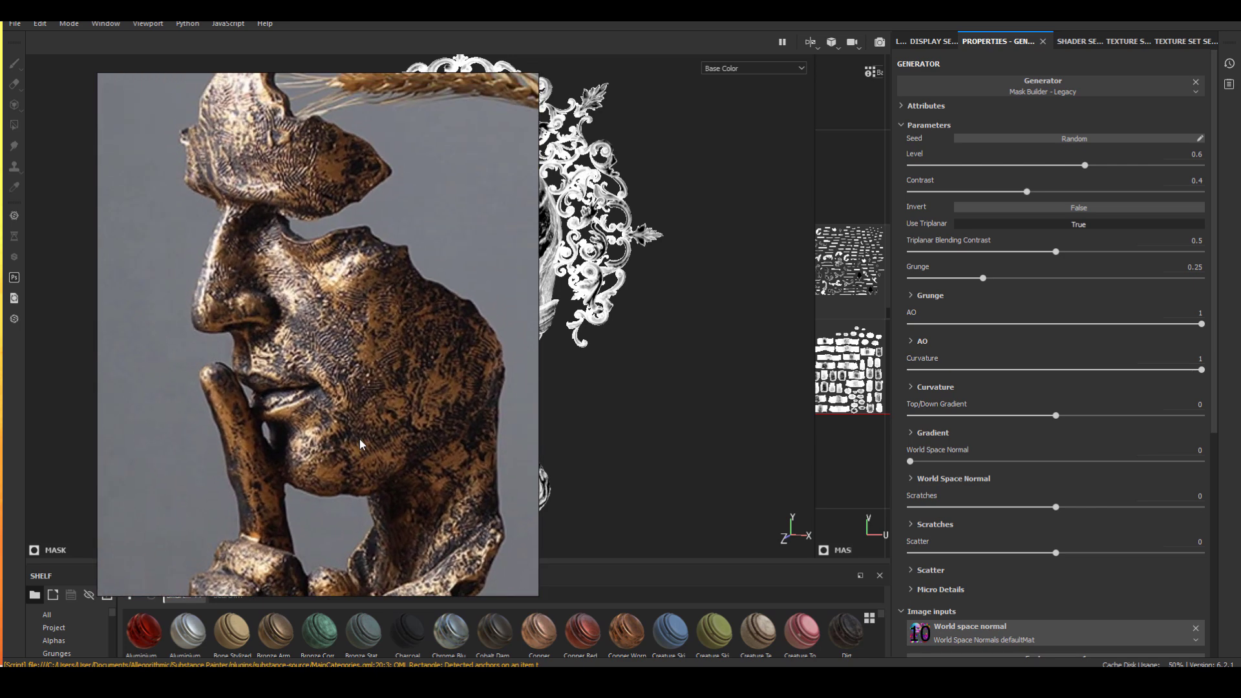
{"action": "mouse_move", "coordinate": [353, 363]}
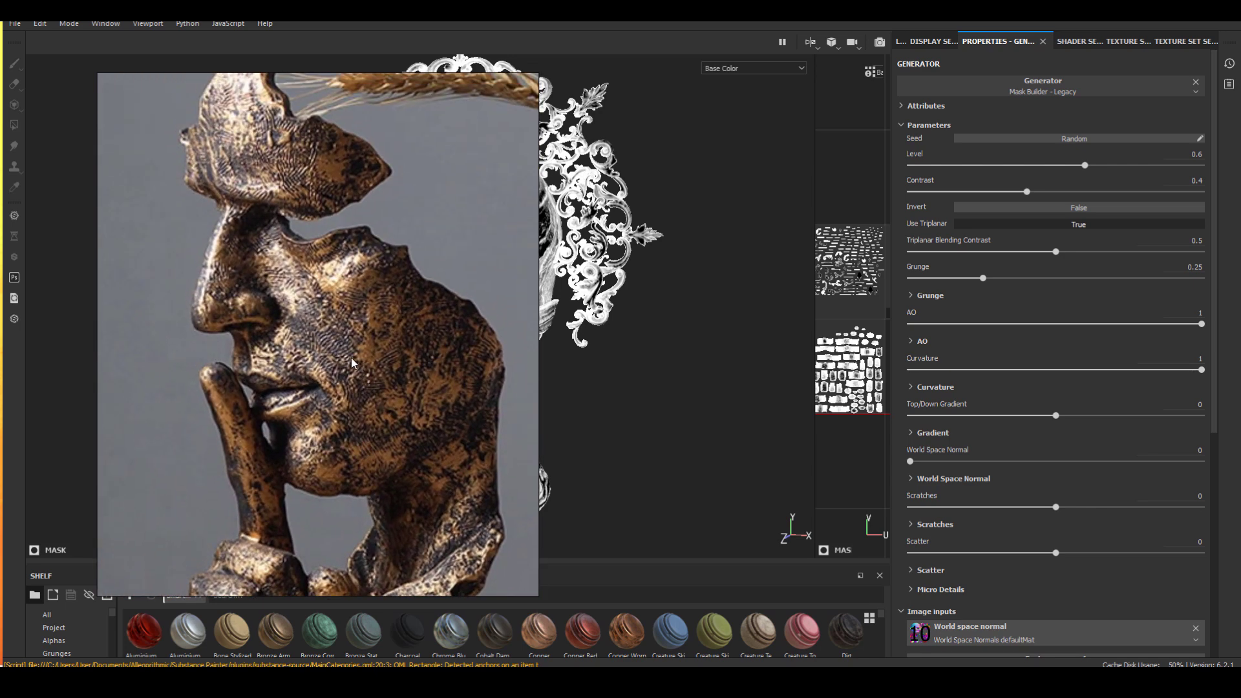
{"action": "mouse_move", "coordinate": [263, 384]}
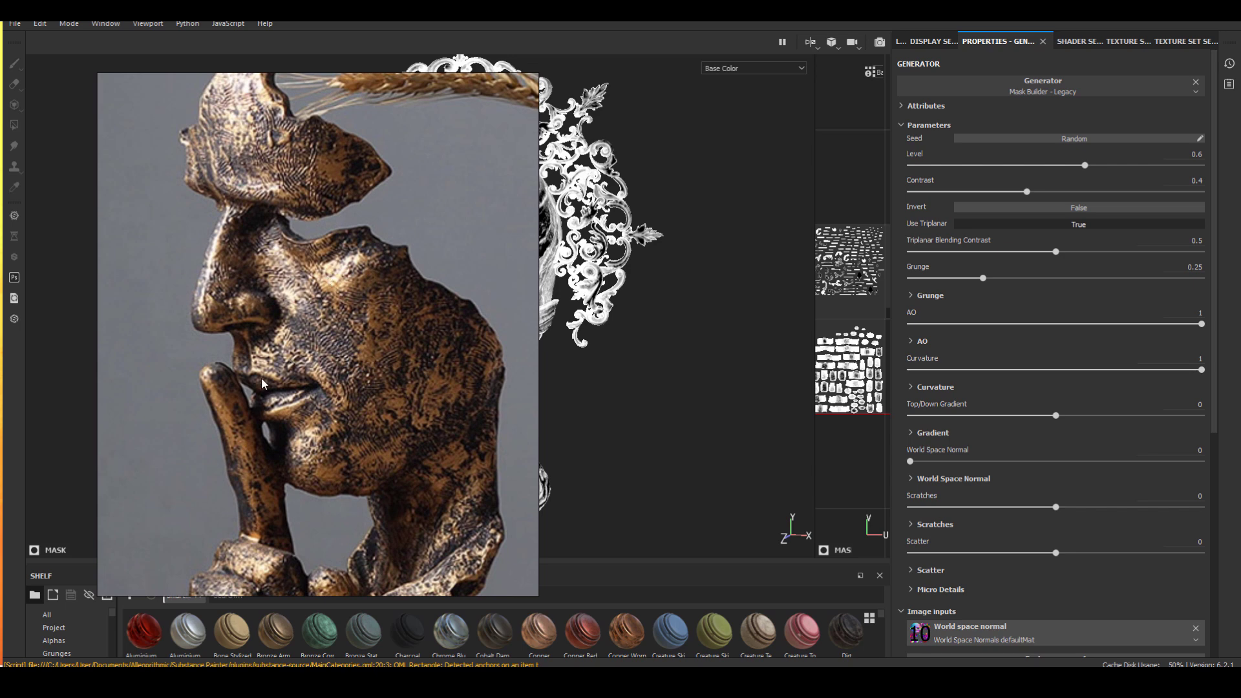
{"action": "mouse_move", "coordinate": [255, 388]}
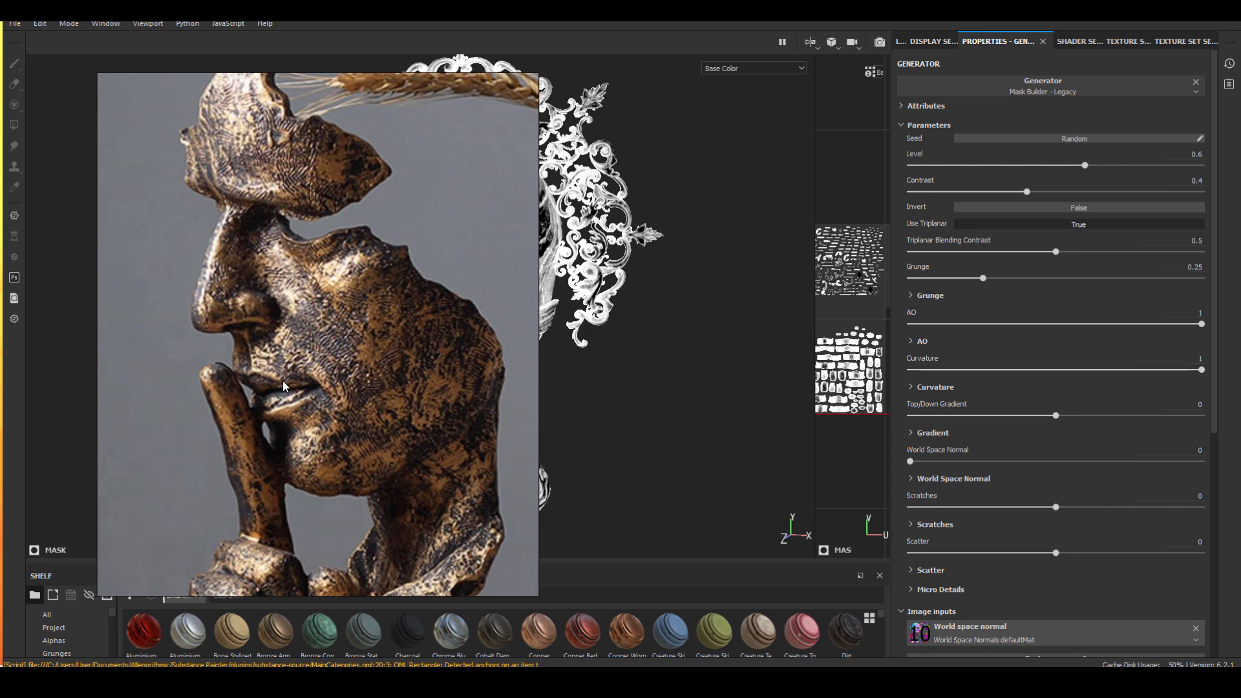
{"action": "mouse_move", "coordinate": [261, 374]}
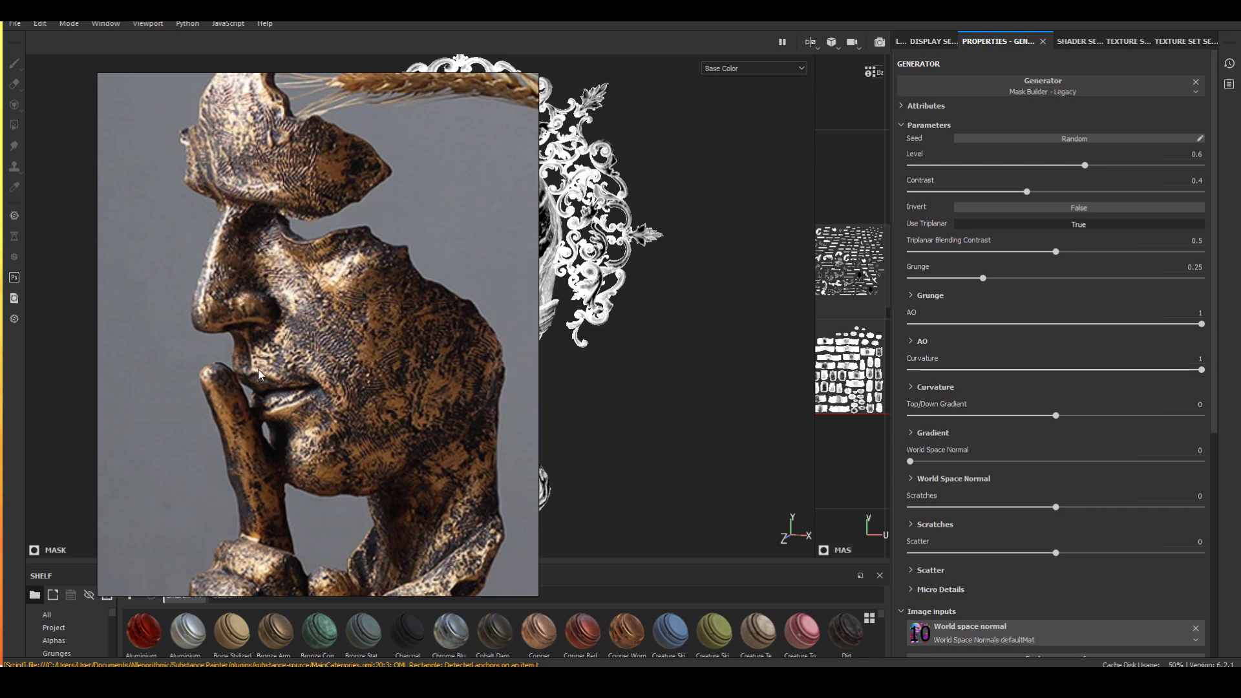
{"action": "mouse_move", "coordinate": [310, 396]}
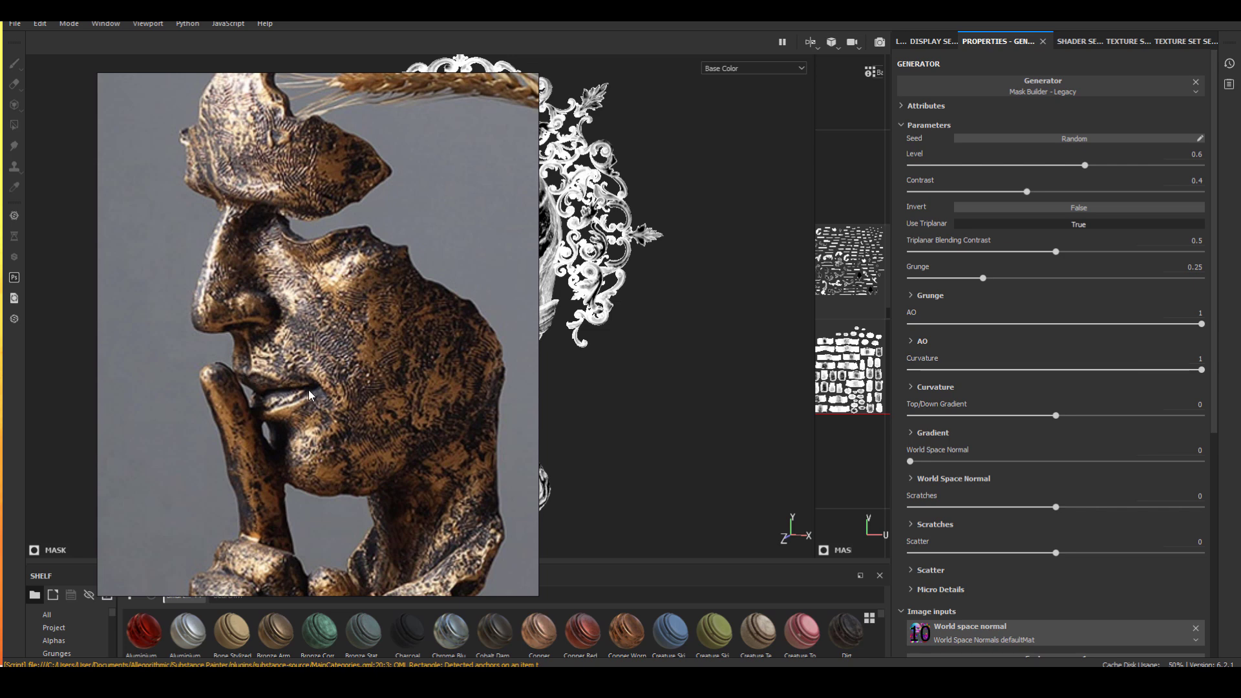
{"action": "mouse_move", "coordinate": [301, 401]}
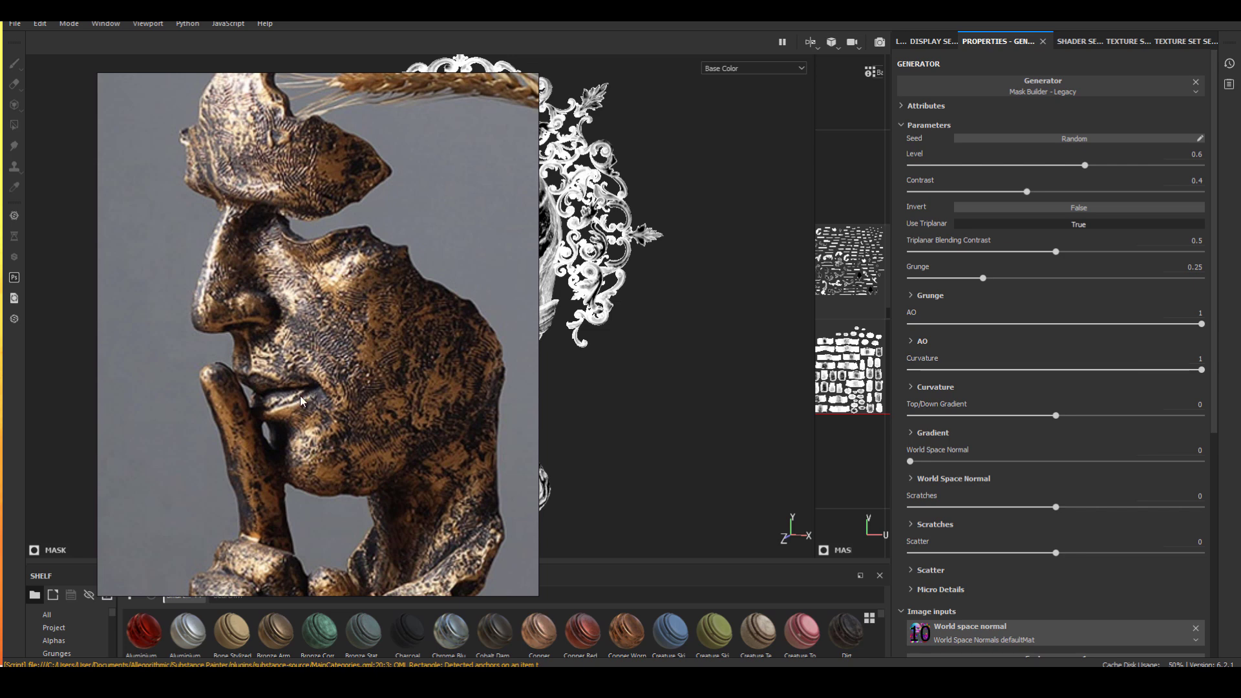
{"action": "mouse_move", "coordinate": [316, 395]}
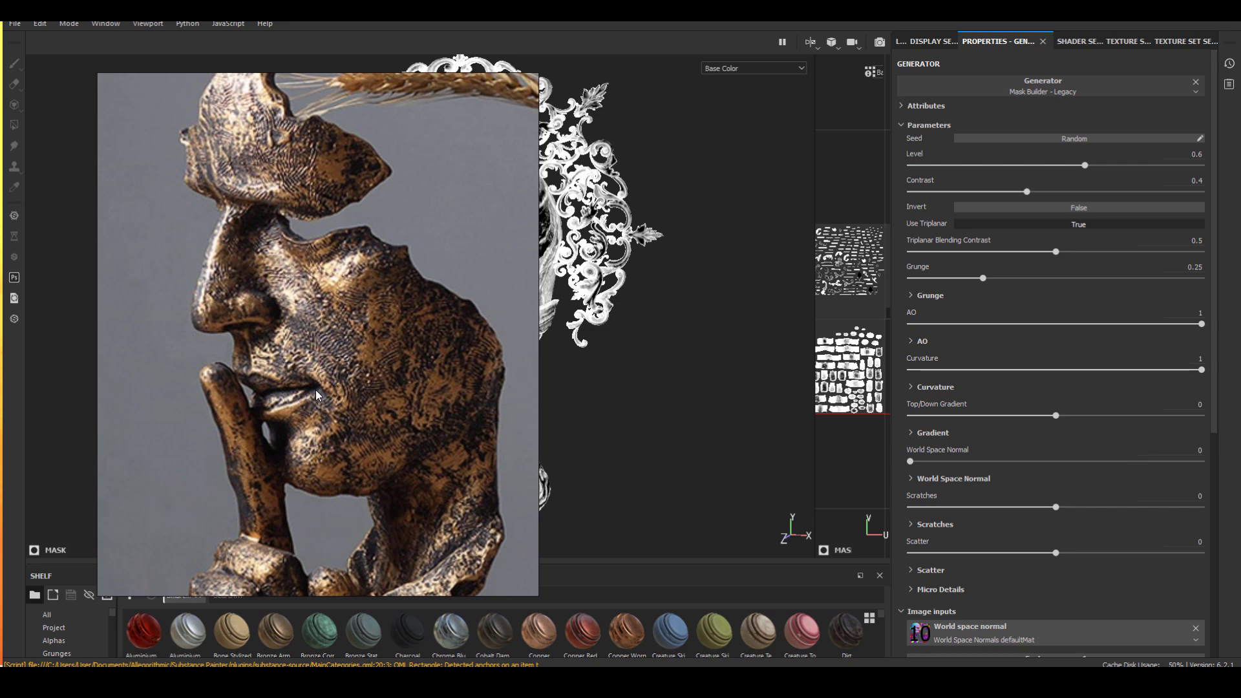
{"action": "mouse_move", "coordinate": [311, 346]}
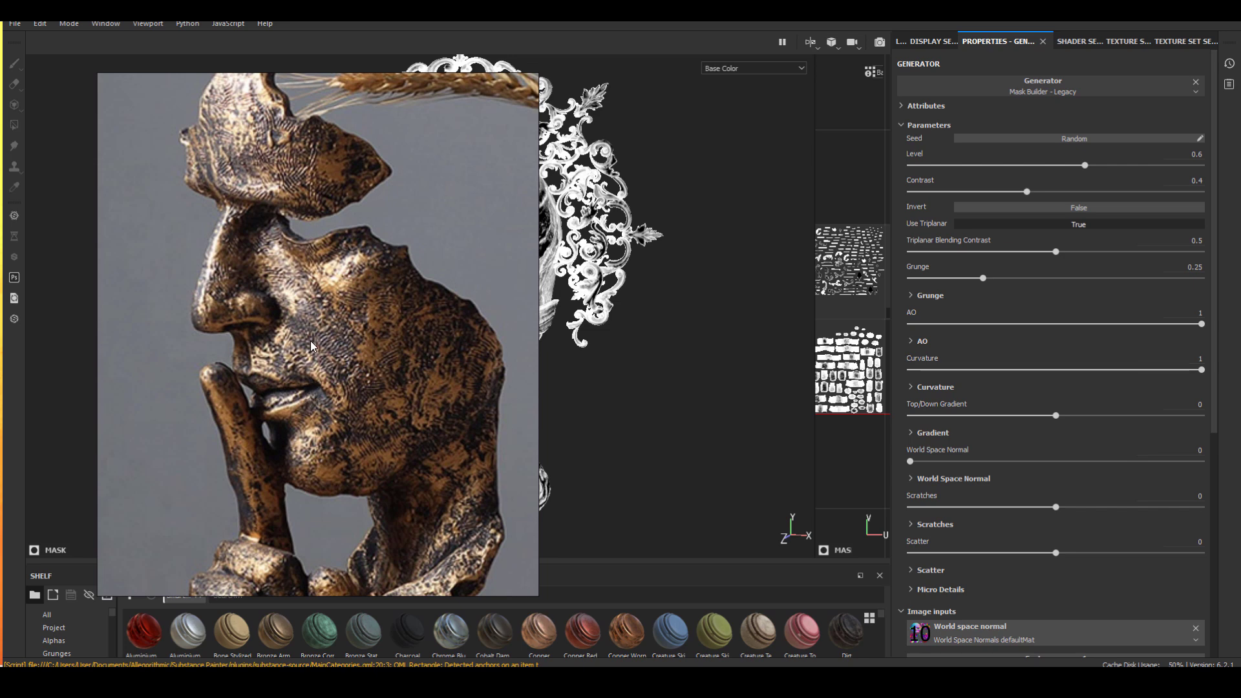
{"action": "mouse_move", "coordinate": [285, 392]}
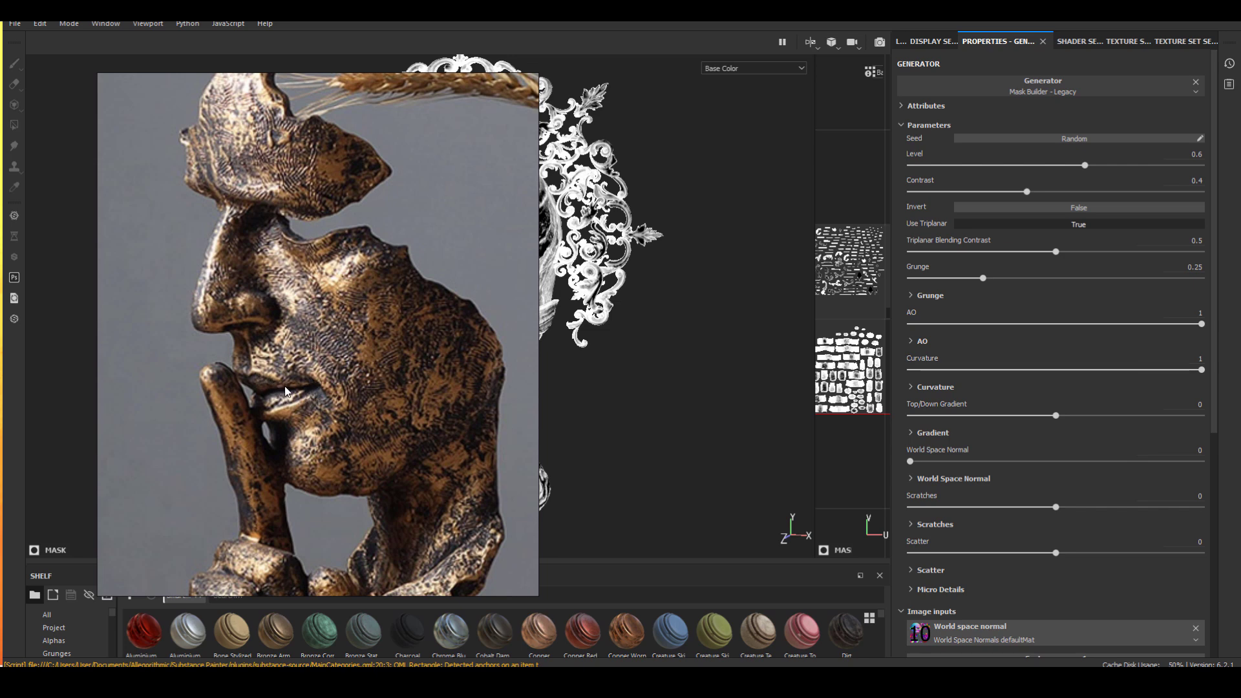
{"action": "mouse_move", "coordinate": [297, 405]}
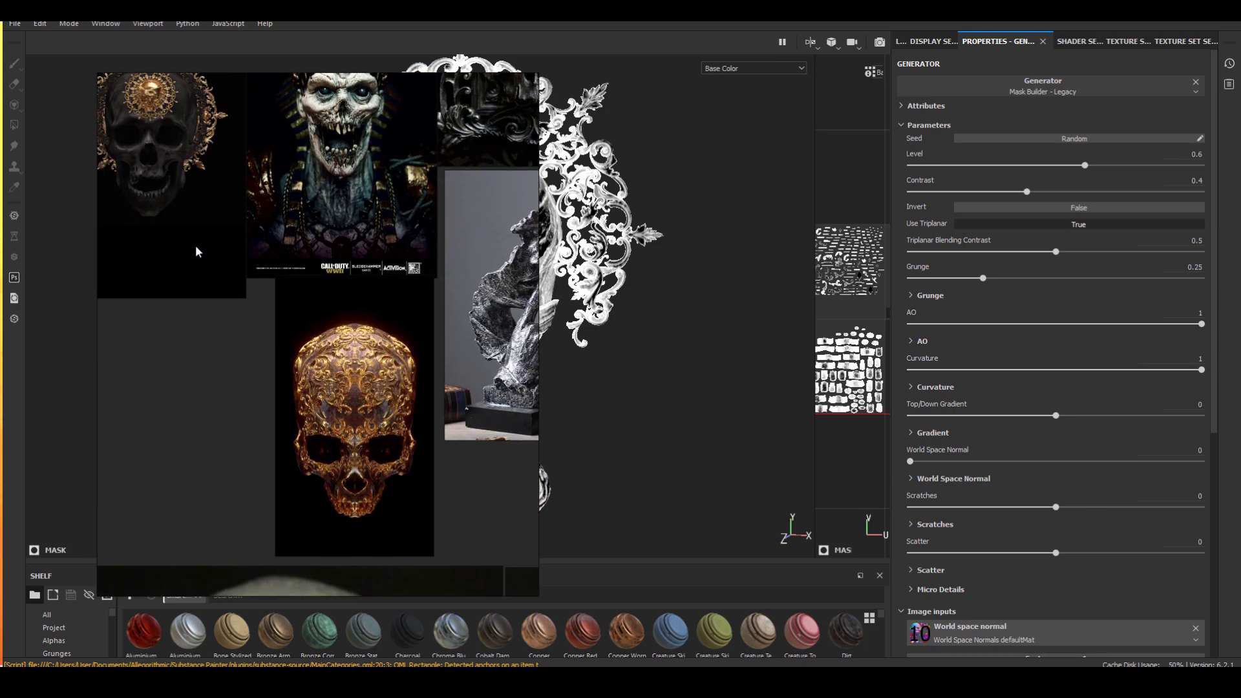
Step: Browse the PureRef board of gilded skulls, bronze sculpture and real bone skull
{"action": "scroll", "scroll_direction": "down", "scroll_amount": 3}
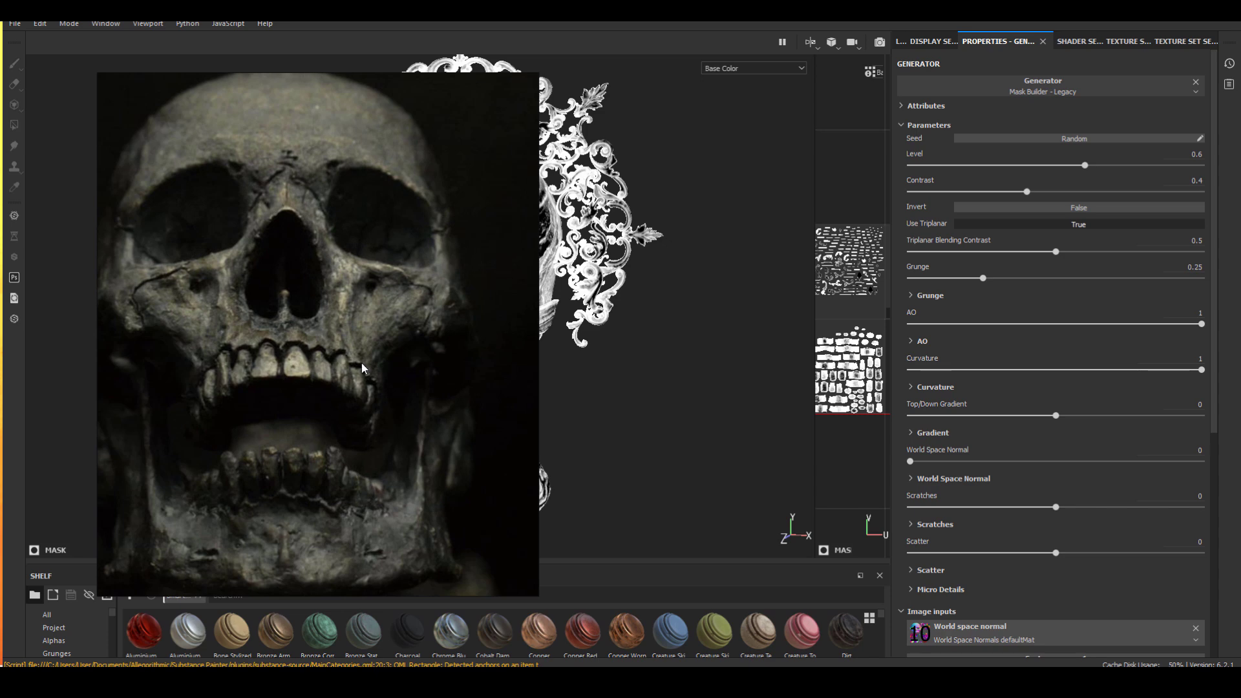
{"action": "mouse_move", "coordinate": [206, 345]}
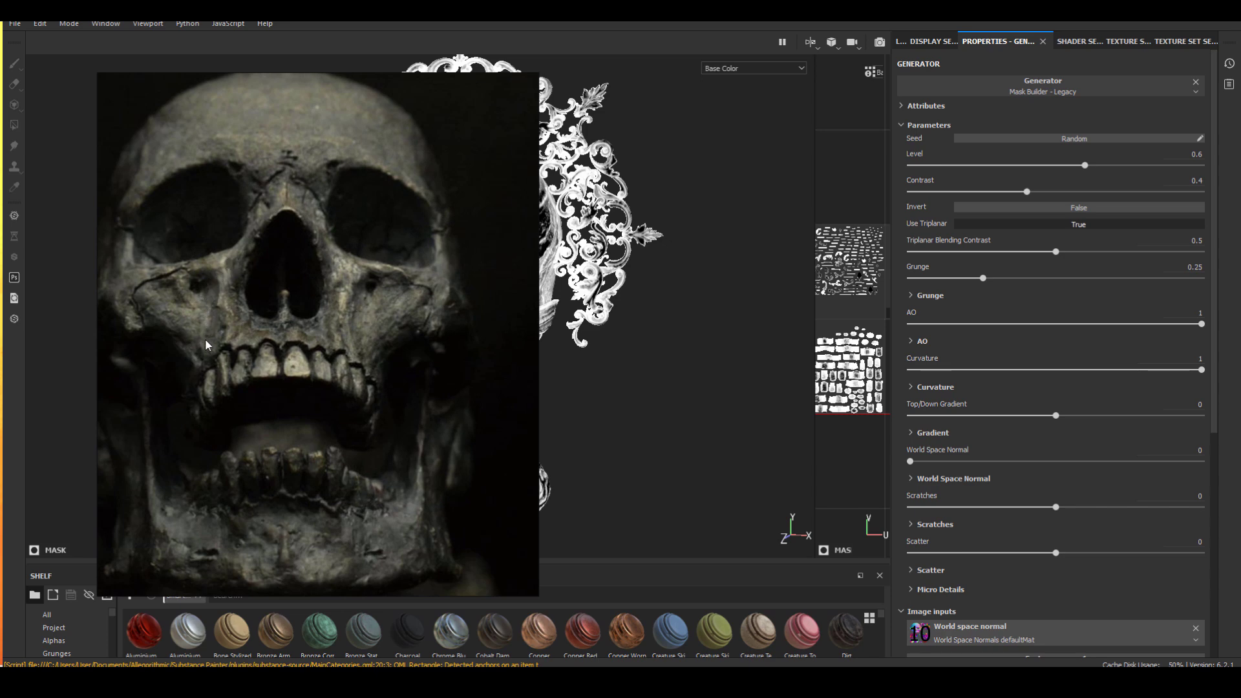
{"action": "mouse_move", "coordinate": [236, 267]}
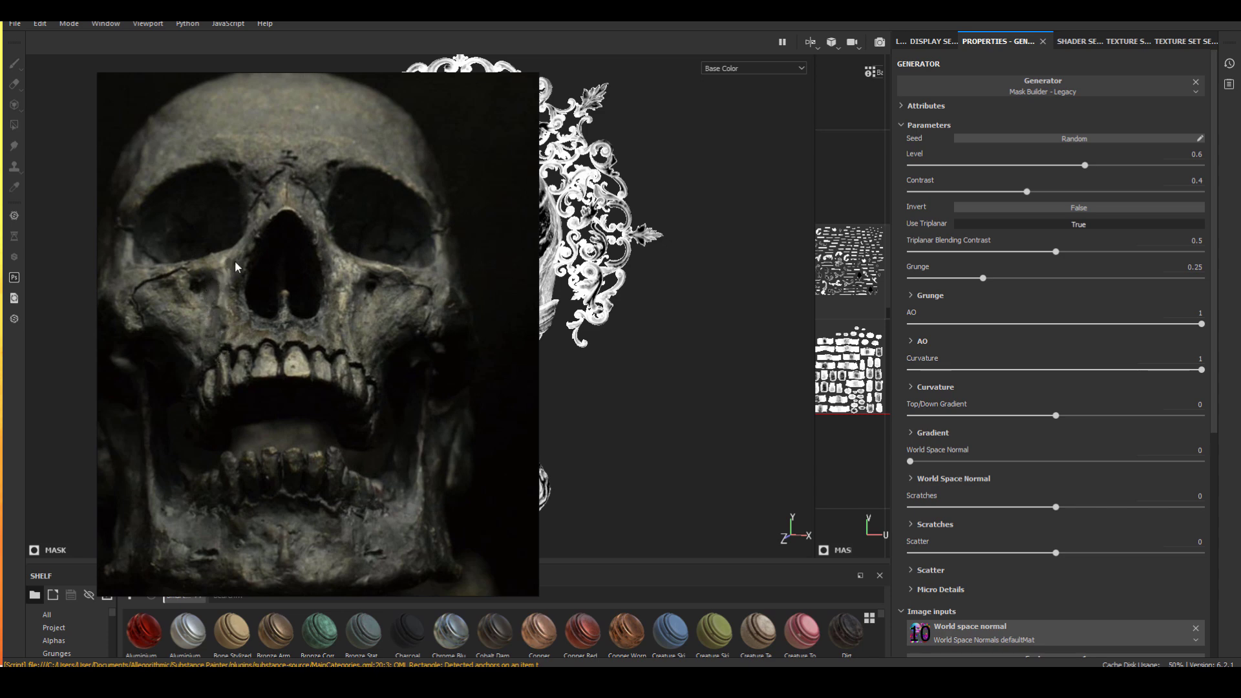
{"action": "mouse_move", "coordinate": [339, 252]}
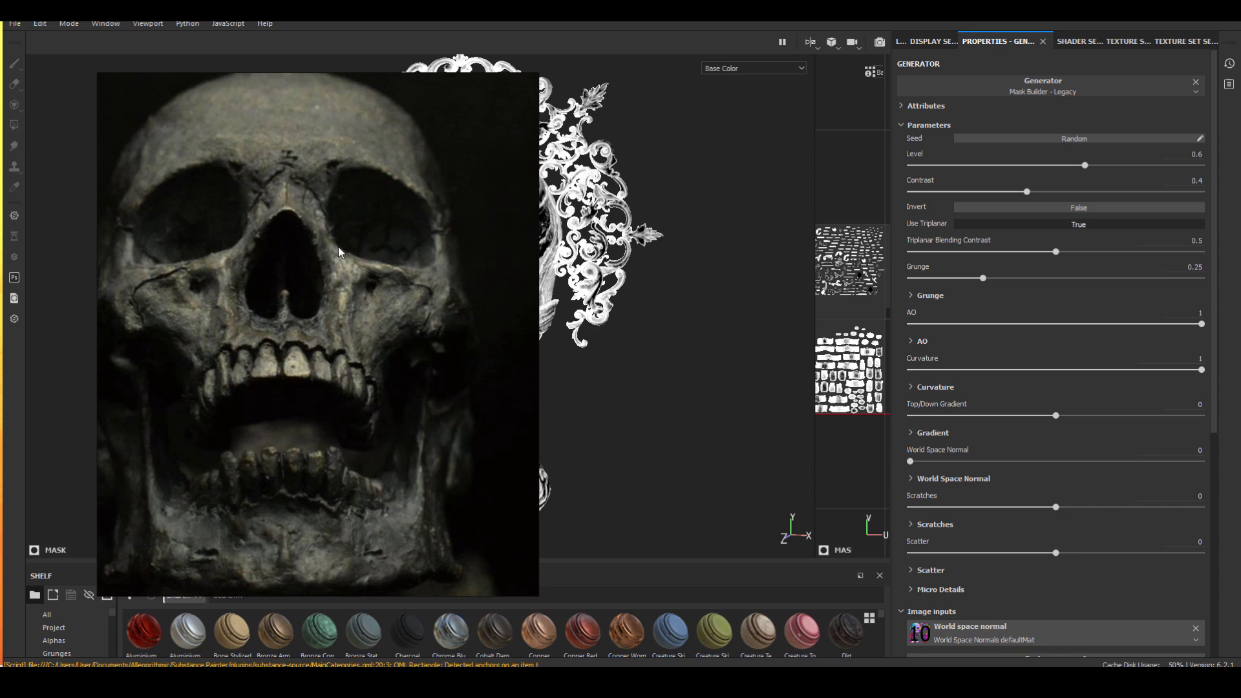
{"action": "mouse_move", "coordinate": [345, 350]}
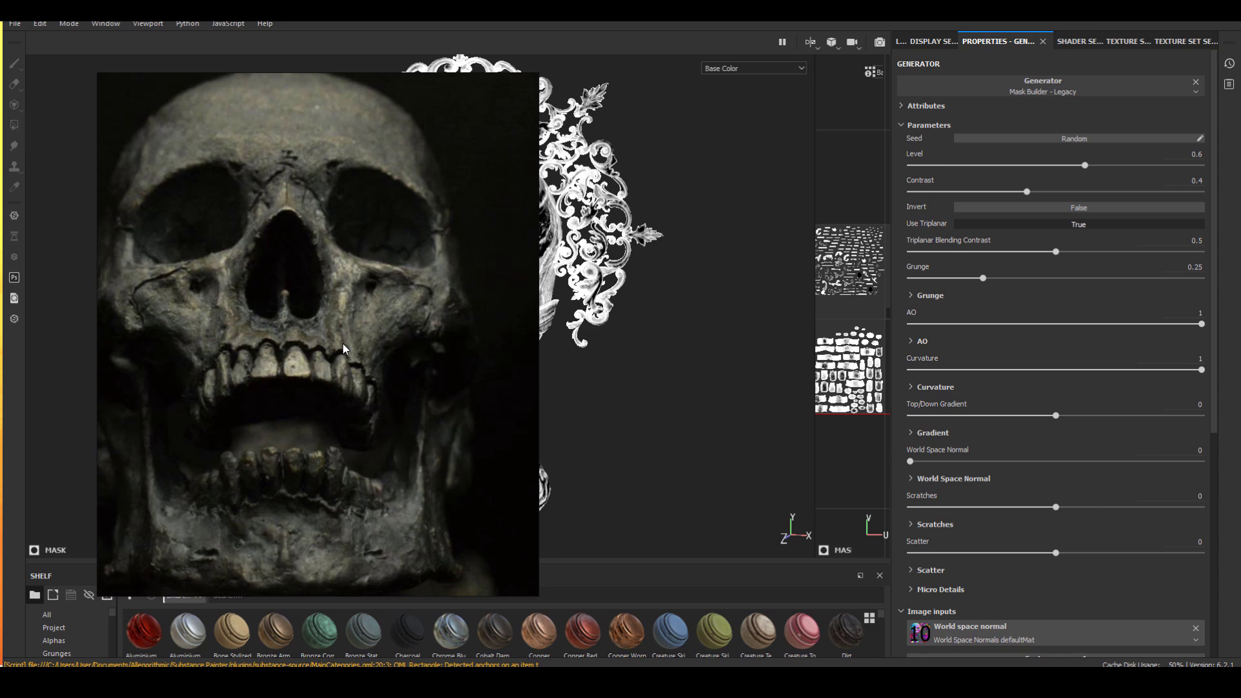
{"action": "mouse_move", "coordinate": [289, 358]}
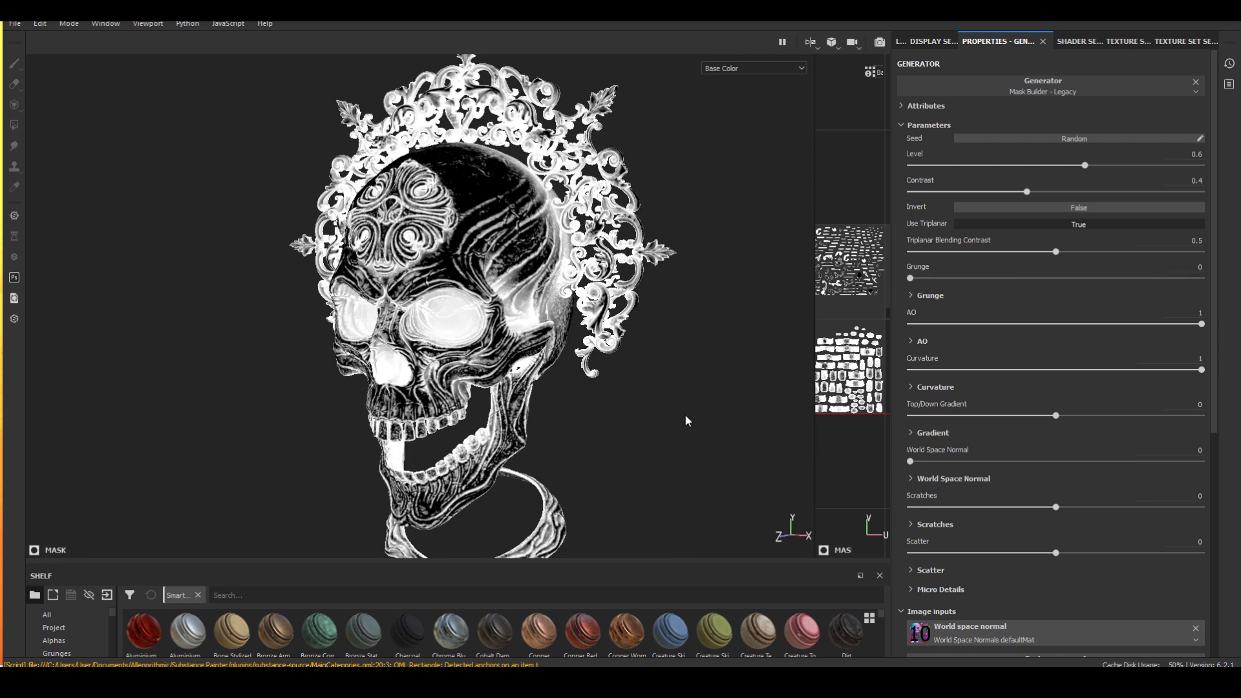
{"action": "mouse_move", "coordinate": [641, 435]}
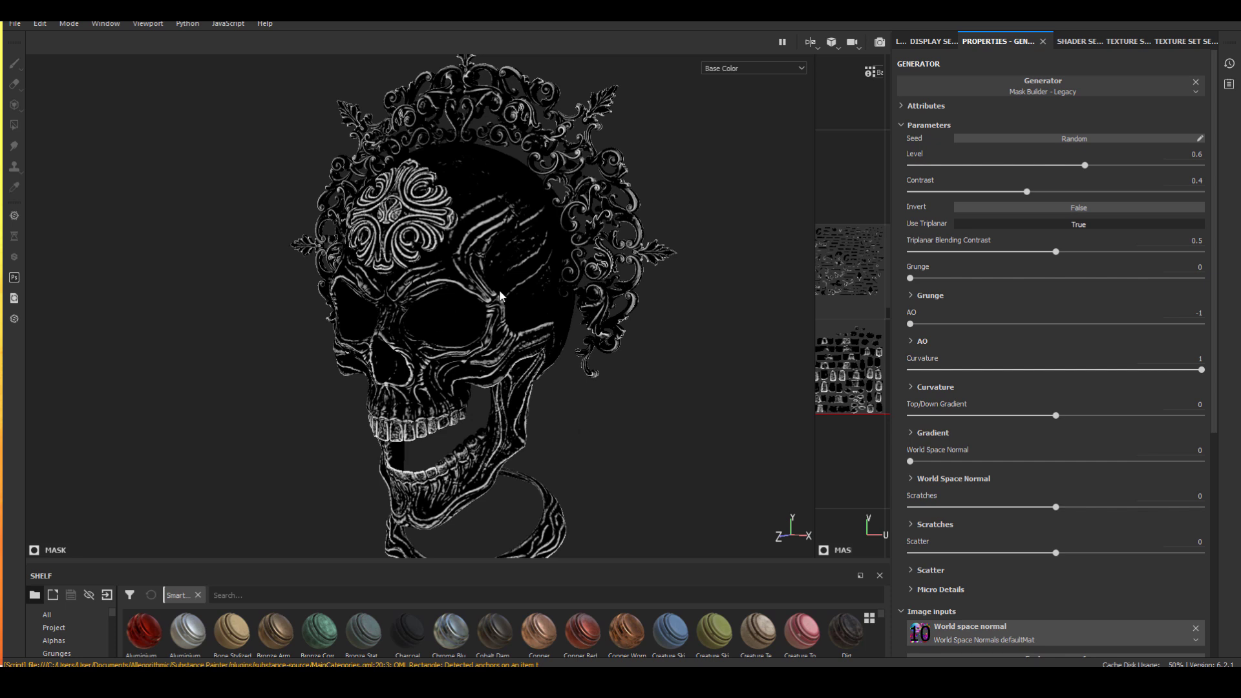
{"action": "mouse_move", "coordinate": [412, 339]}
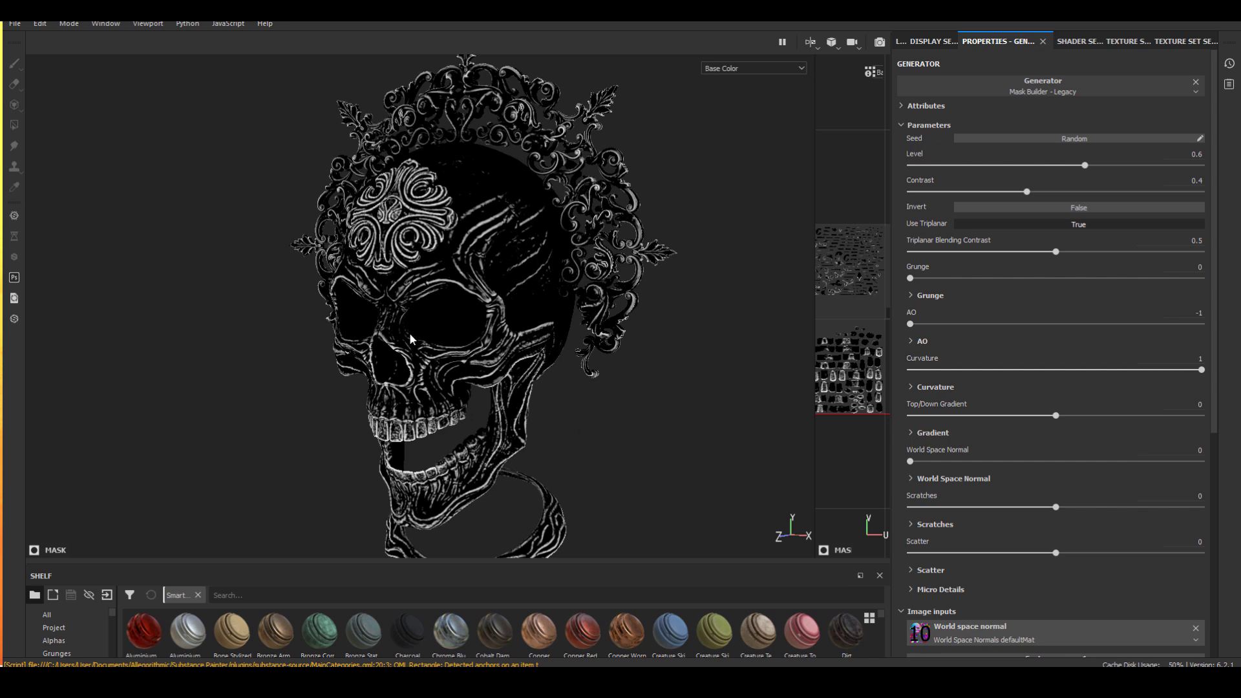
{"action": "mouse_move", "coordinate": [384, 336]}
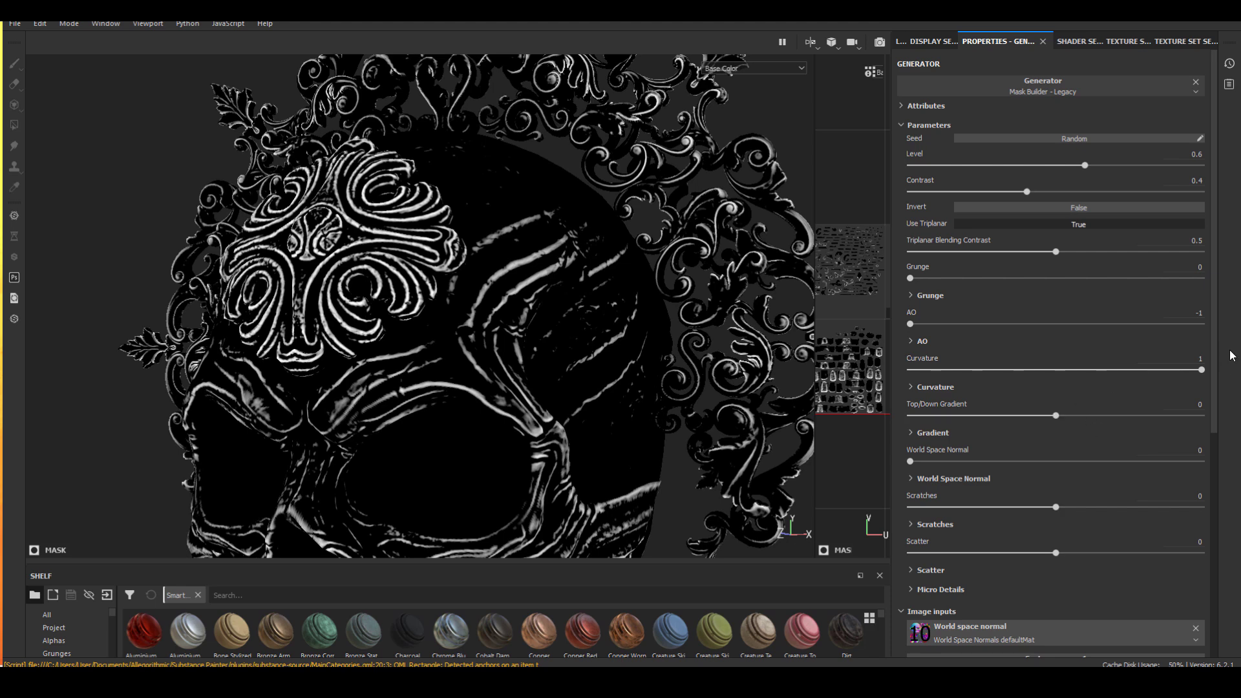
Step: Expand the Mask Builder's Curvature section to review its convex range of 0.5
{"action": "scroll", "scroll_direction": "down", "scroll_amount": 3}
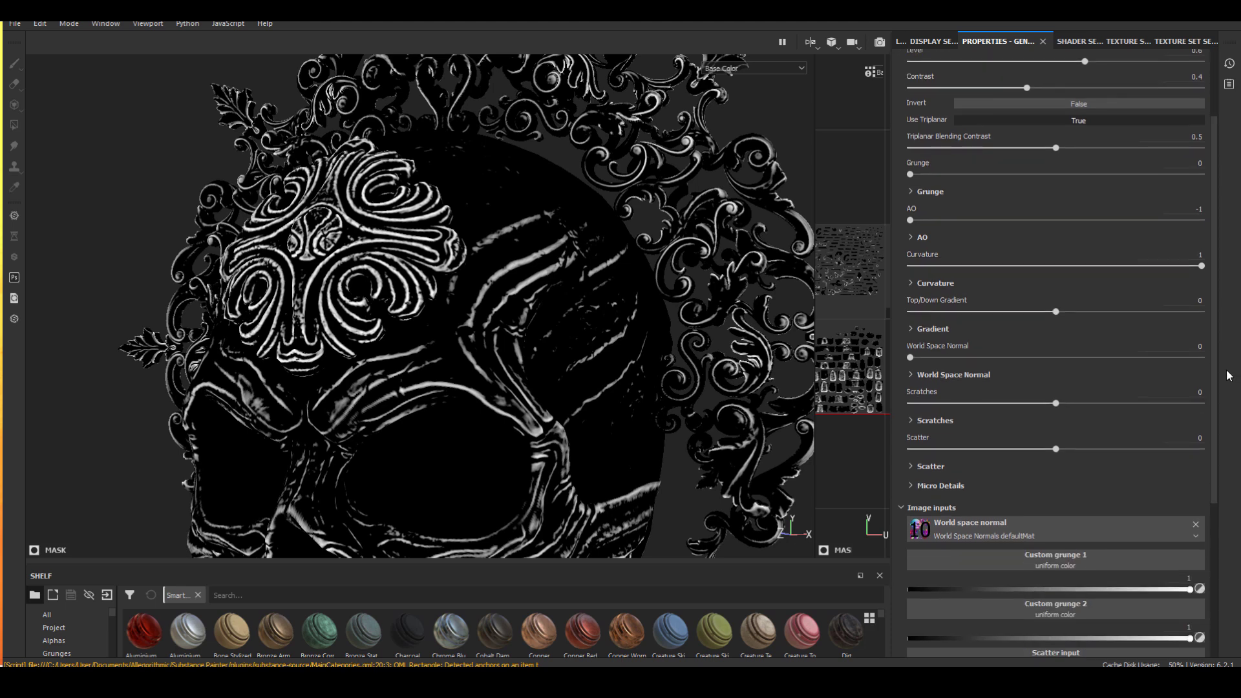
{"action": "left_click", "coordinate": [916, 283]}
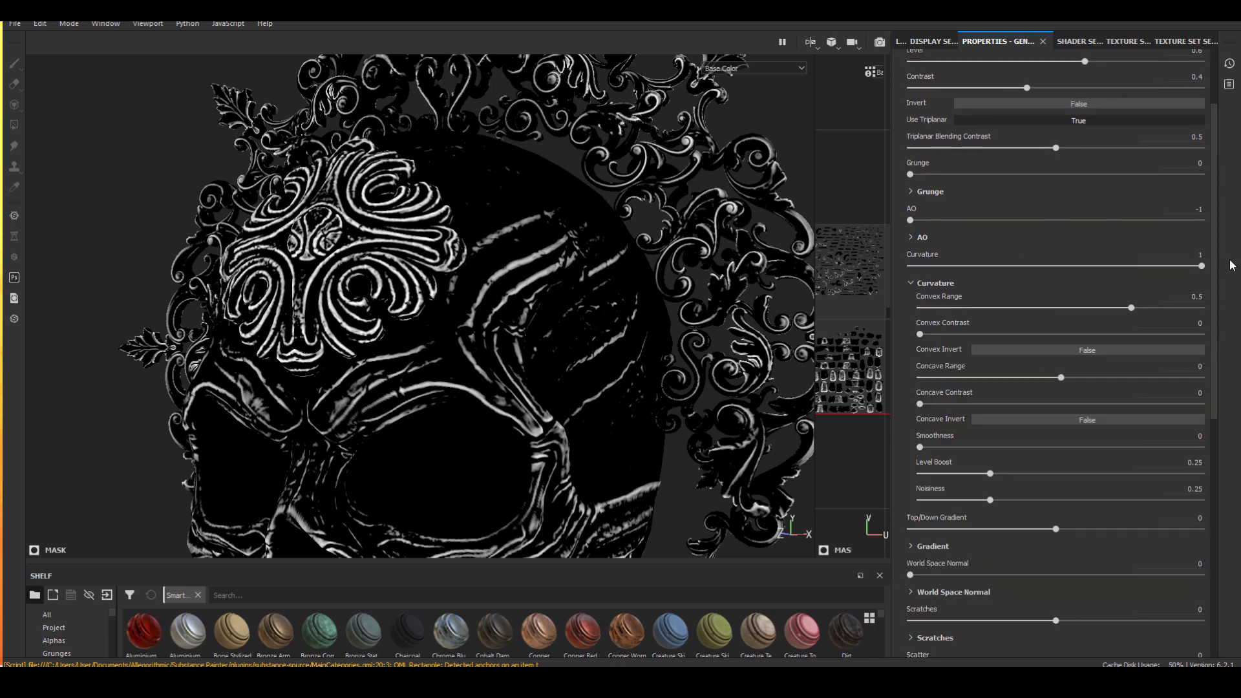
{"action": "scroll", "scroll_direction": "down", "scroll_amount": 3}
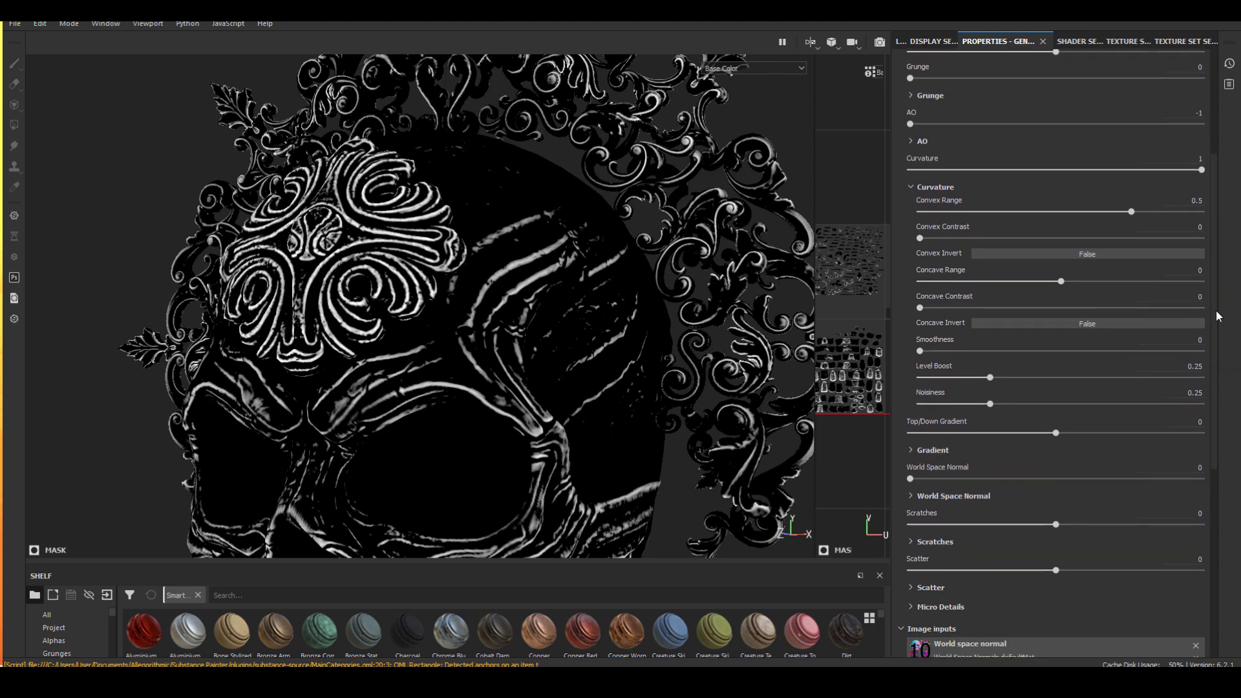
{"action": "scroll", "scroll_direction": "up", "scroll_amount": 3}
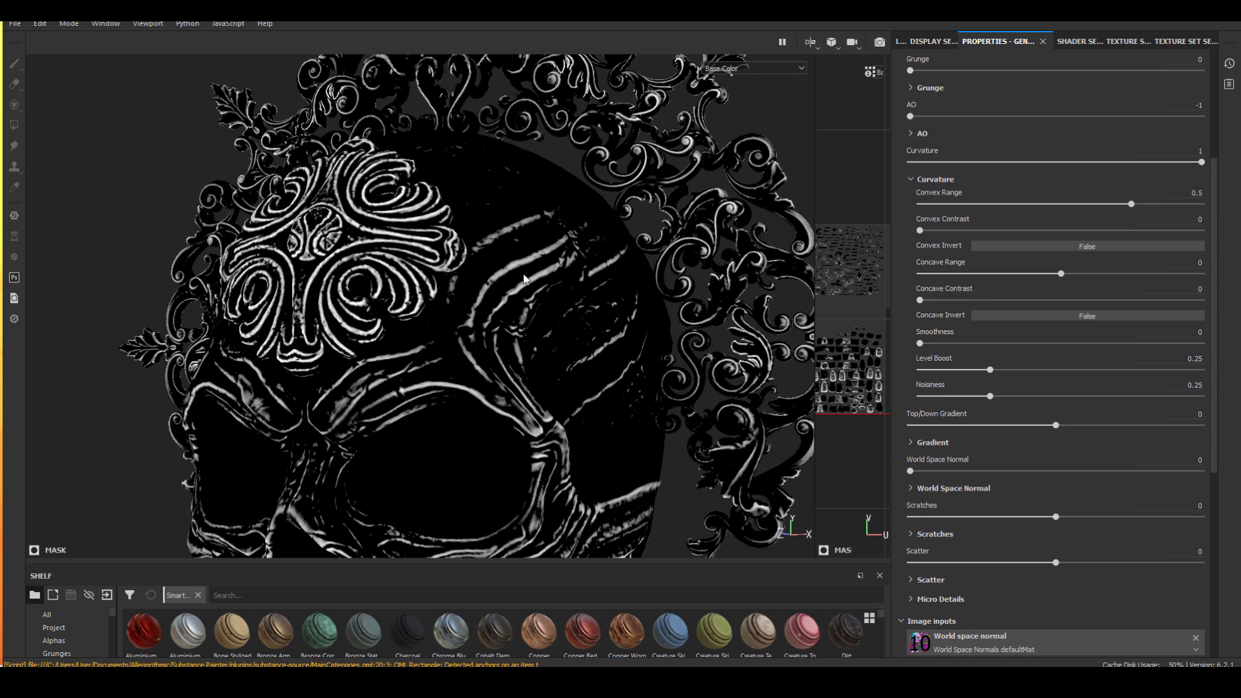
{"action": "mouse_move", "coordinate": [962, 325]}
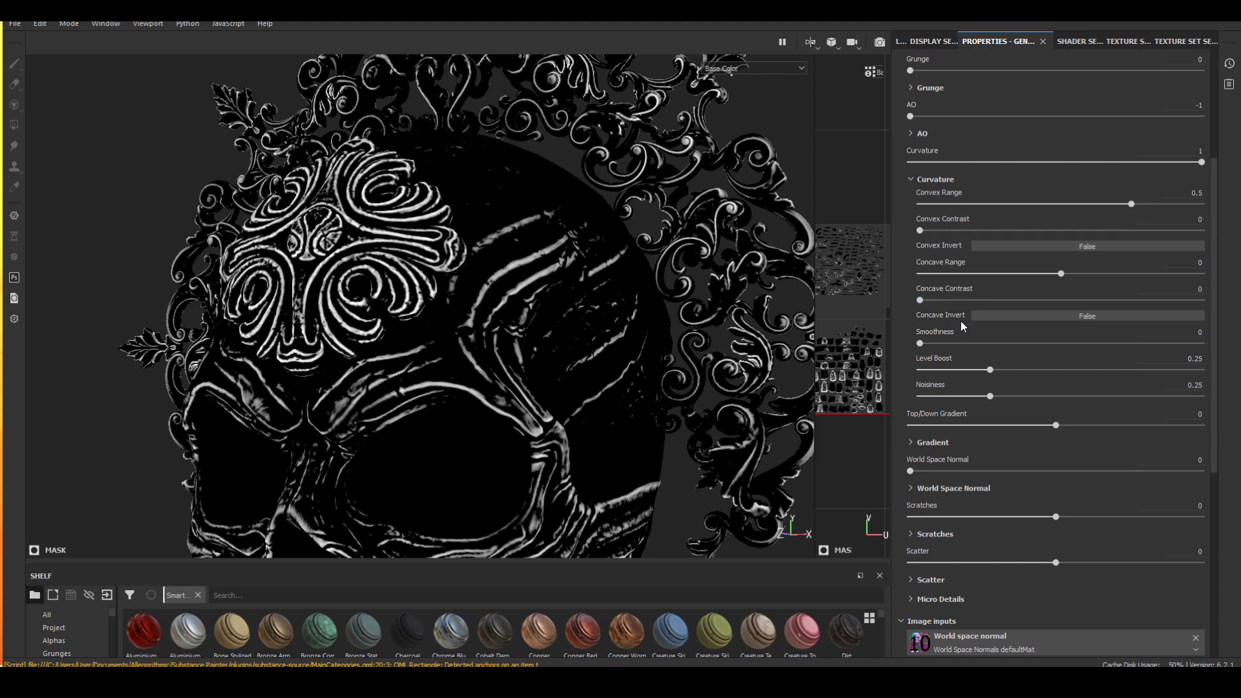
{"action": "mouse_move", "coordinate": [959, 260]}
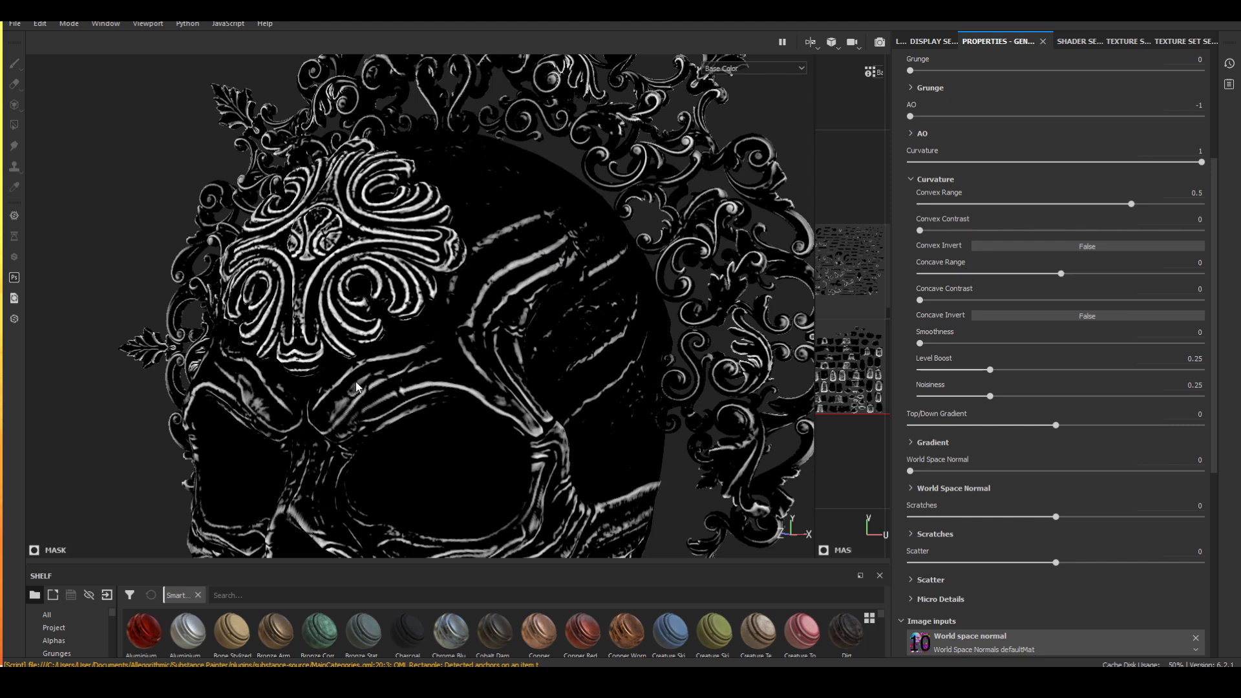
{"action": "mouse_move", "coordinate": [812, 263]}
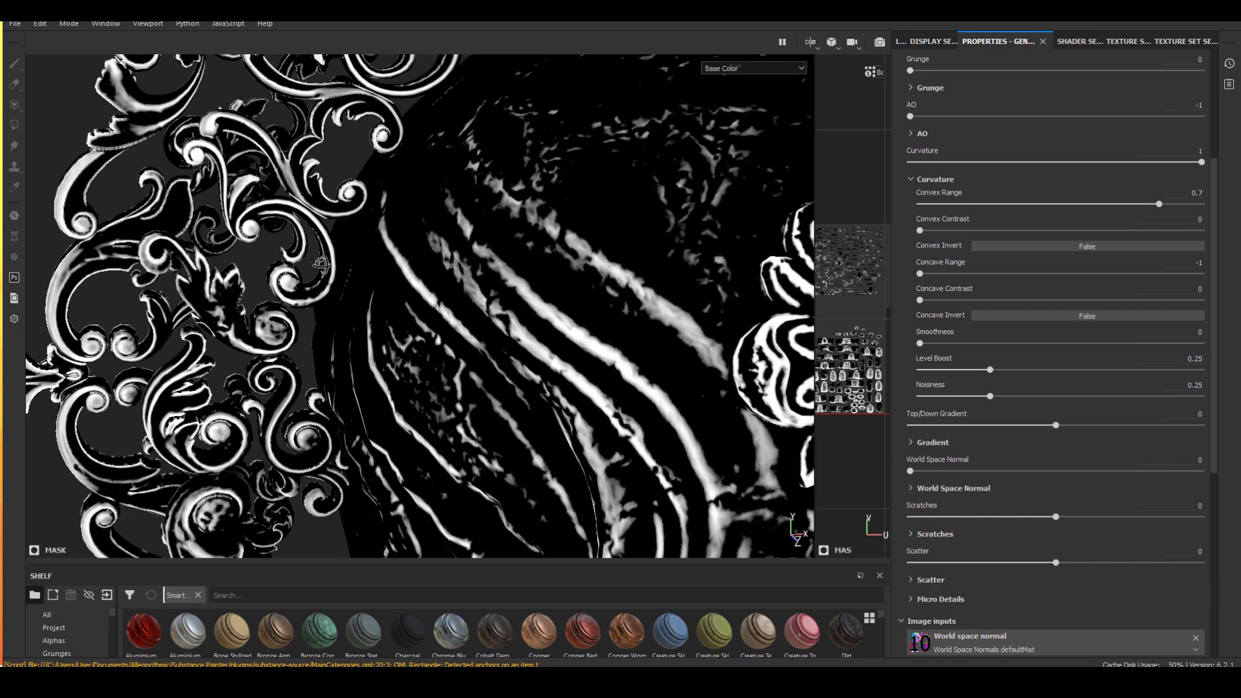
{"action": "mouse_move", "coordinate": [456, 328]}
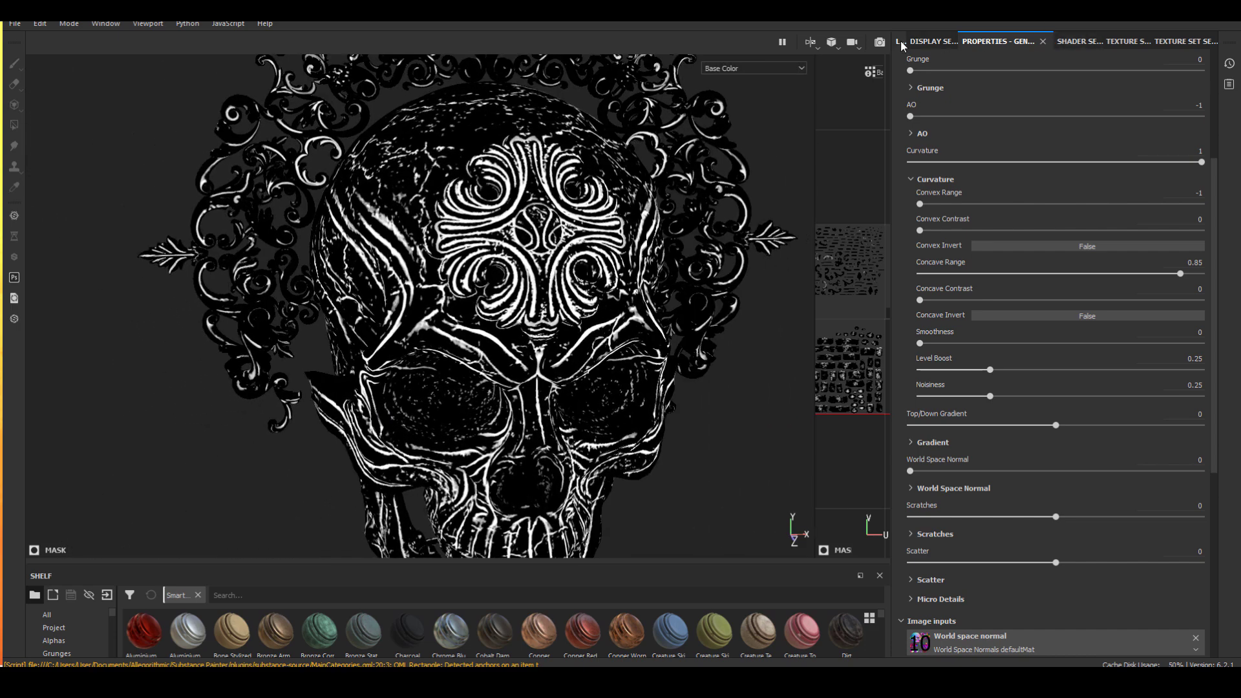
Step: Add a fill effect to the mask using Grunge Galvanic, chosen from large grunge previews
{"action": "right_click", "coordinate": [937, 89]}
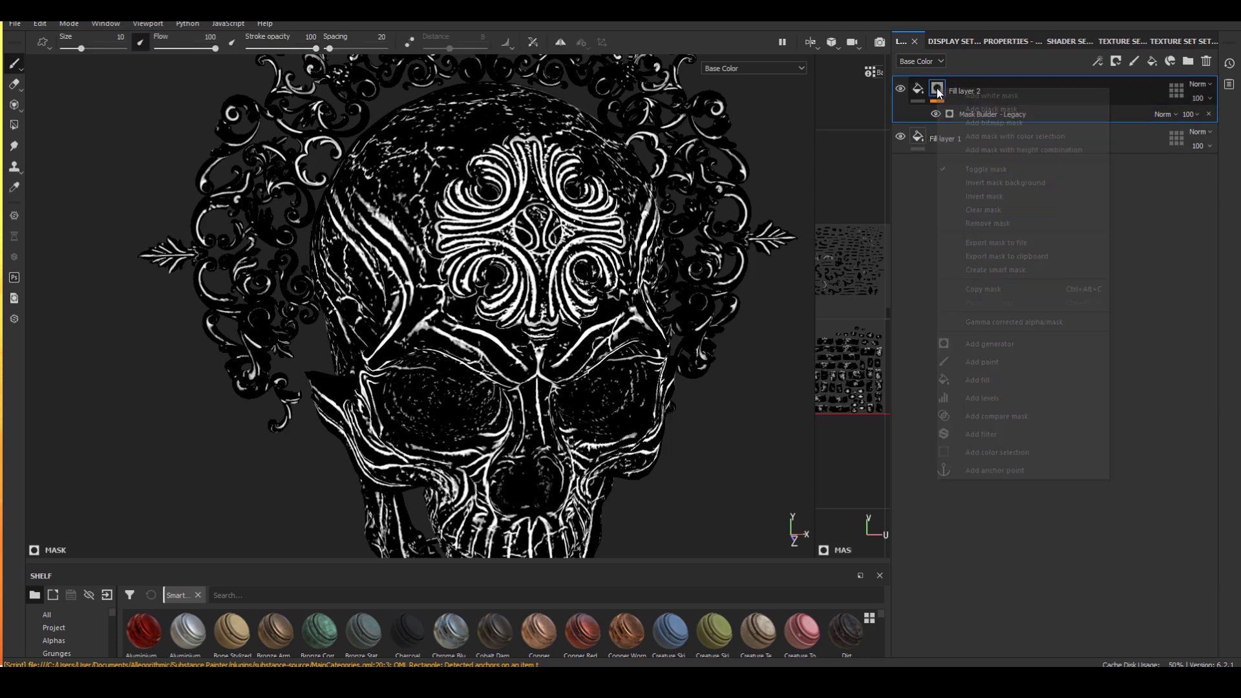
{"action": "left_click", "coordinate": [977, 380]}
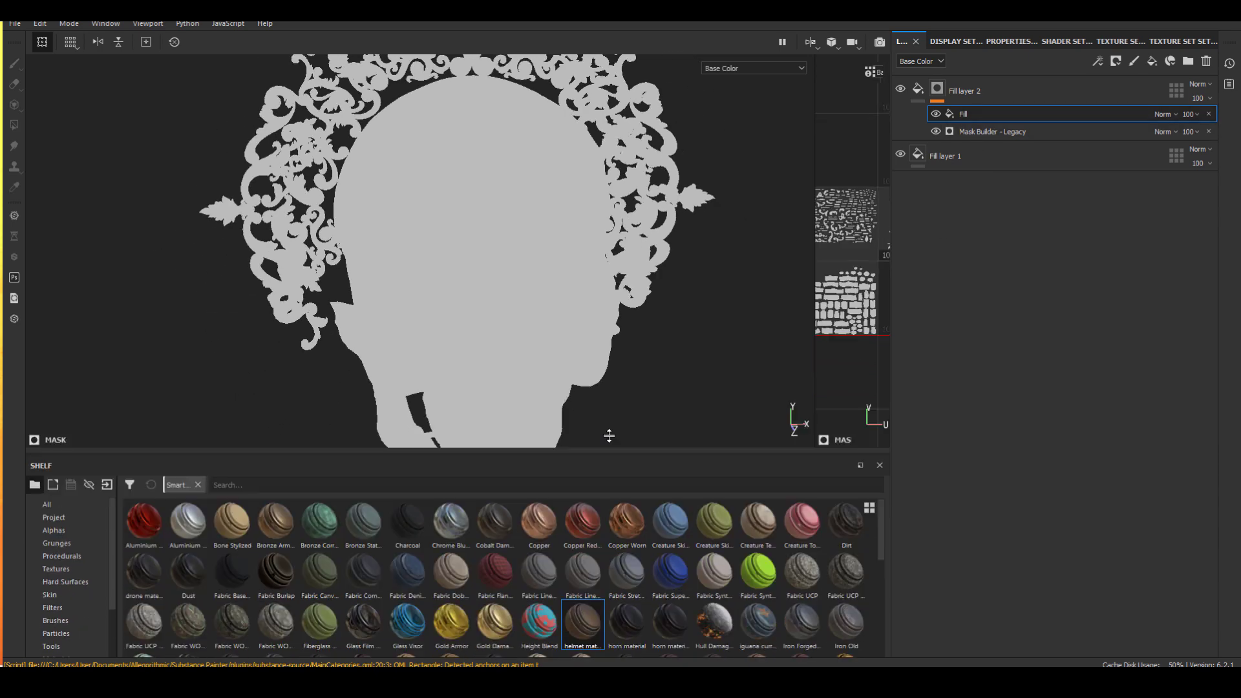
{"action": "left_click", "coordinate": [56, 525]}
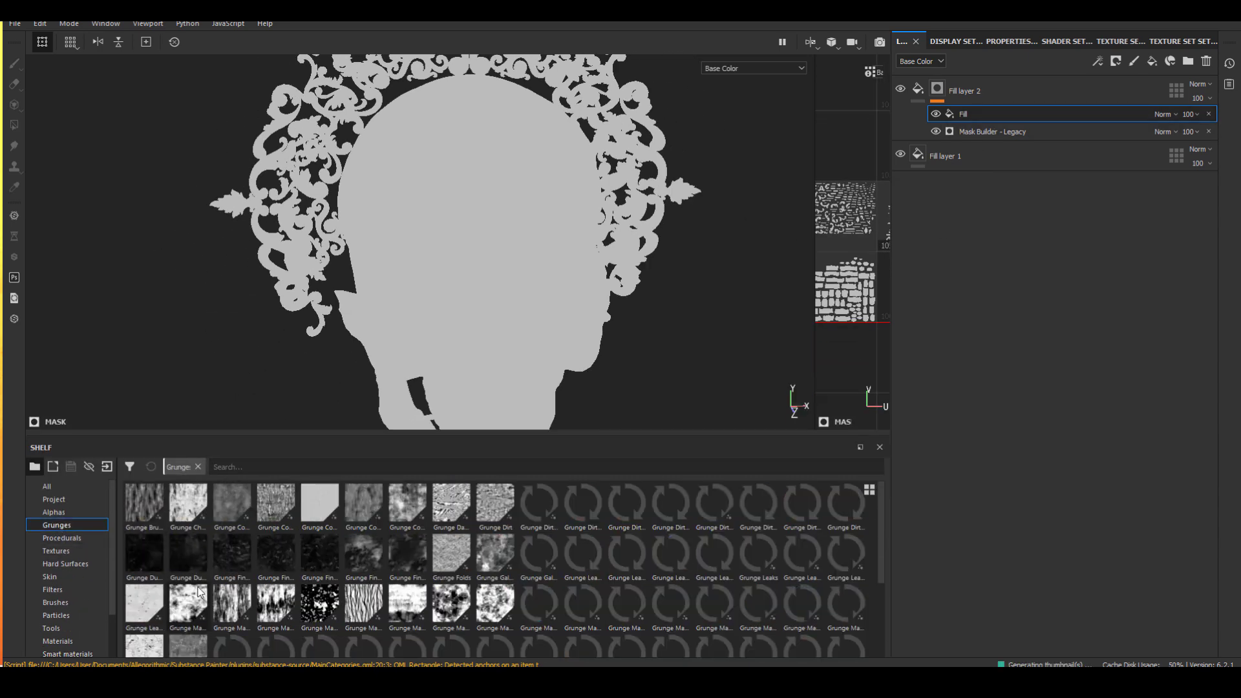
{"action": "left_click", "coordinate": [869, 489]}
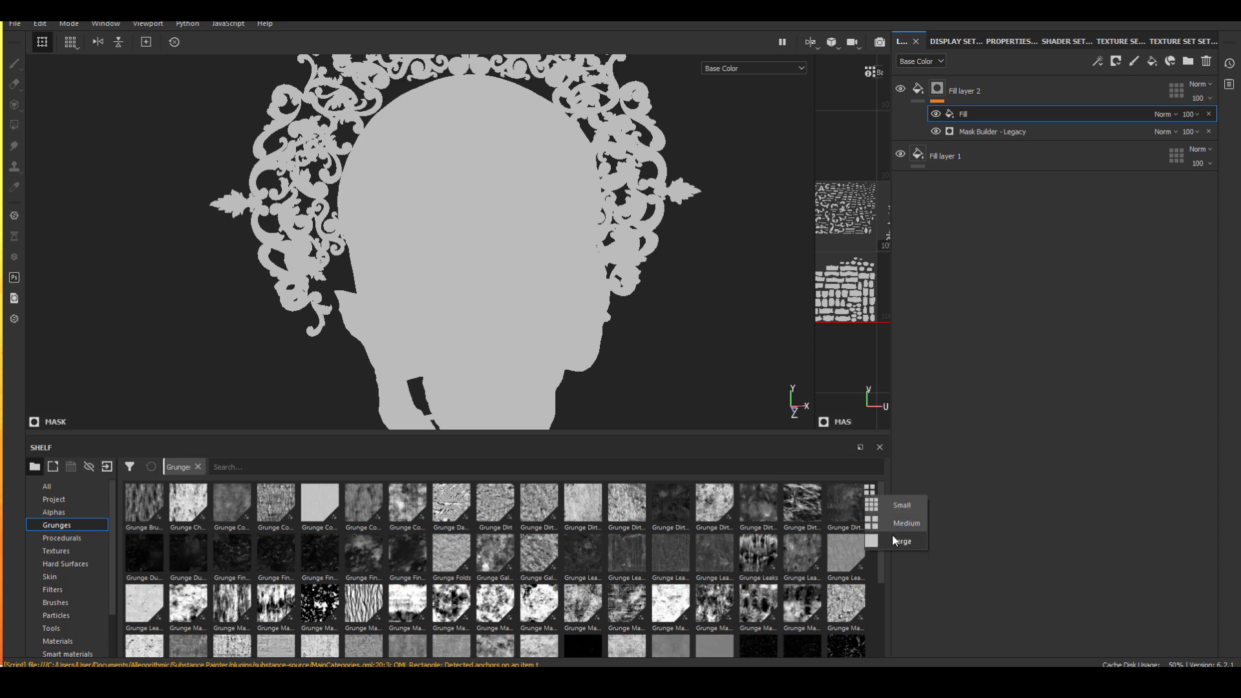
{"action": "left_click", "coordinate": [903, 540]}
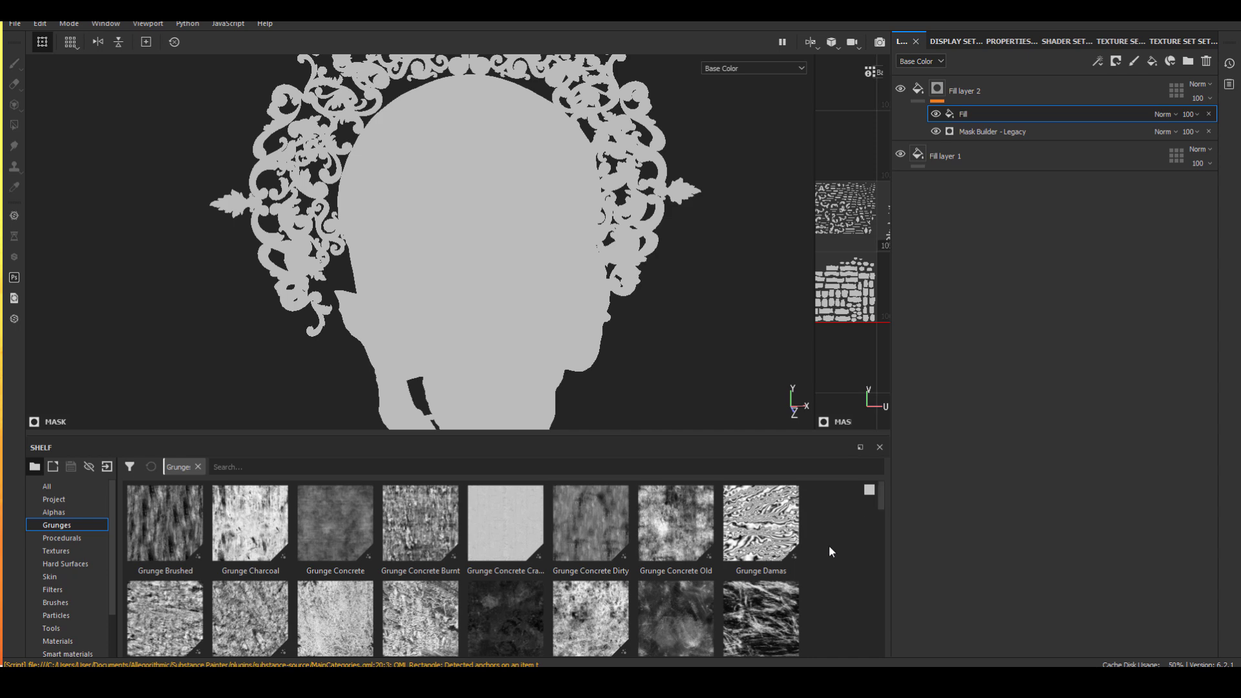
{"action": "scroll", "scroll_direction": "down", "scroll_amount": 3}
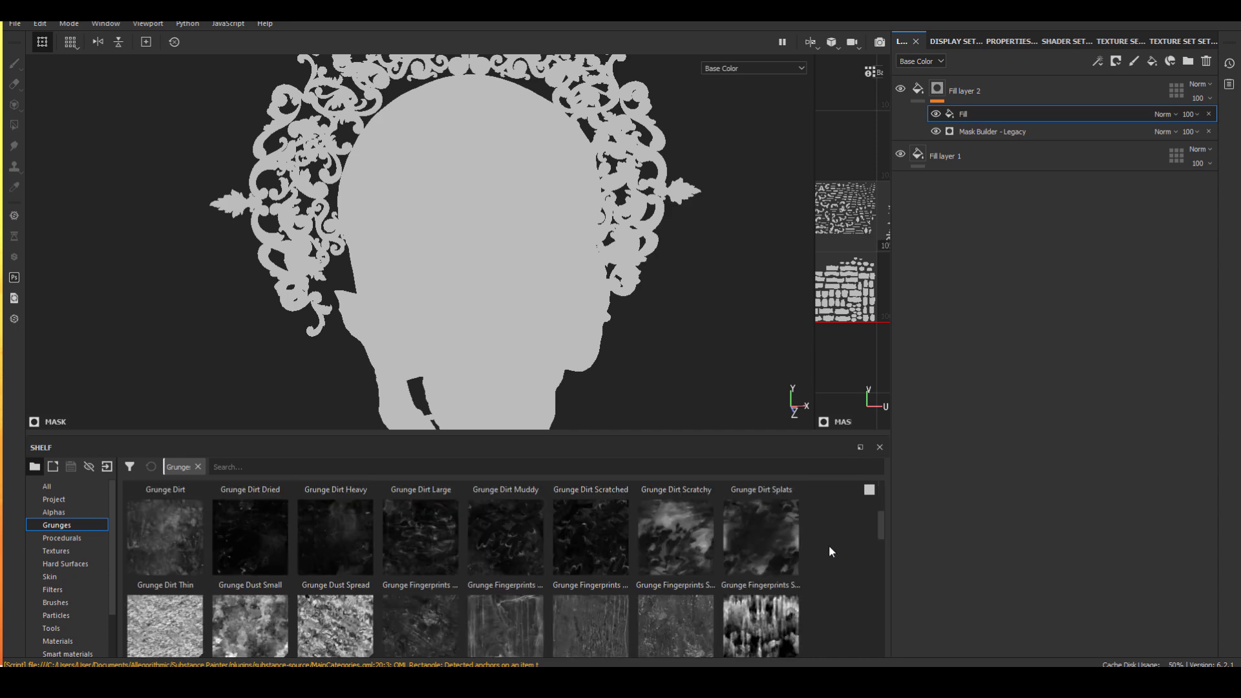
{"action": "mouse_move", "coordinate": [334, 625]}
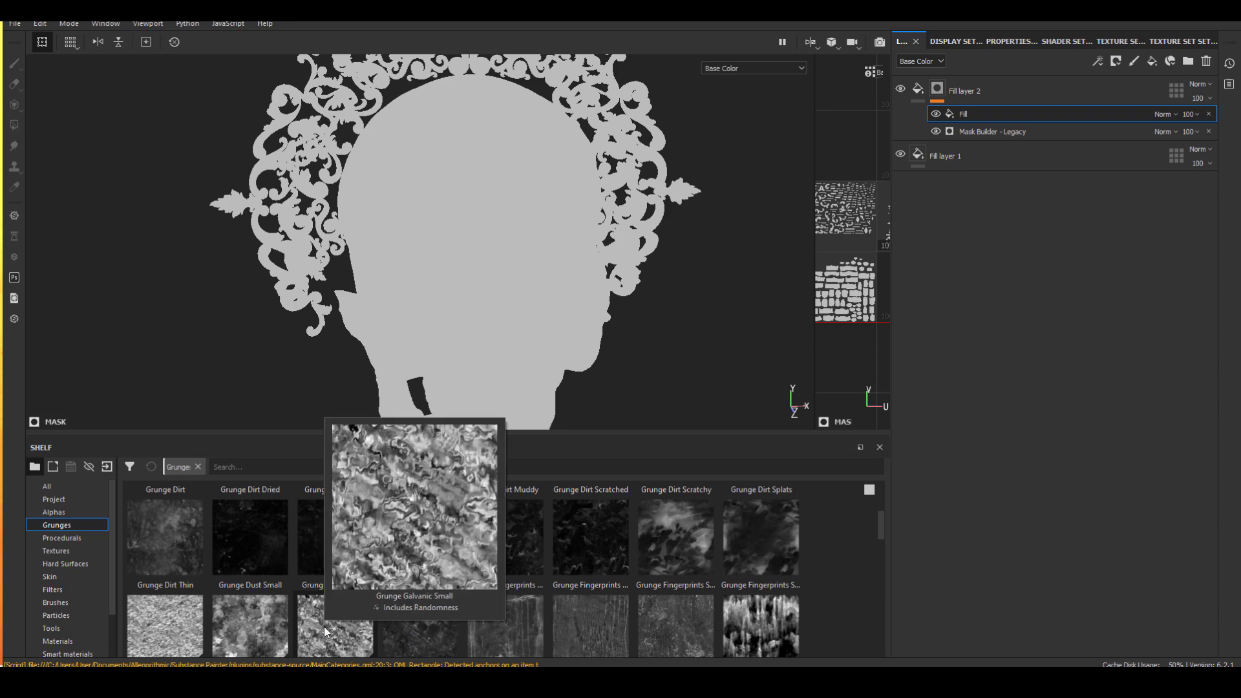
{"action": "left_click", "coordinate": [1008, 40]}
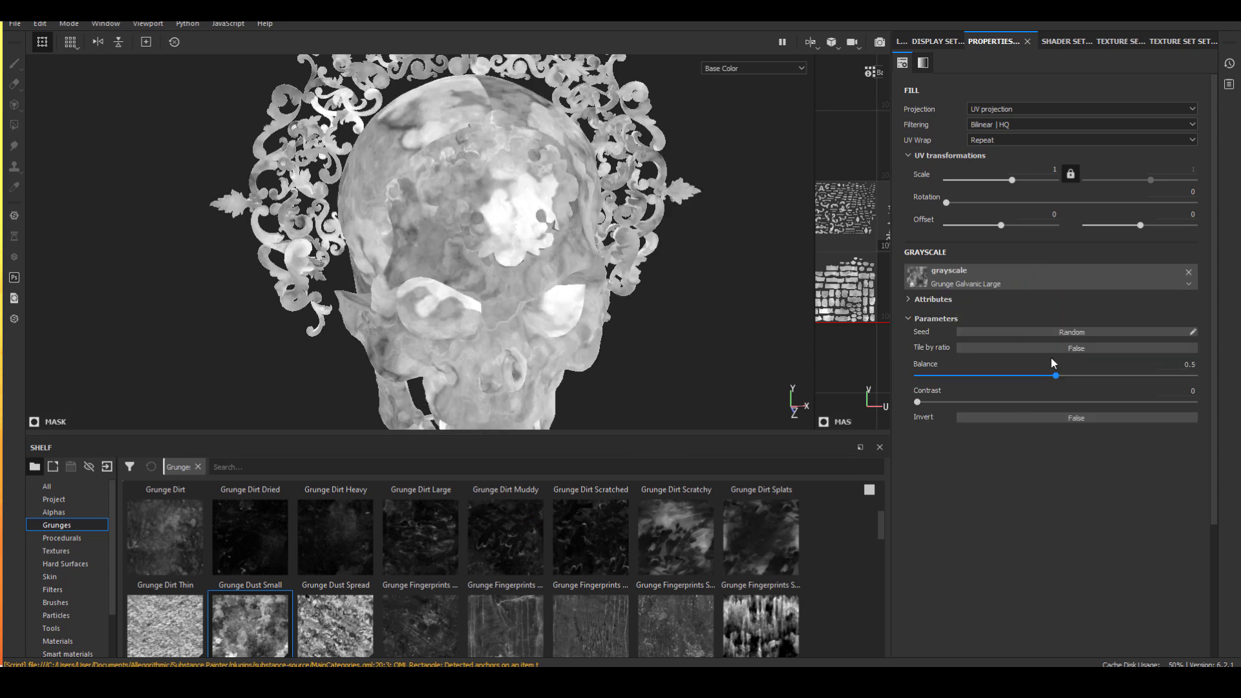
Step: Switch the galvanic grunge fill to tri-planar projection
{"action": "left_click", "coordinate": [1080, 108]}
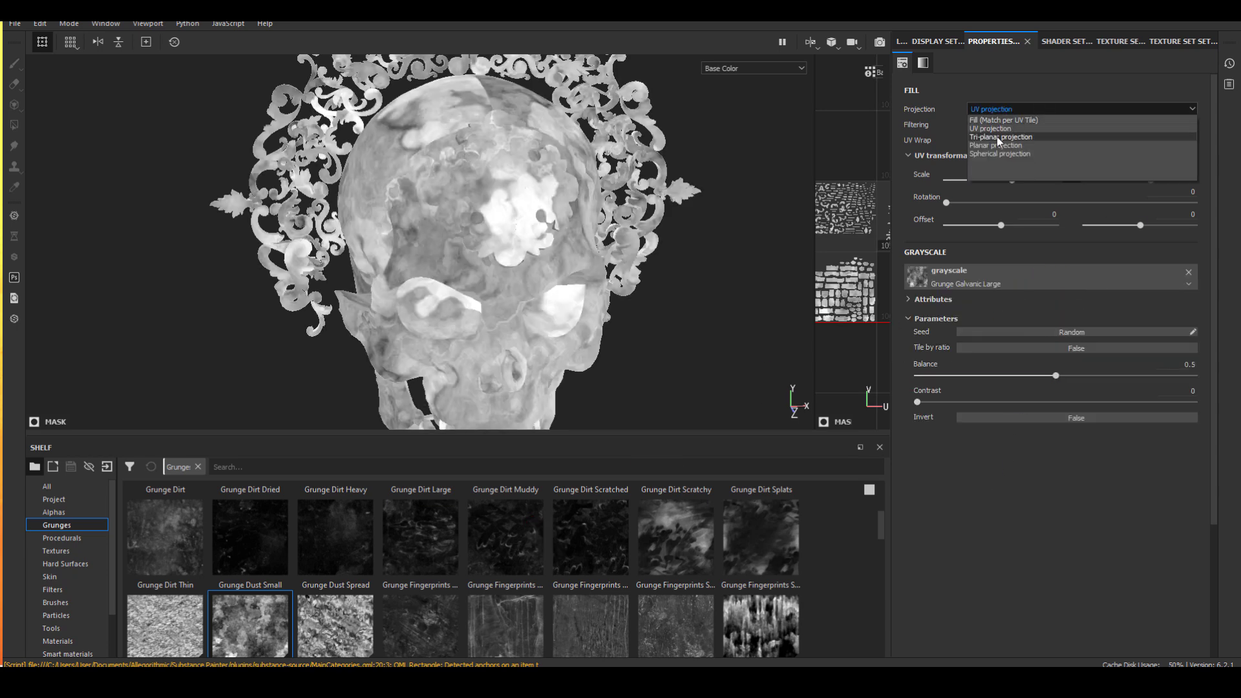
{"action": "left_click", "coordinate": [1000, 137]}
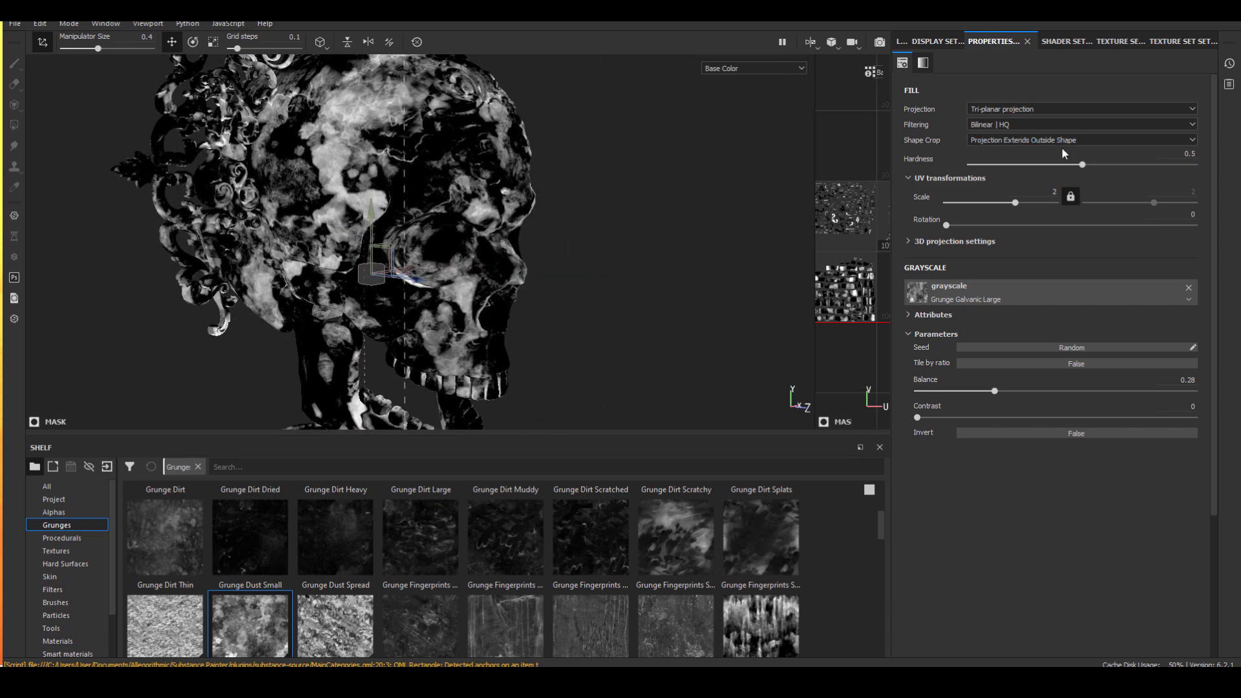
Step: Set the grunge fill's blend mode to Multiply and its scale to 3
{"action": "left_click", "coordinate": [935, 40]}
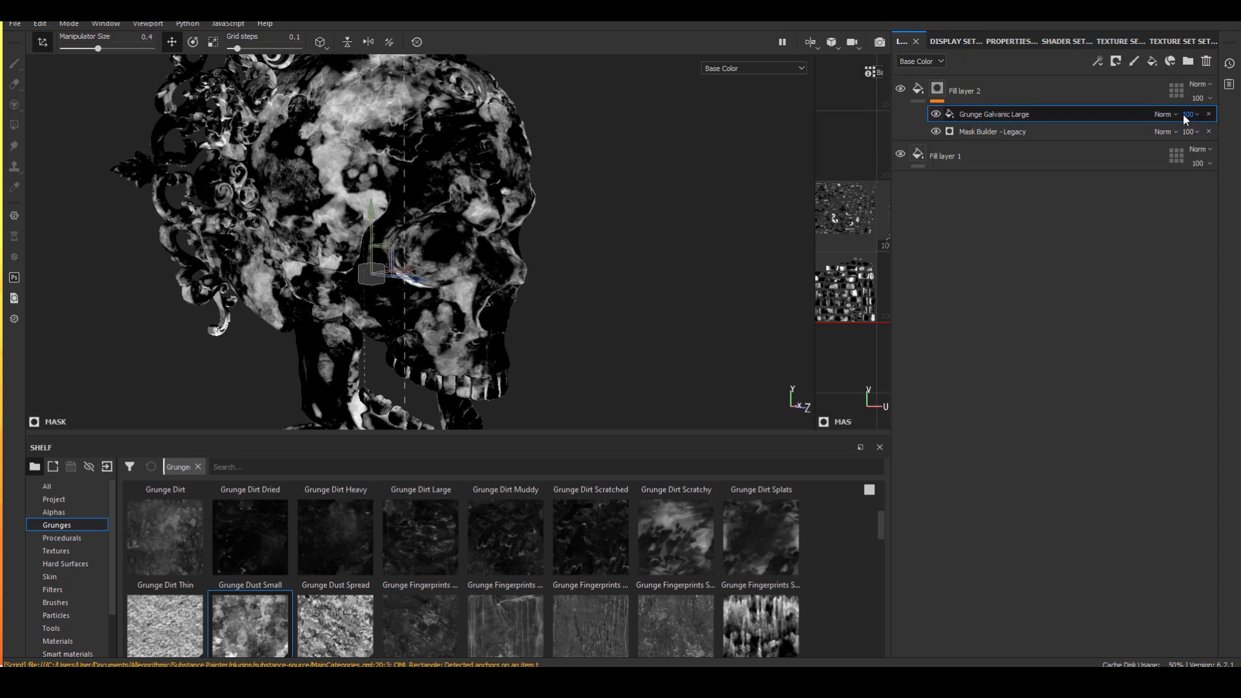
{"action": "left_click", "coordinate": [1167, 114]}
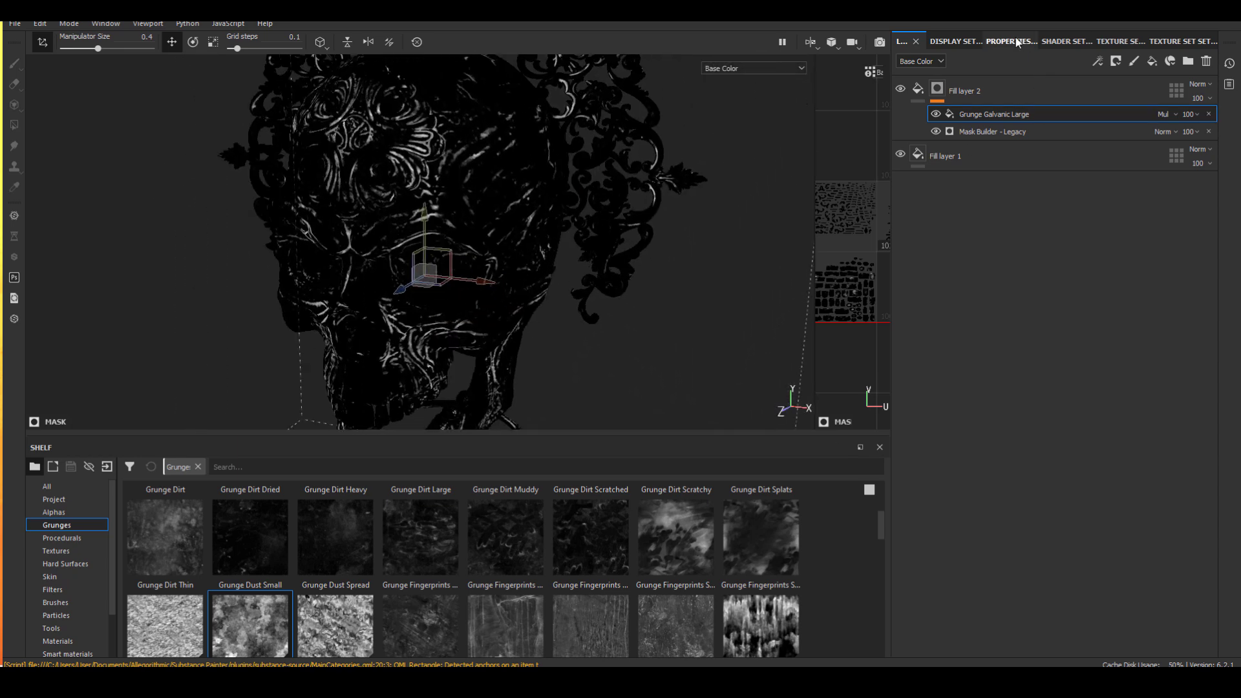
{"action": "left_click", "coordinate": [1013, 40]}
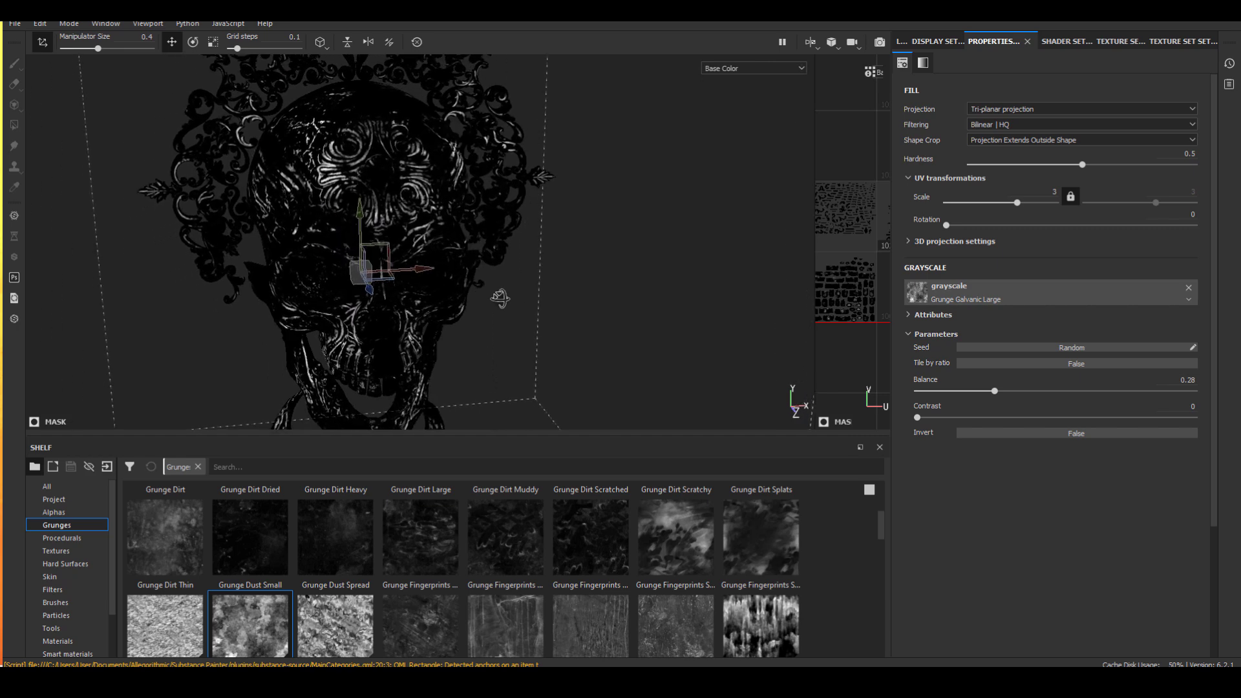
{"action": "left_click", "coordinate": [934, 41]}
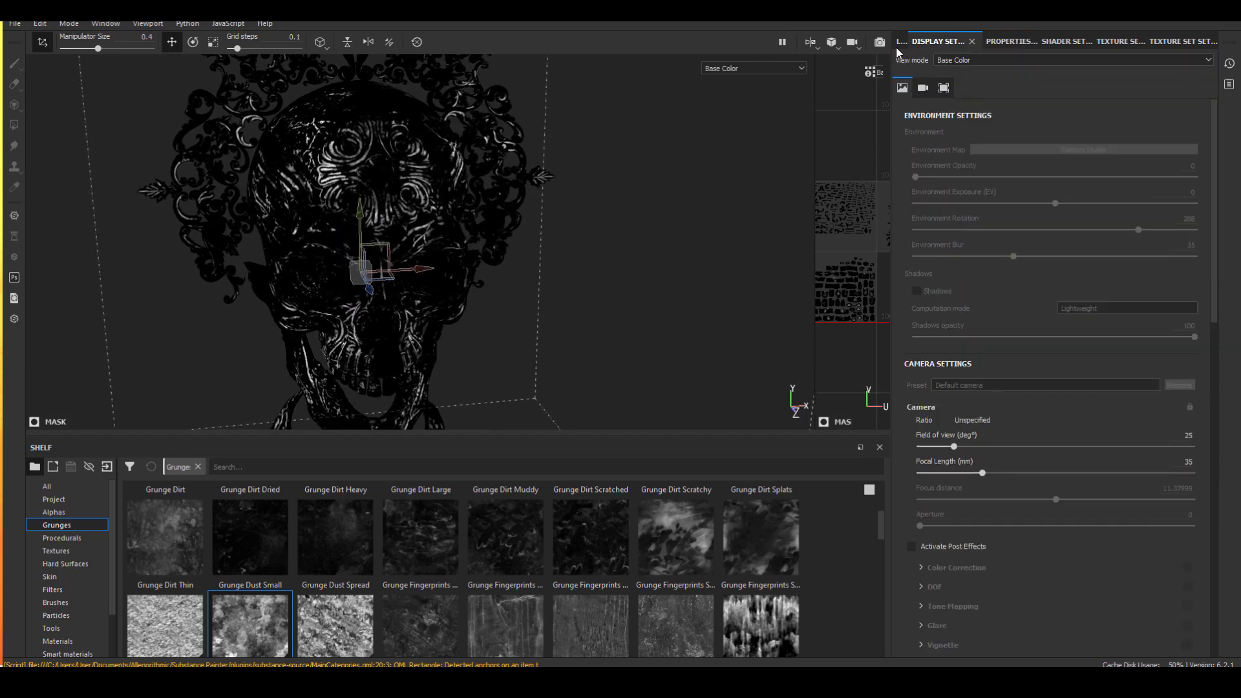
{"action": "left_click", "coordinate": [901, 41]}
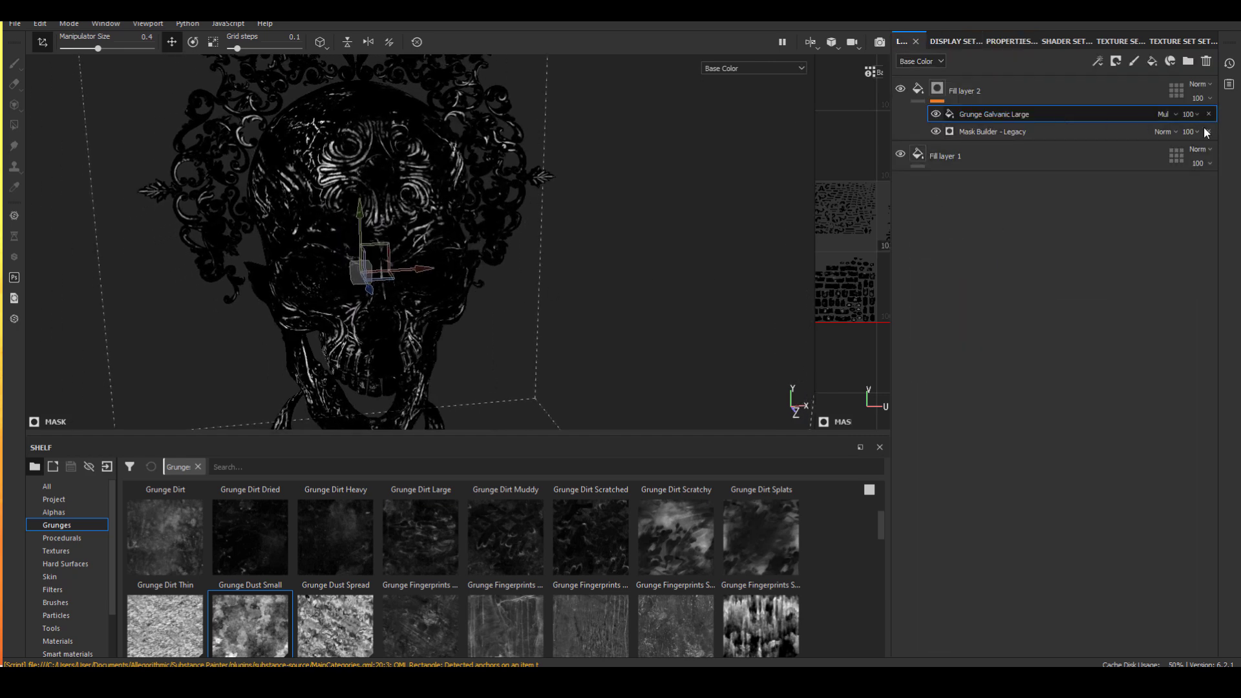
Step: Bring back the layer stack showing the dark metal, gold and skull folders
{"action": "left_click", "coordinate": [1005, 42]}
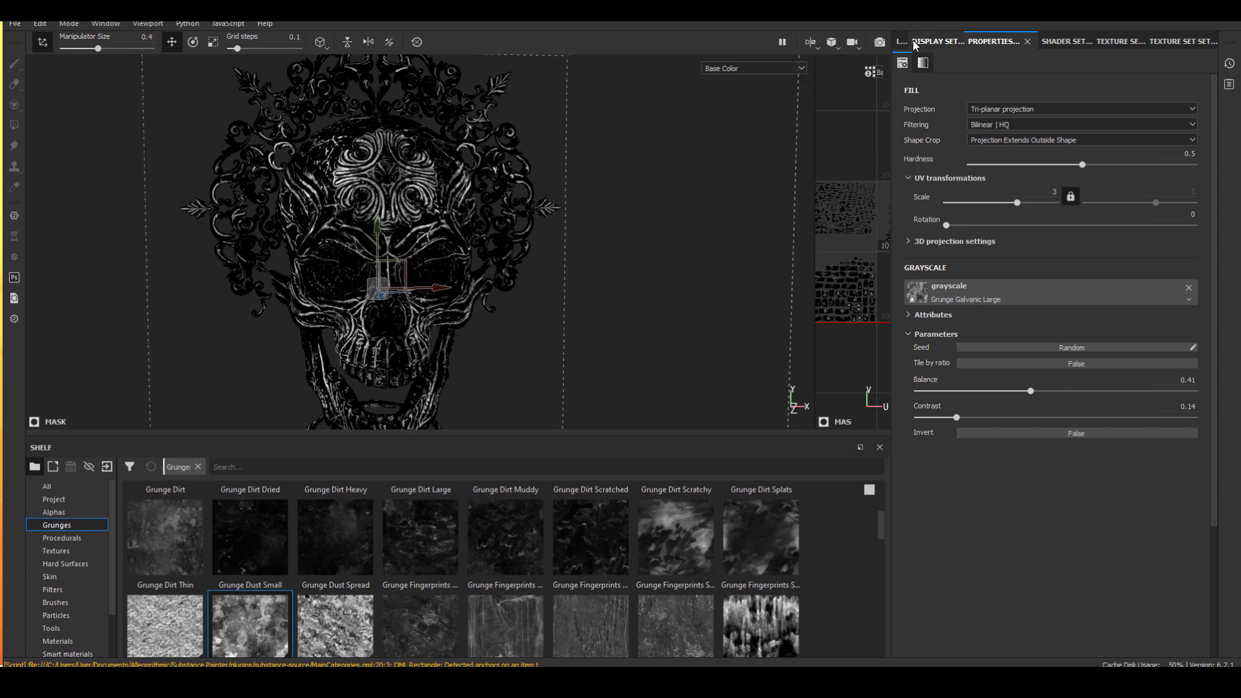
{"action": "left_click", "coordinate": [899, 41]}
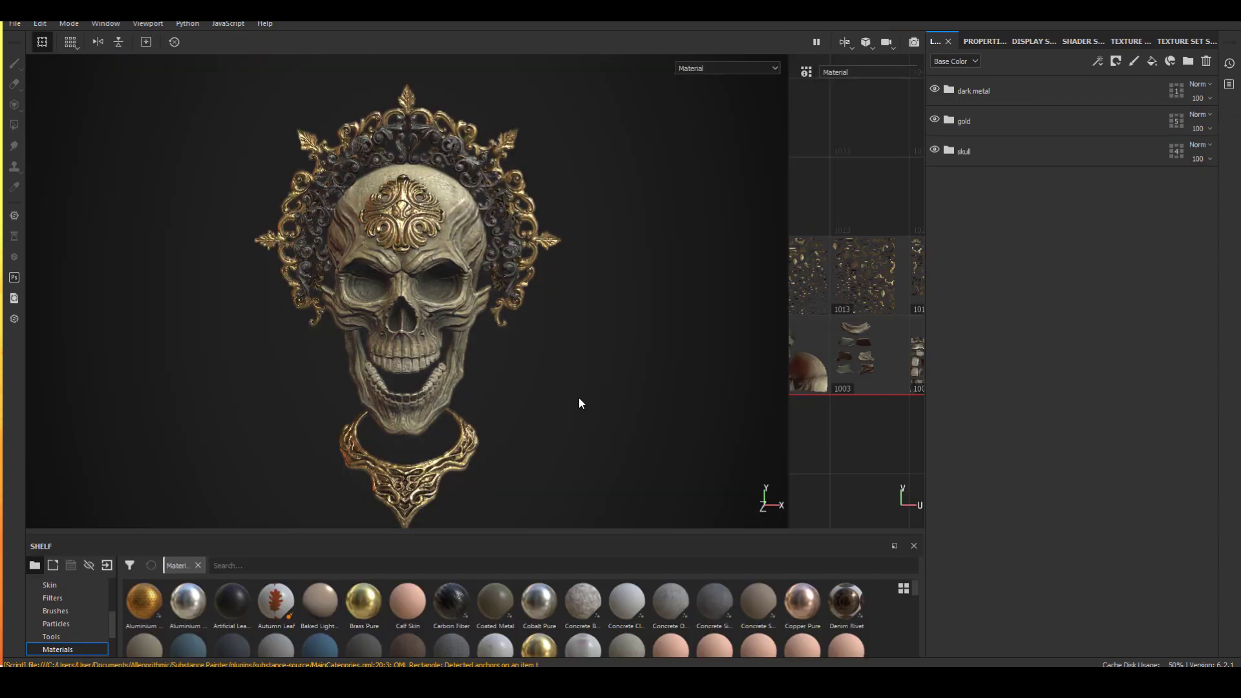
{"action": "mouse_move", "coordinate": [589, 373]}
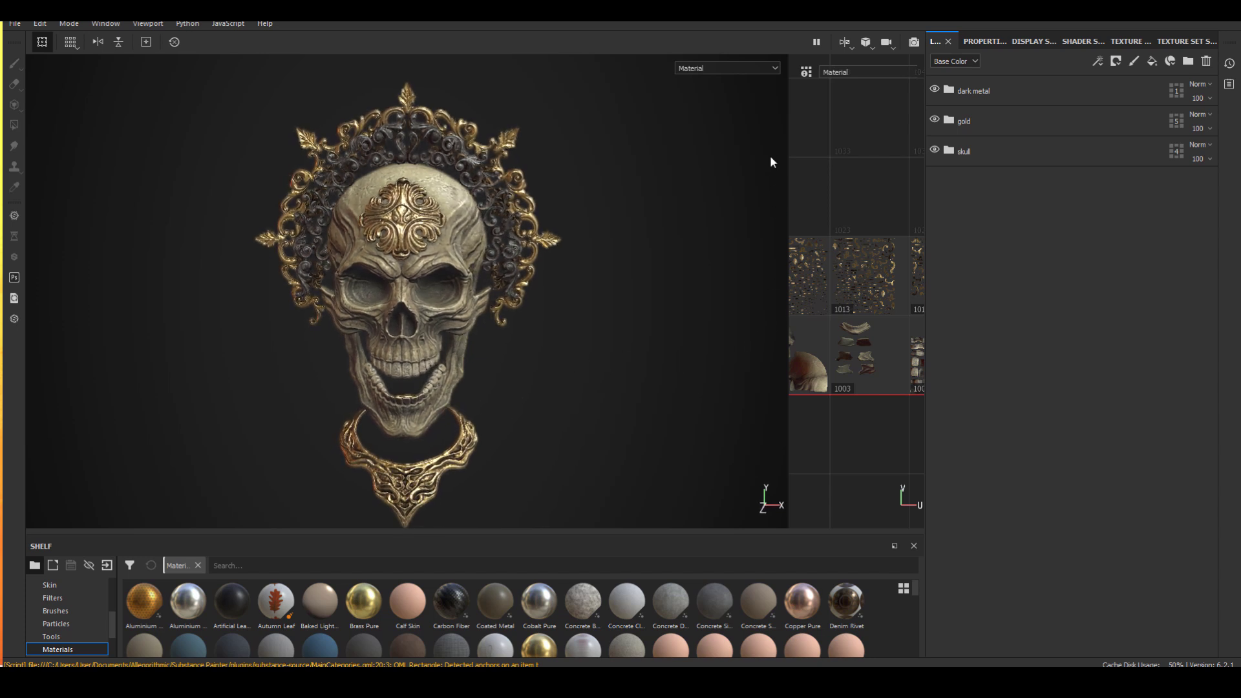
{"action": "mouse_move", "coordinate": [706, 265]}
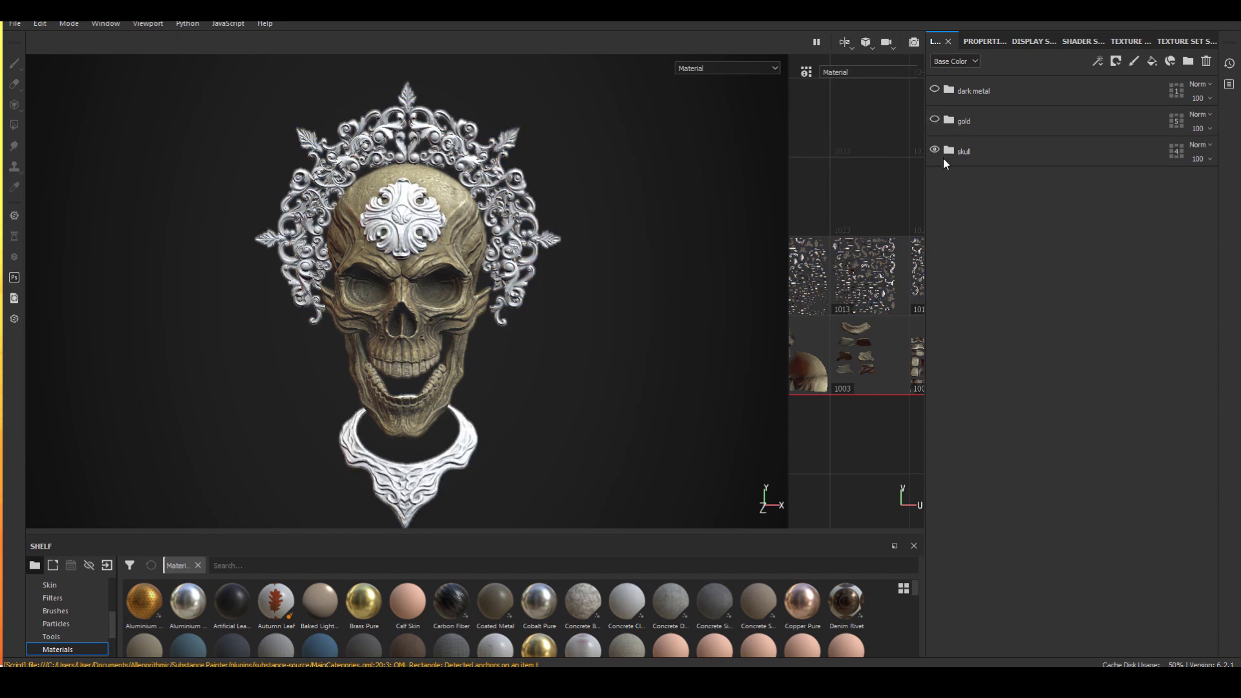
{"action": "mouse_move", "coordinate": [971, 190]}
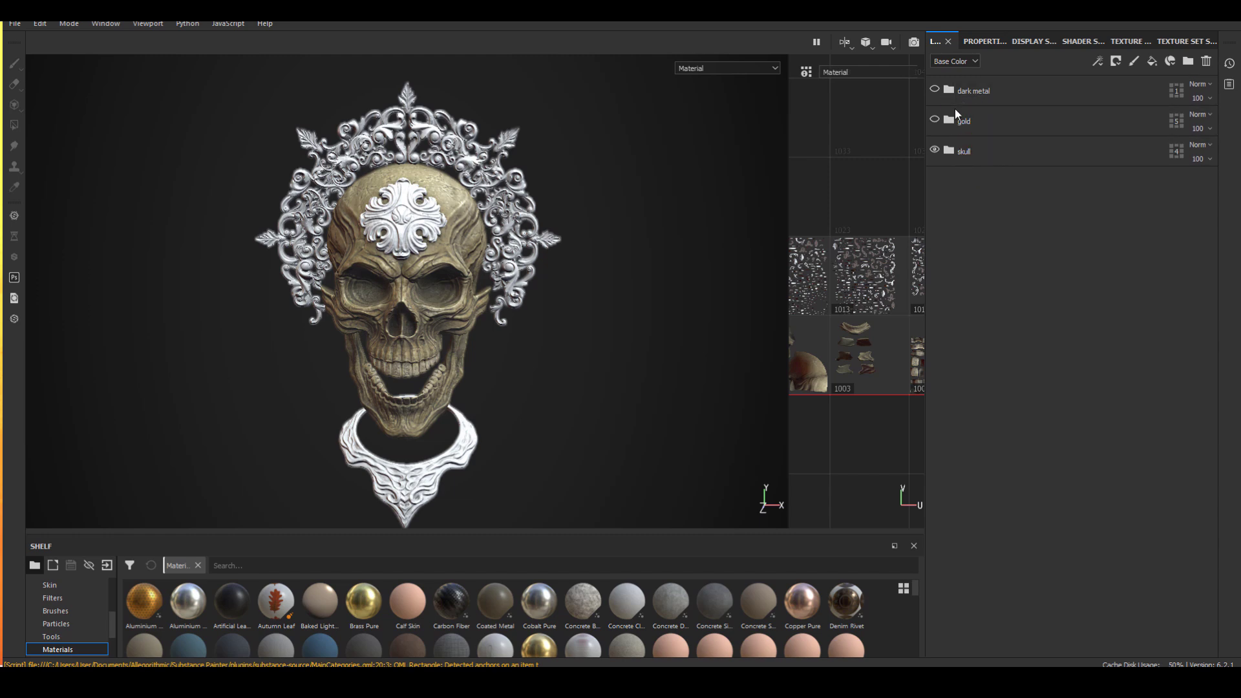
Step: Expand the skull folder and hide the bright edges3 and bright edges2 layers
{"action": "left_click", "coordinate": [948, 151]}
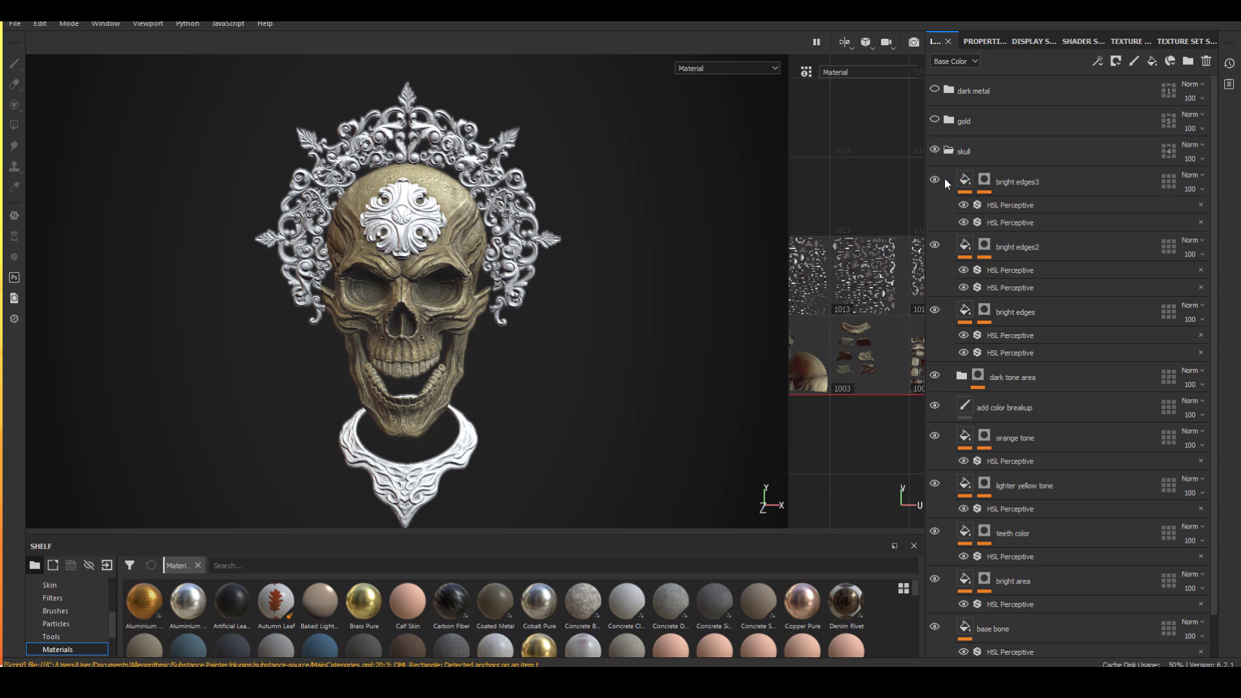
{"action": "left_click", "coordinate": [935, 180]}
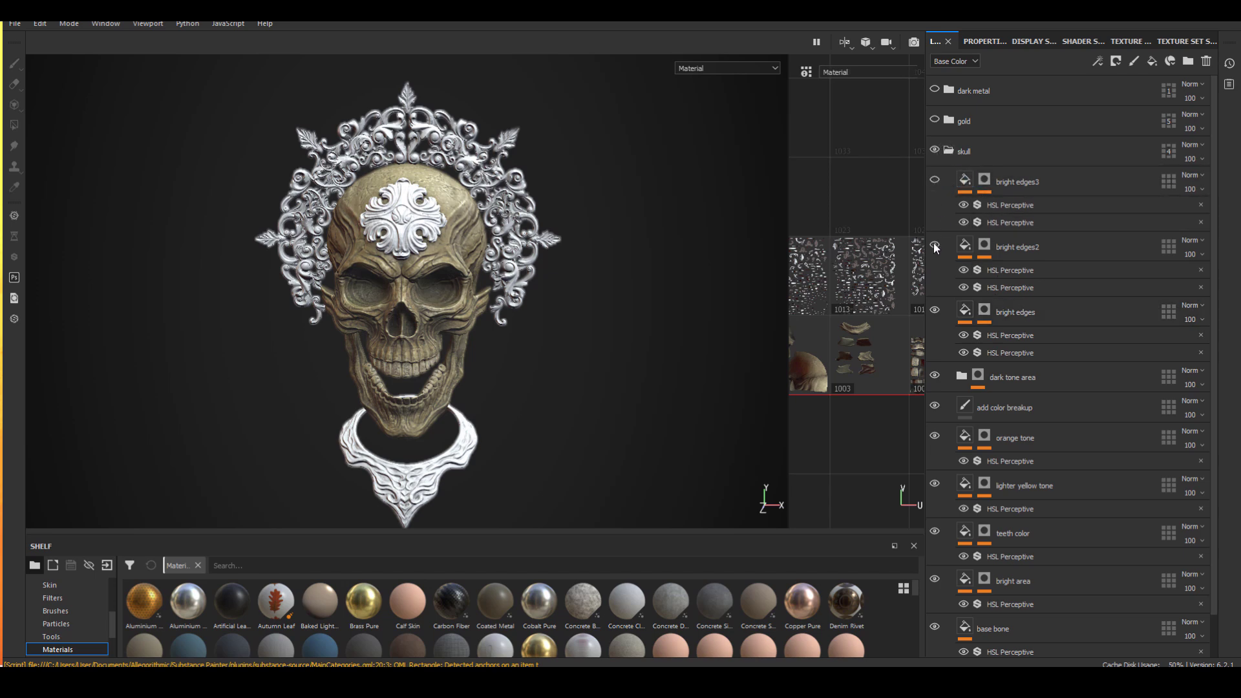
{"action": "left_click", "coordinate": [935, 248]}
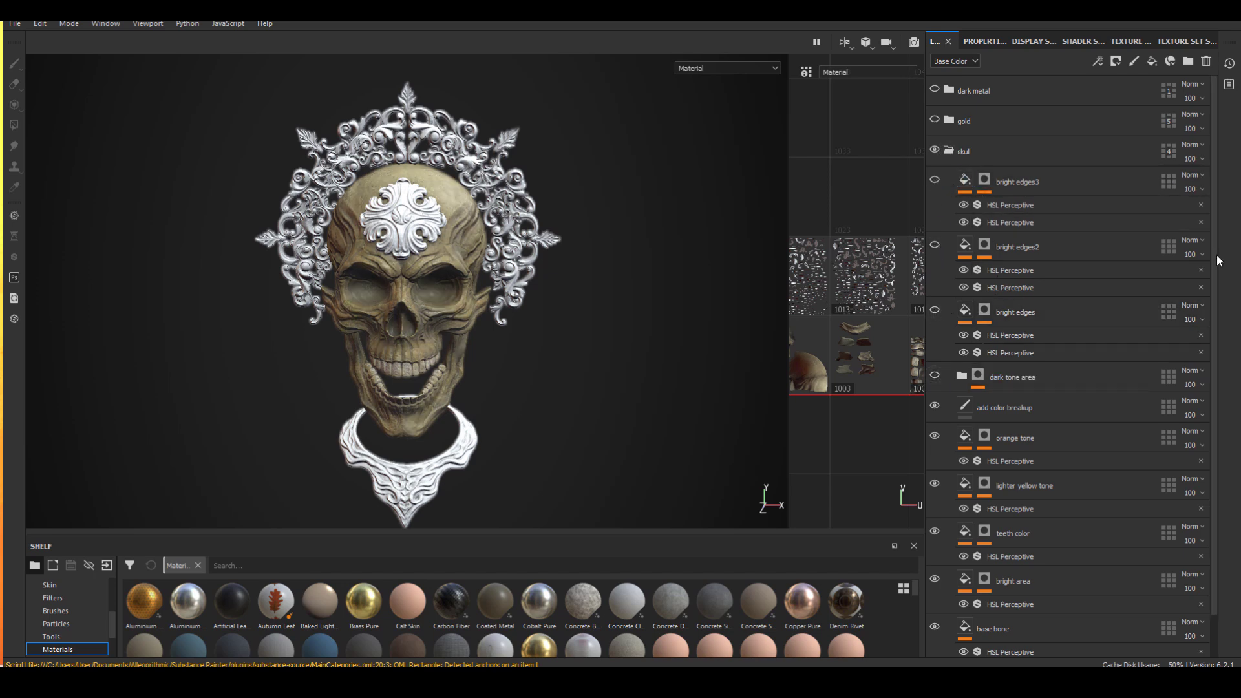
{"action": "scroll", "scroll_direction": "down", "scroll_amount": 3}
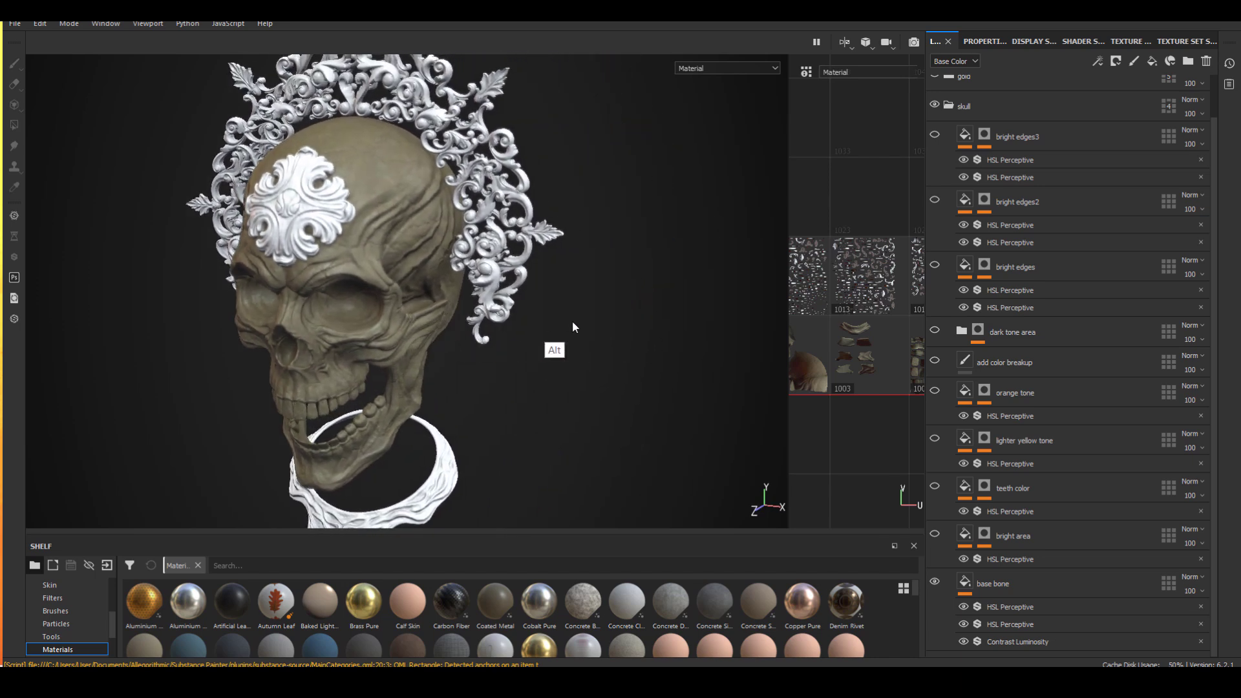
Step: Disable the DOF and Vignette post effects in Display Settings, then show the skull's layers again
{"action": "left_click", "coordinate": [1014, 41]}
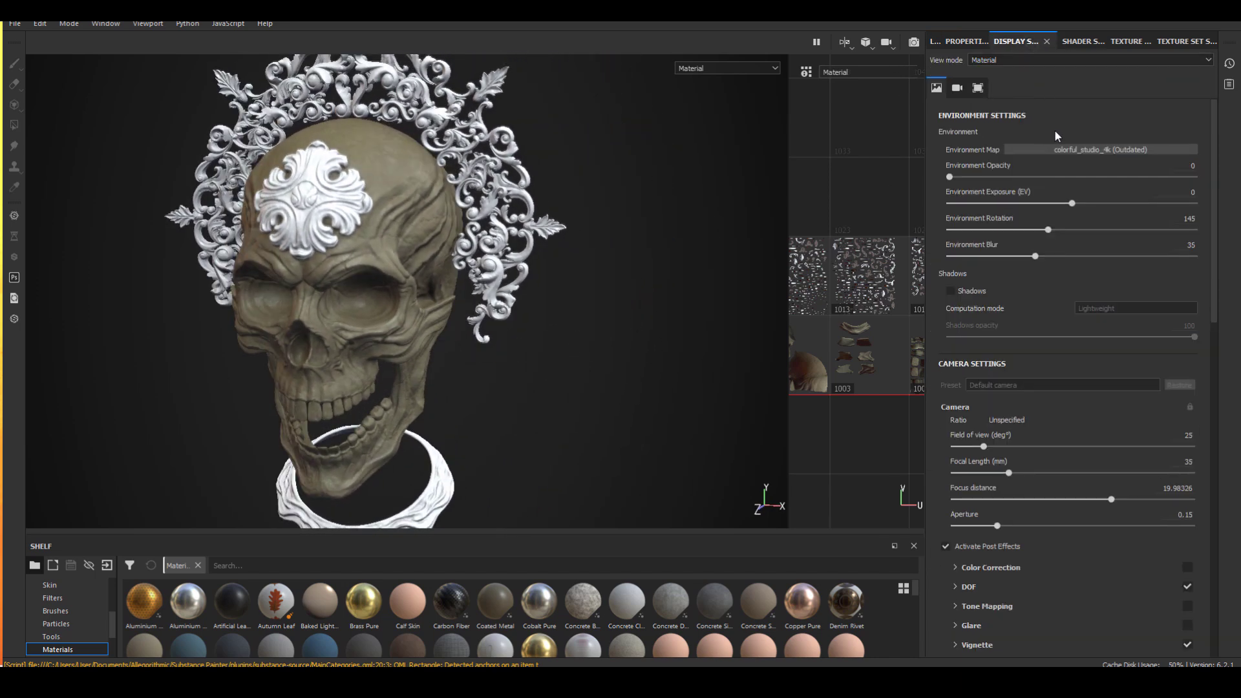
{"action": "scroll", "scroll_direction": "down", "scroll_amount": 3}
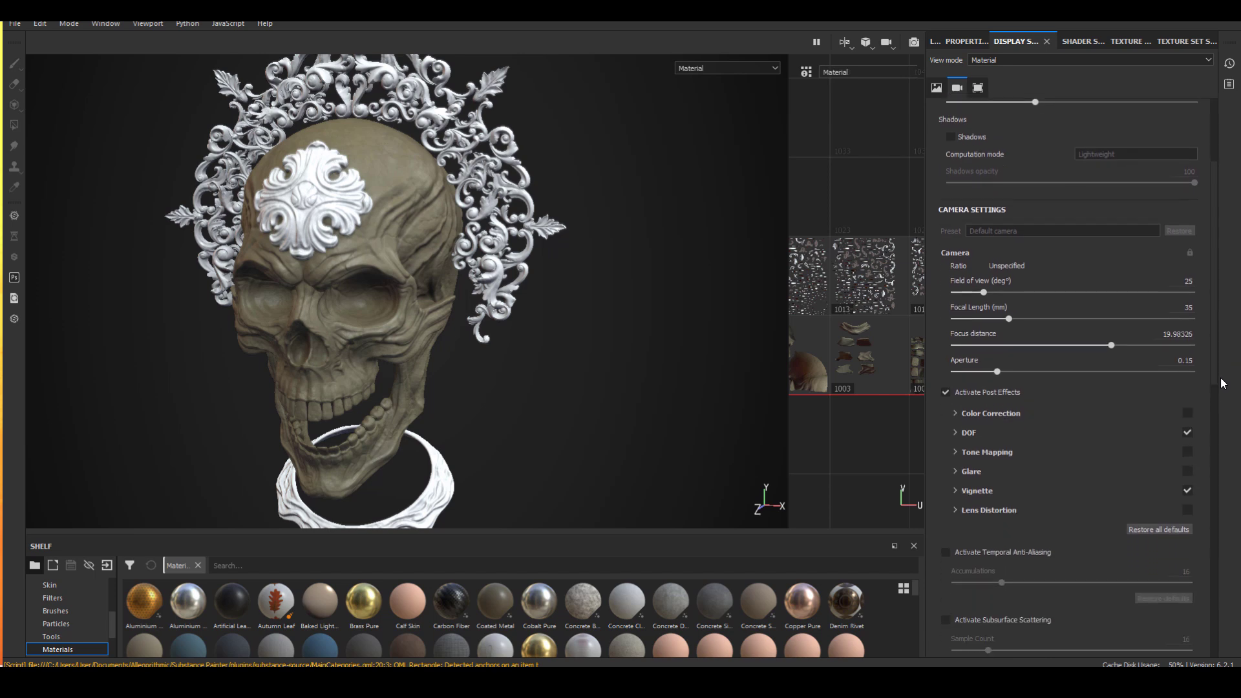
{"action": "scroll", "scroll_direction": "down", "scroll_amount": 3}
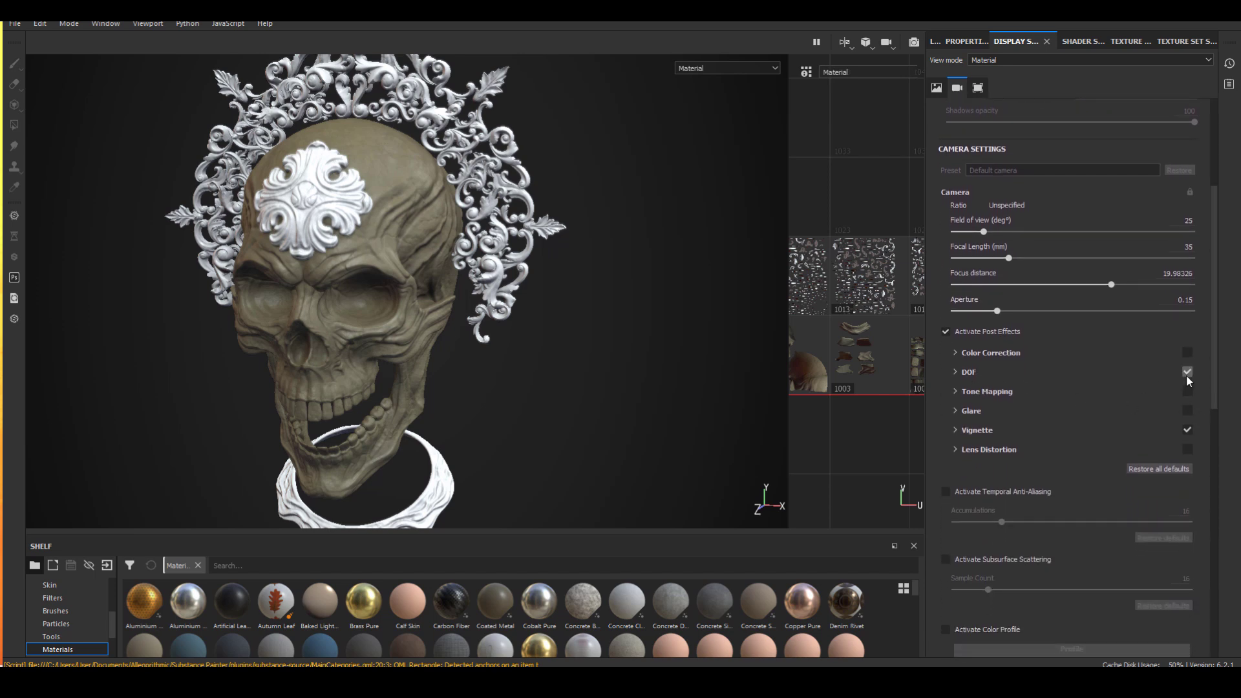
{"action": "left_click", "coordinate": [1187, 372]}
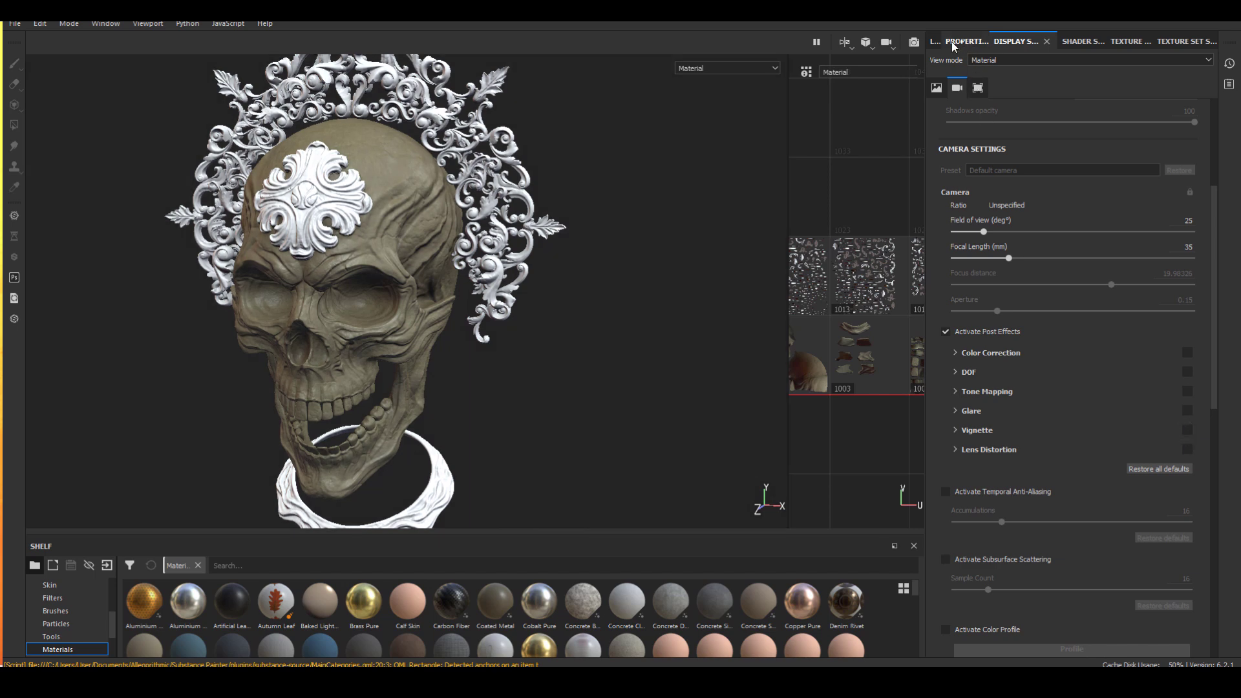
{"action": "left_click", "coordinate": [935, 42]}
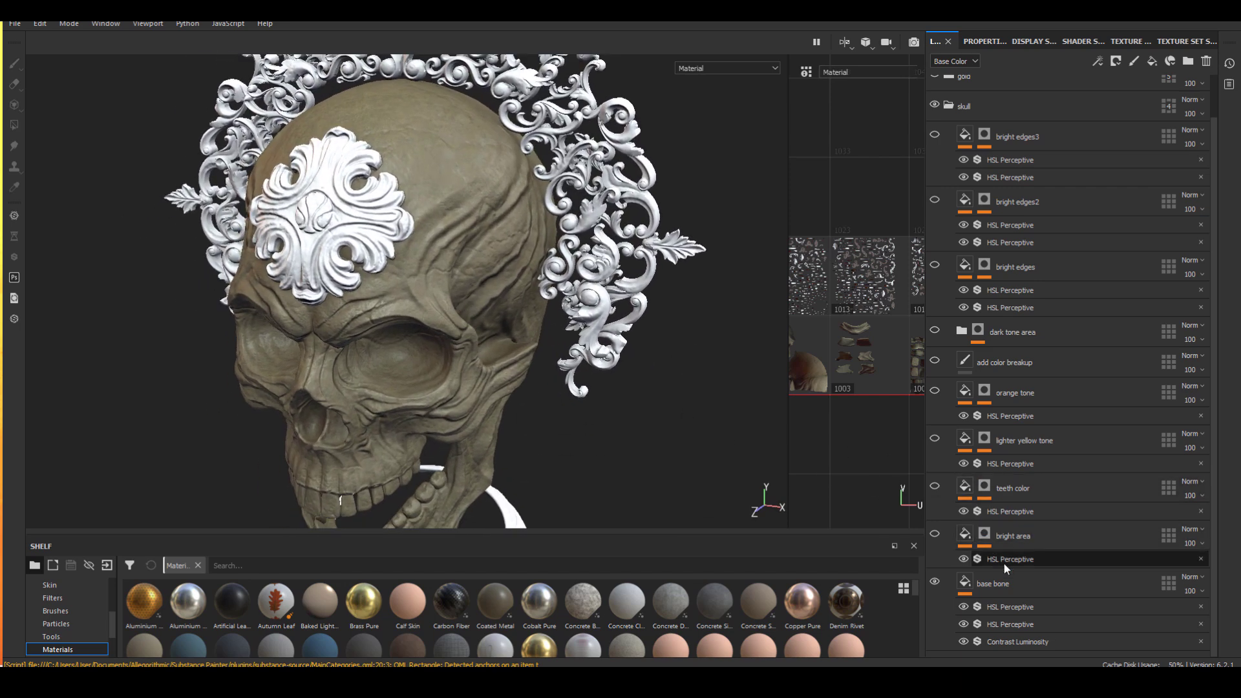
{"action": "left_click", "coordinate": [1013, 583]}
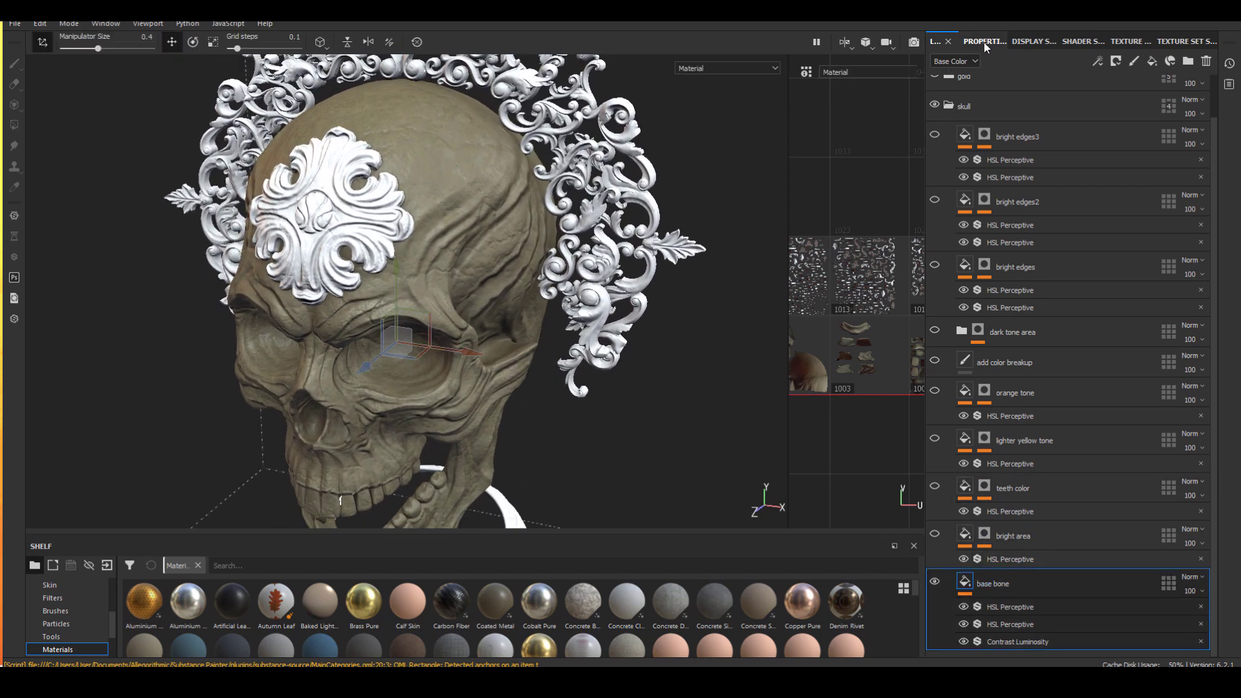
{"action": "left_click", "coordinate": [984, 40]}
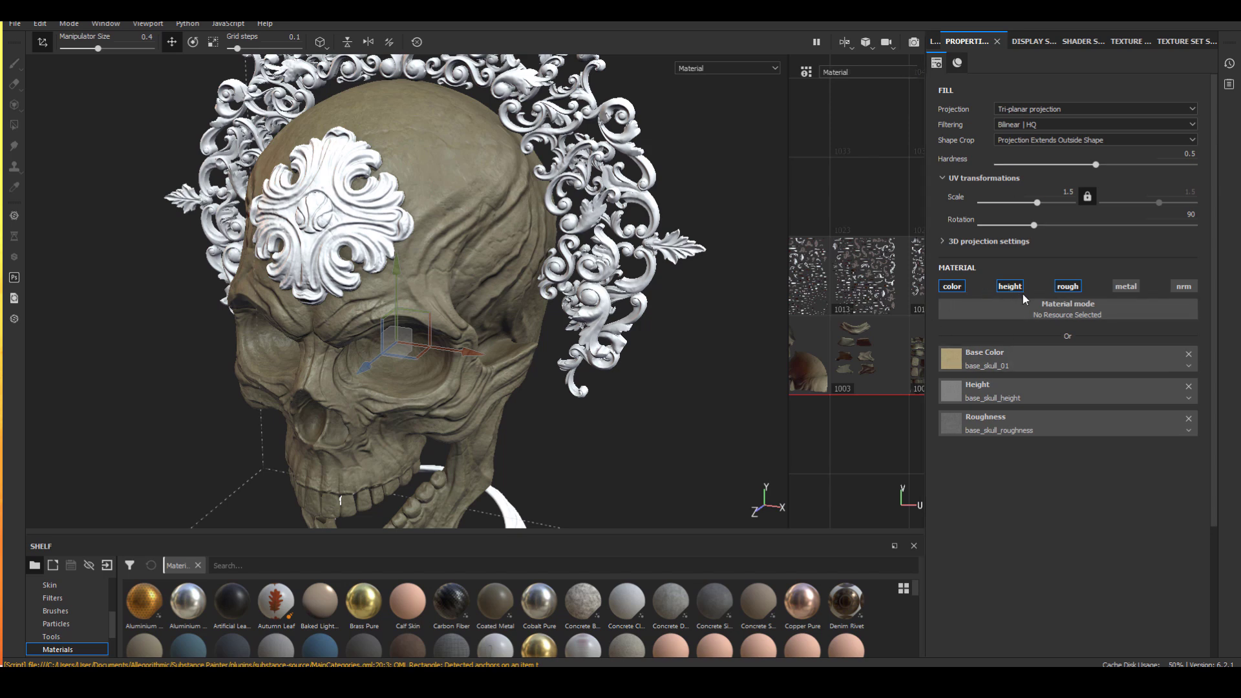
{"action": "mouse_move", "coordinate": [935, 44]}
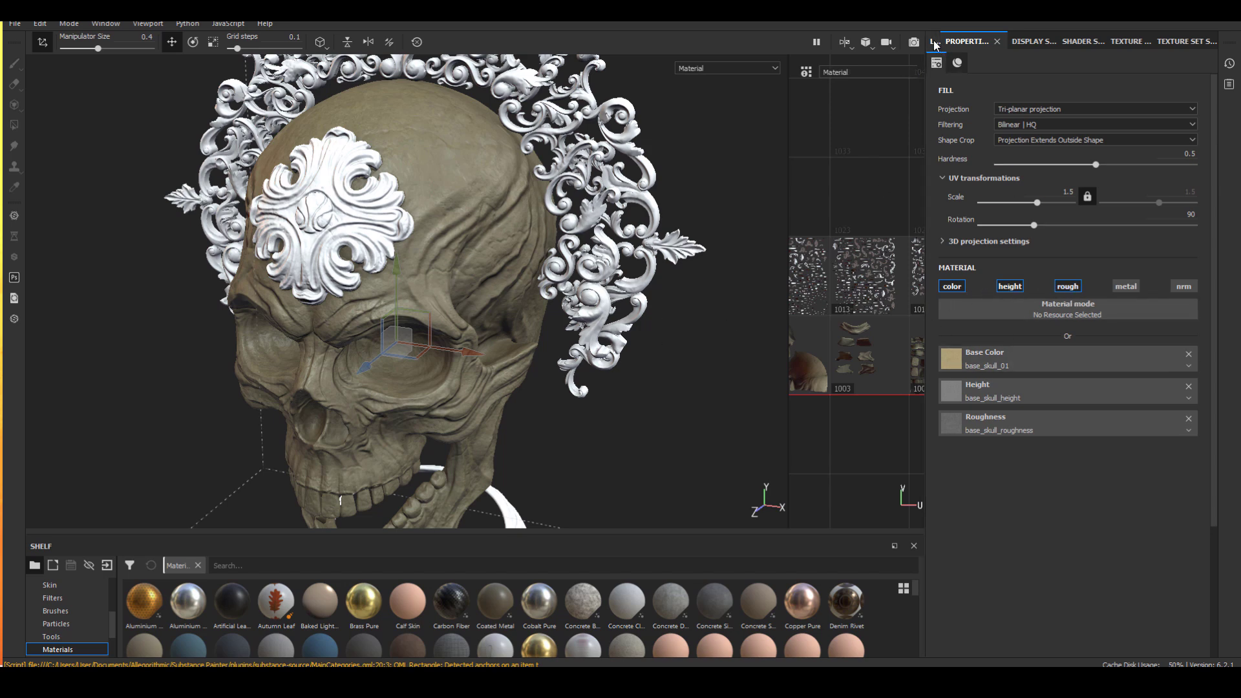
{"action": "left_click", "coordinate": [938, 41]}
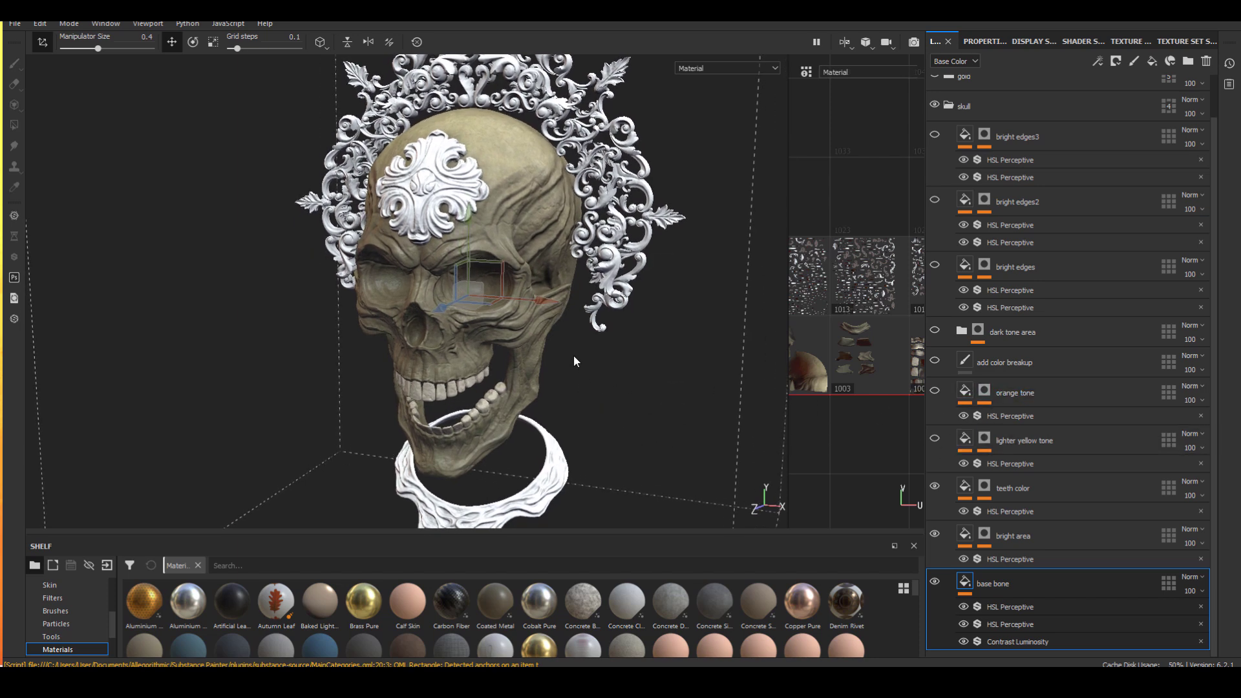
{"action": "mouse_move", "coordinate": [796, 433]}
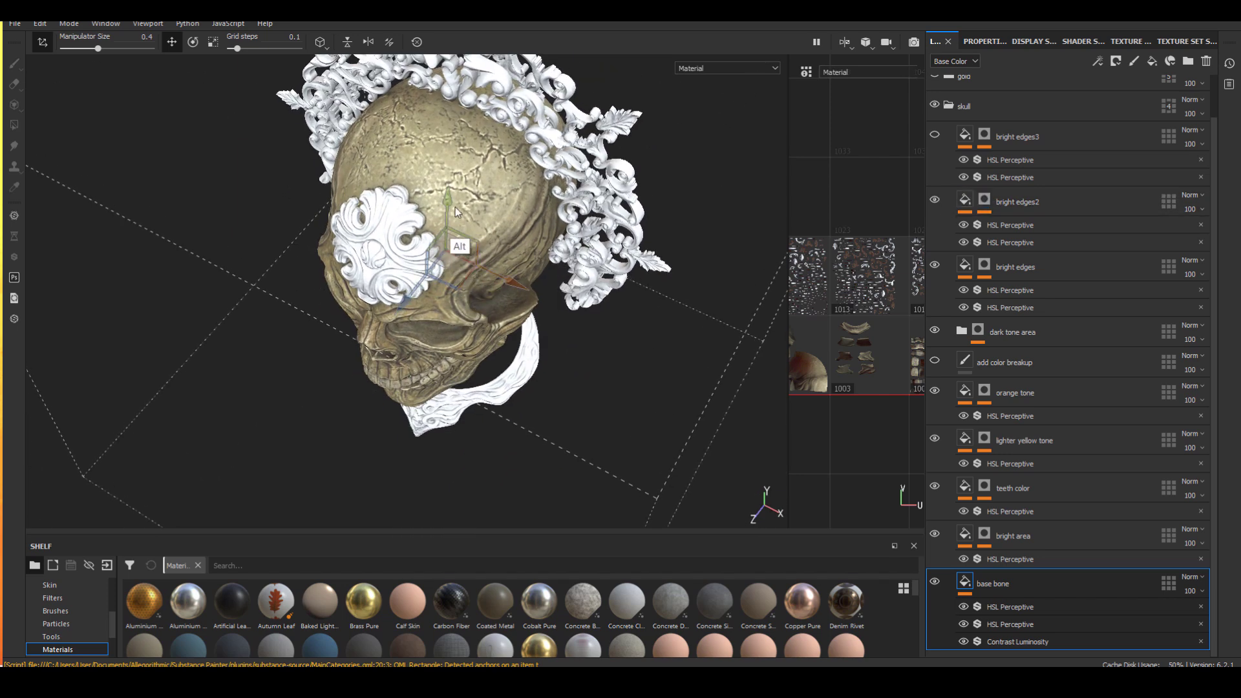
{"action": "left_click_drag", "start_coordinate": [455, 212], "coordinate": [471, 174]}
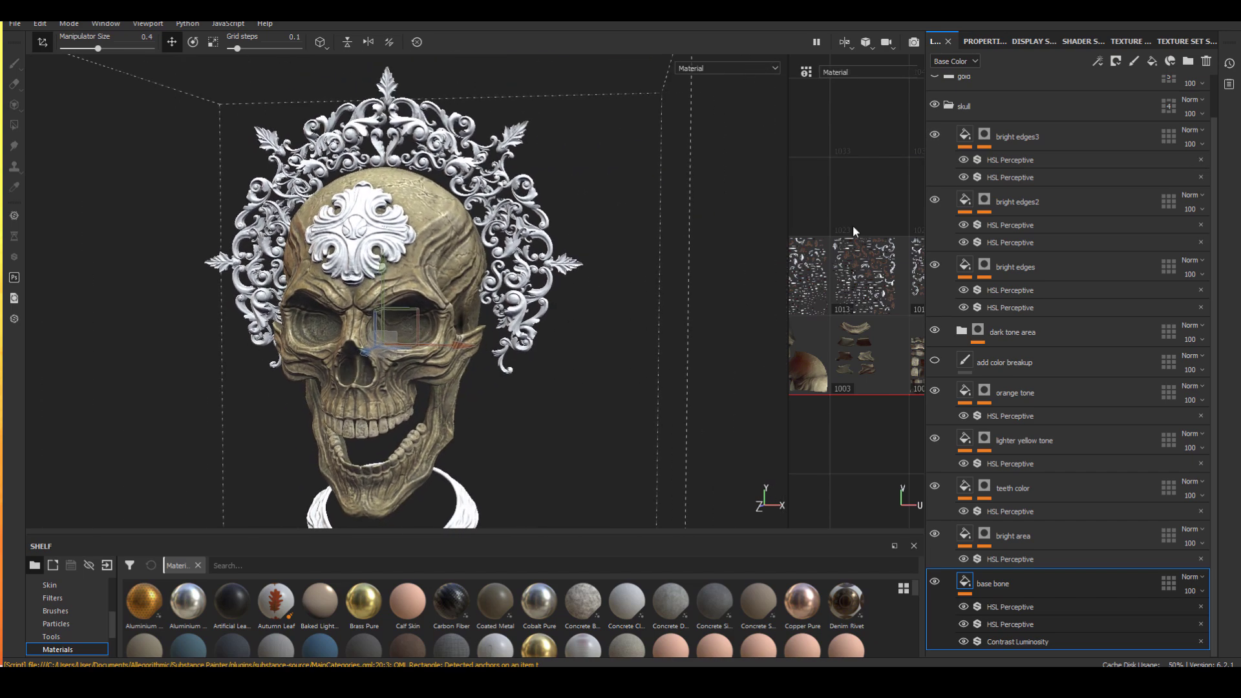
Step: Collapse the skull folder, re-enable and review the gold folder, then expand the dark metal folder
{"action": "left_click", "coordinate": [937, 106]}
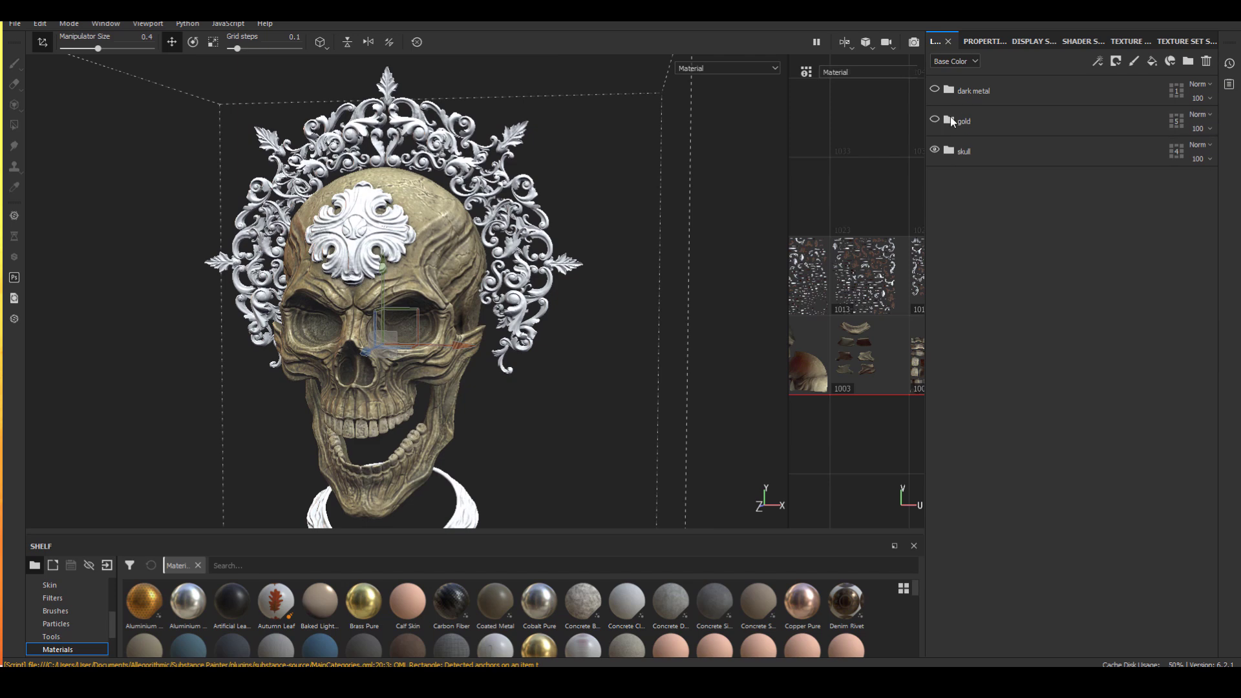
{"action": "left_click", "coordinate": [934, 120]}
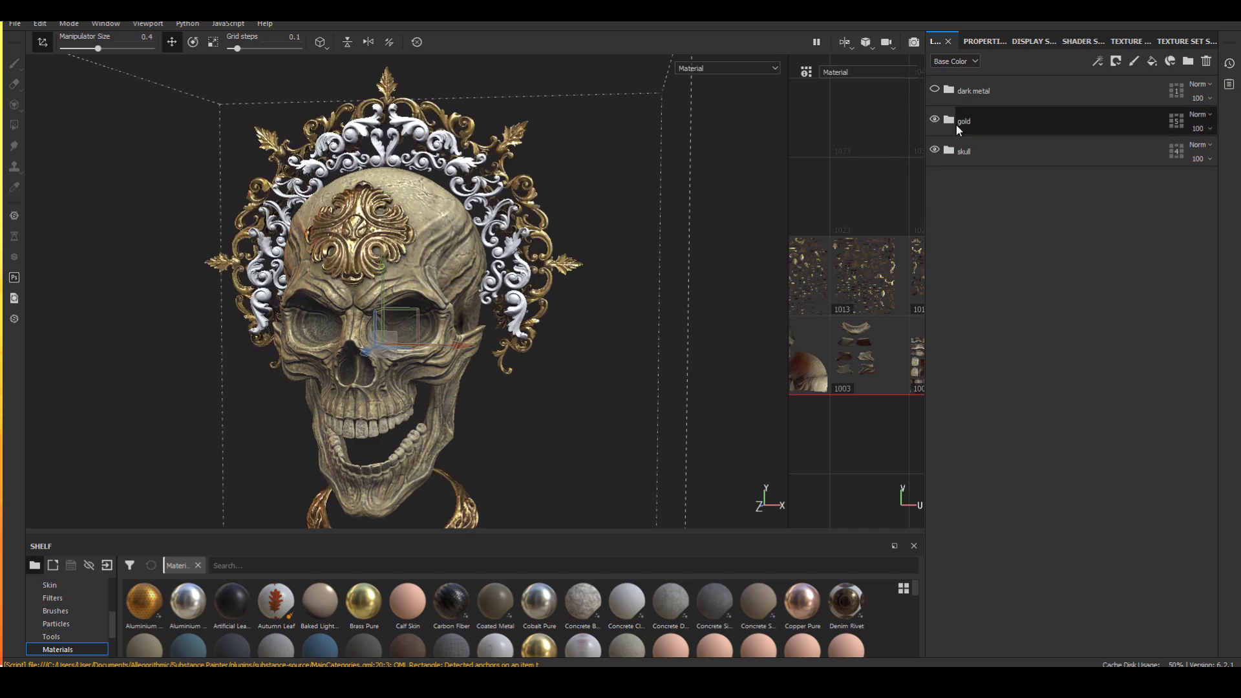
{"action": "left_click", "coordinate": [949, 121]}
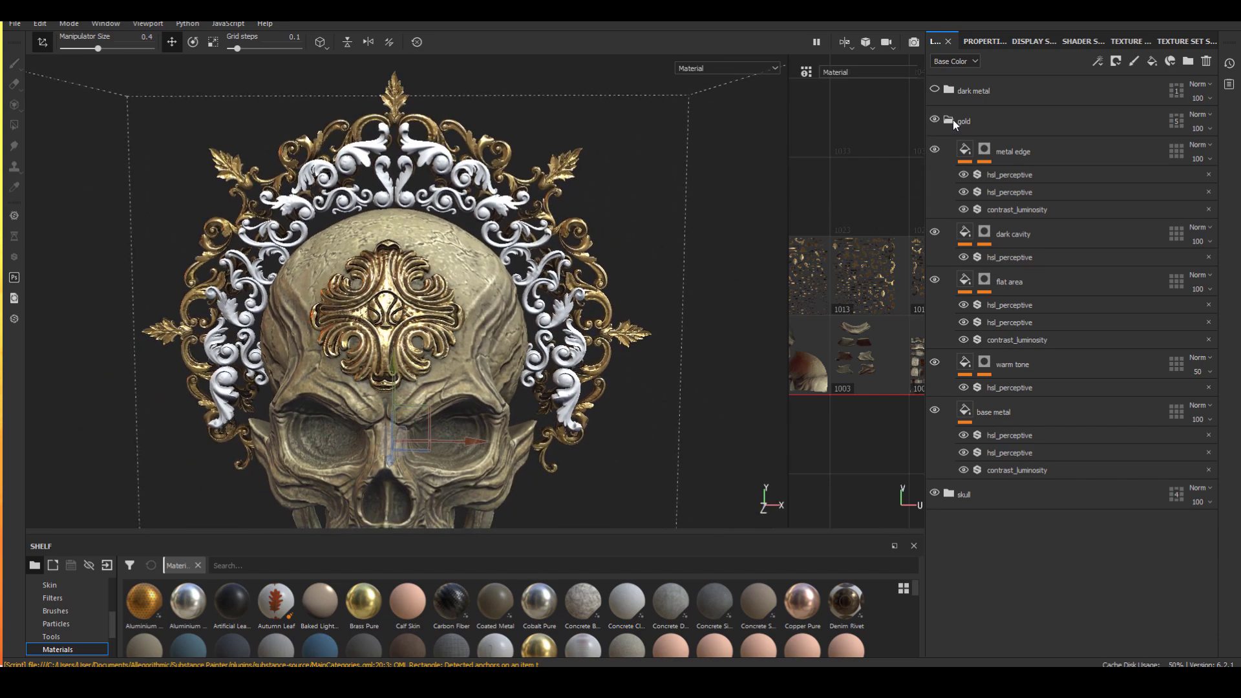
{"action": "left_click", "coordinate": [949, 120]}
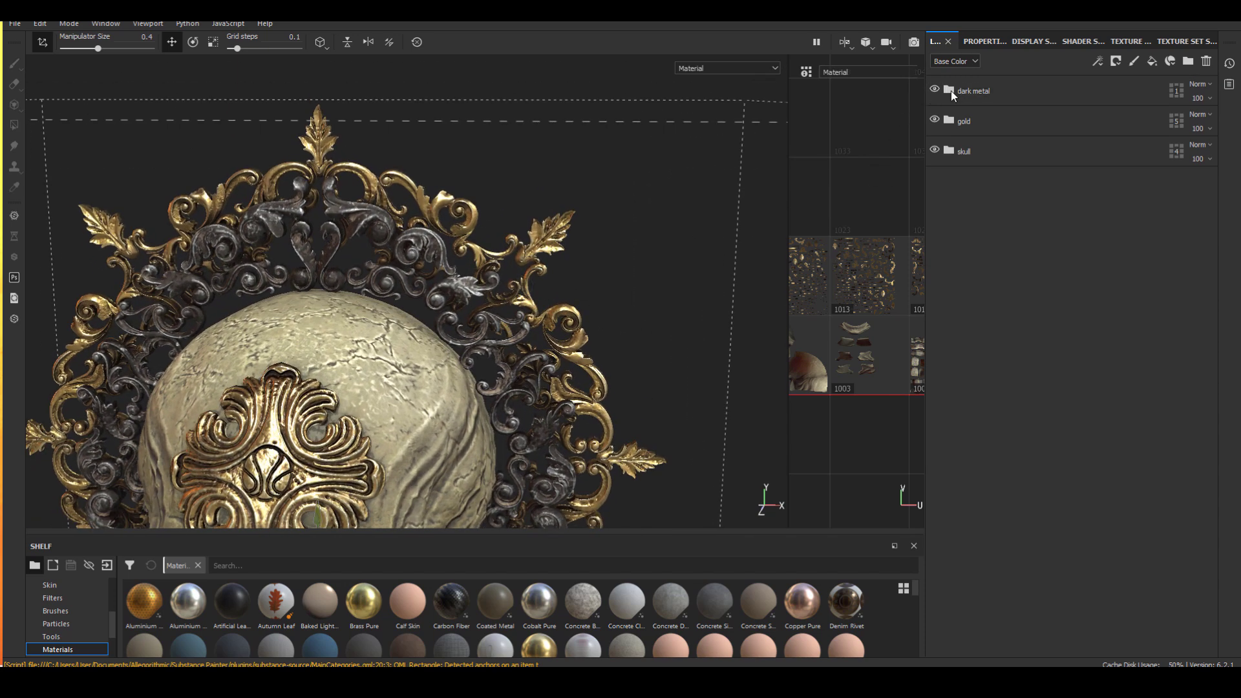
{"action": "left_click", "coordinate": [950, 121]}
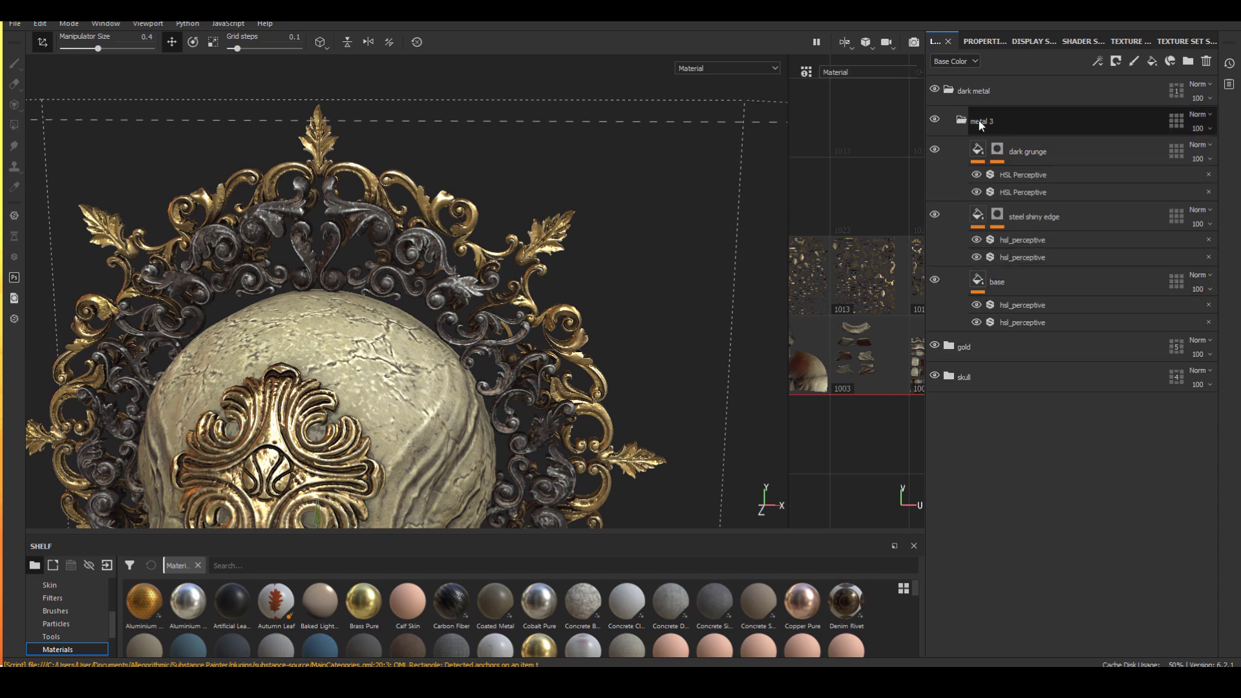